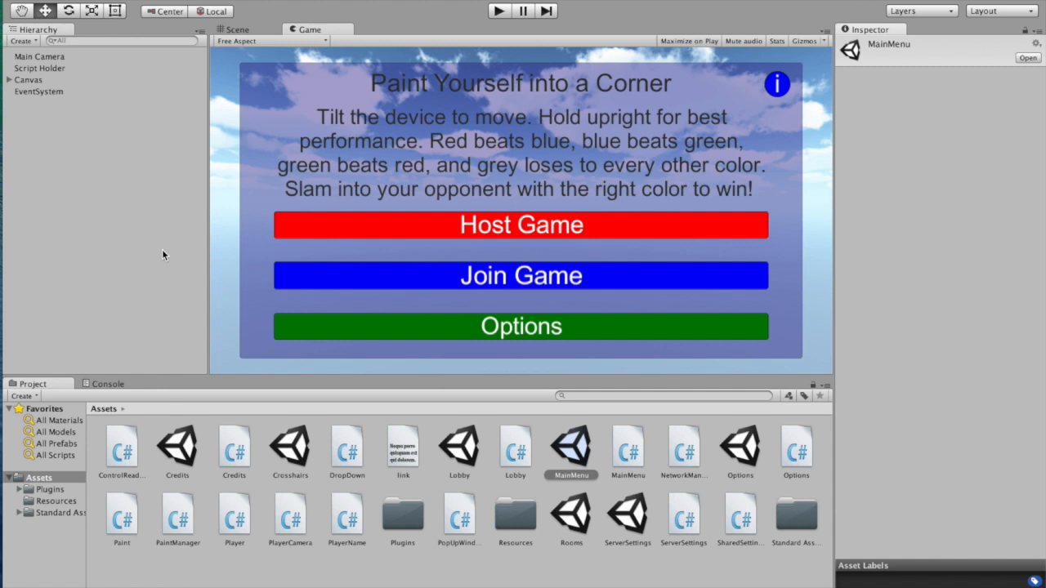
{"action": "mouse_move", "coordinate": [487, 25]}
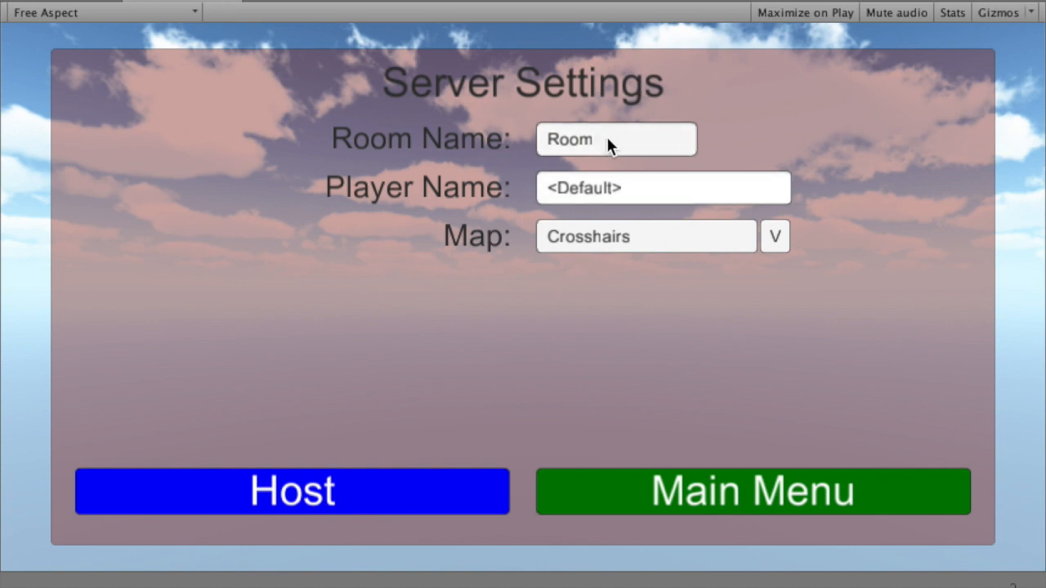
Step: Host a game with an empty Room Name to trigger the 'must not be empty' pop-up, then dismiss it with OK
{"action": "left_click", "coordinate": [616, 138]}
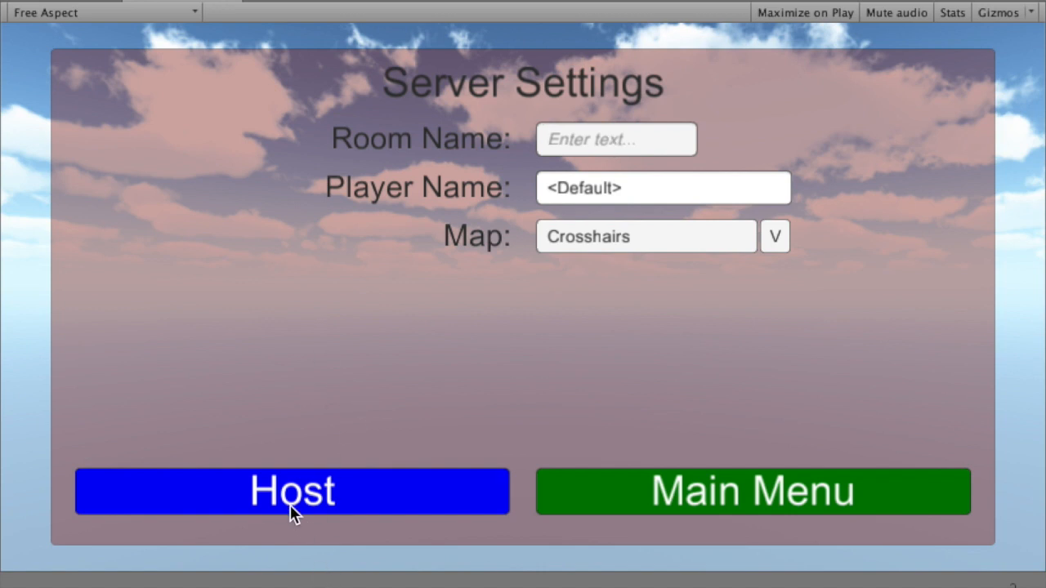
{"action": "left_click", "coordinate": [291, 491]}
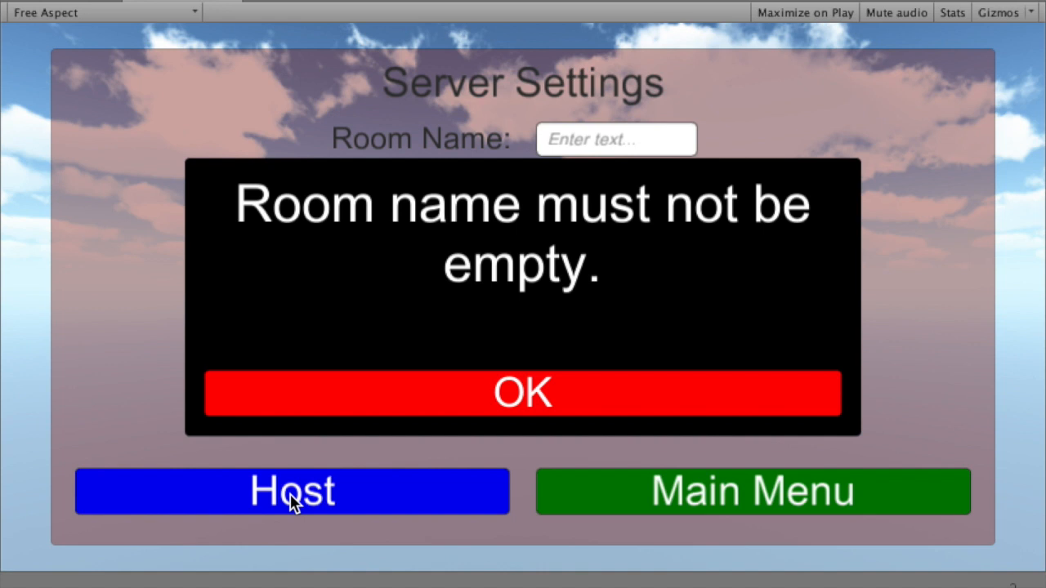
{"action": "mouse_move", "coordinate": [539, 219]}
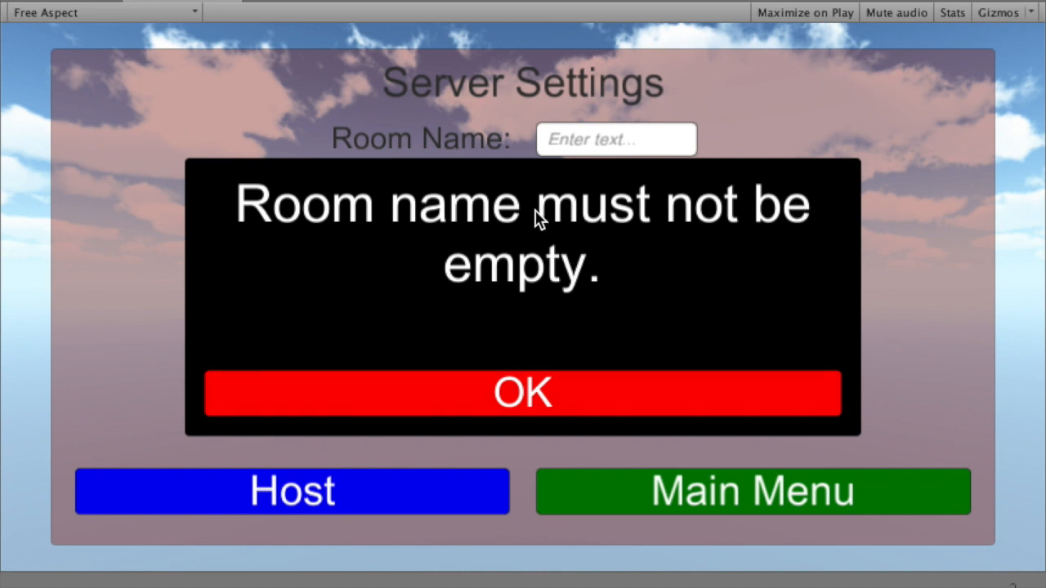
{"action": "mouse_move", "coordinate": [601, 248]}
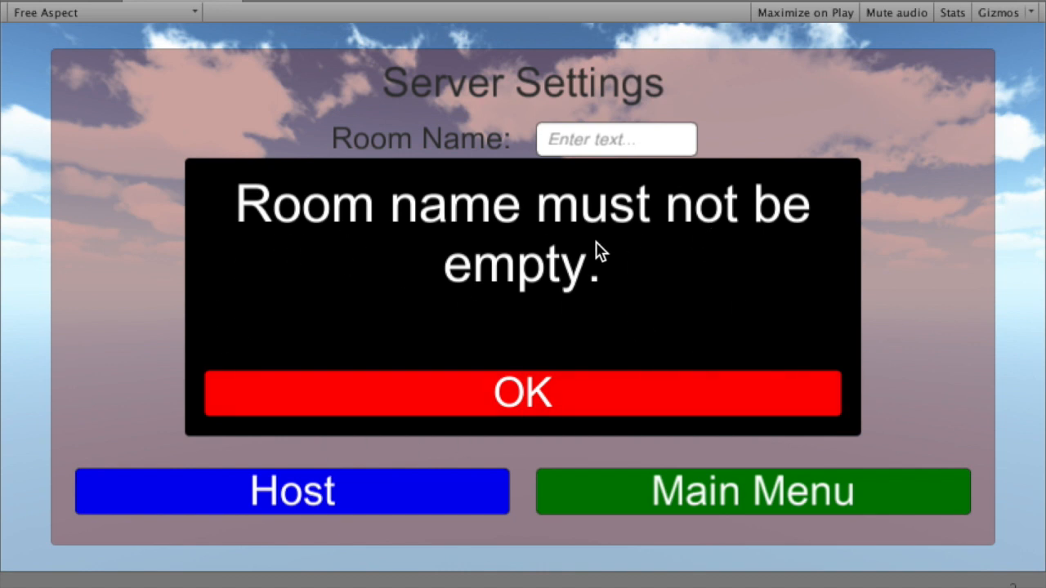
{"action": "mouse_move", "coordinate": [384, 232]}
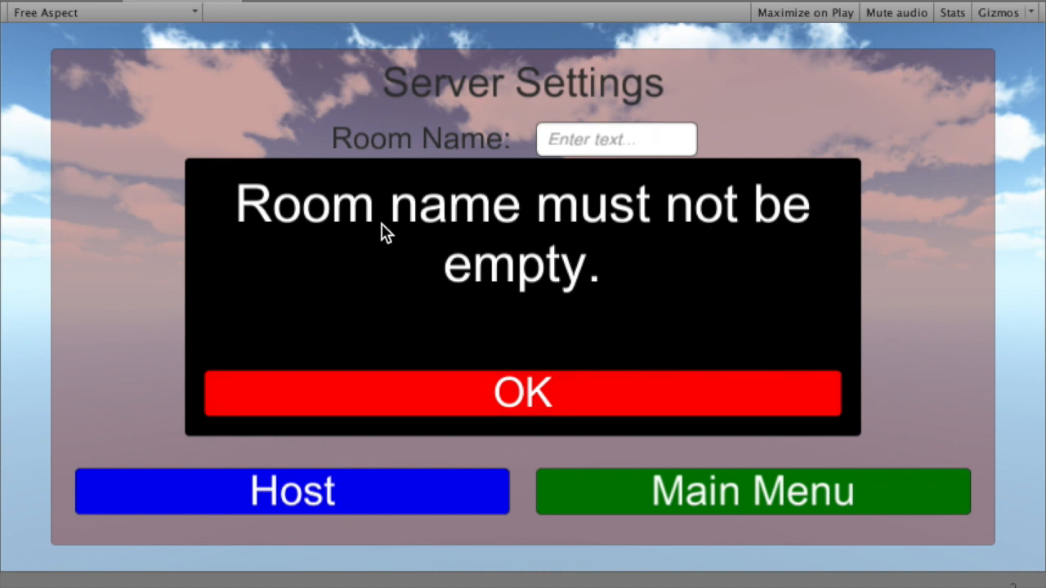
{"action": "mouse_move", "coordinate": [400, 415]}
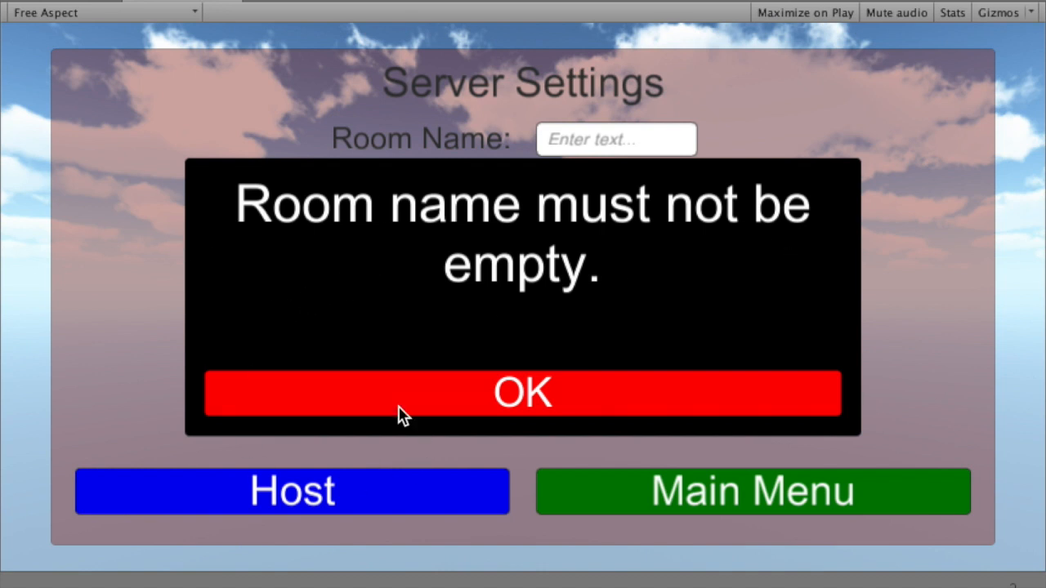
{"action": "left_click", "coordinate": [523, 393]}
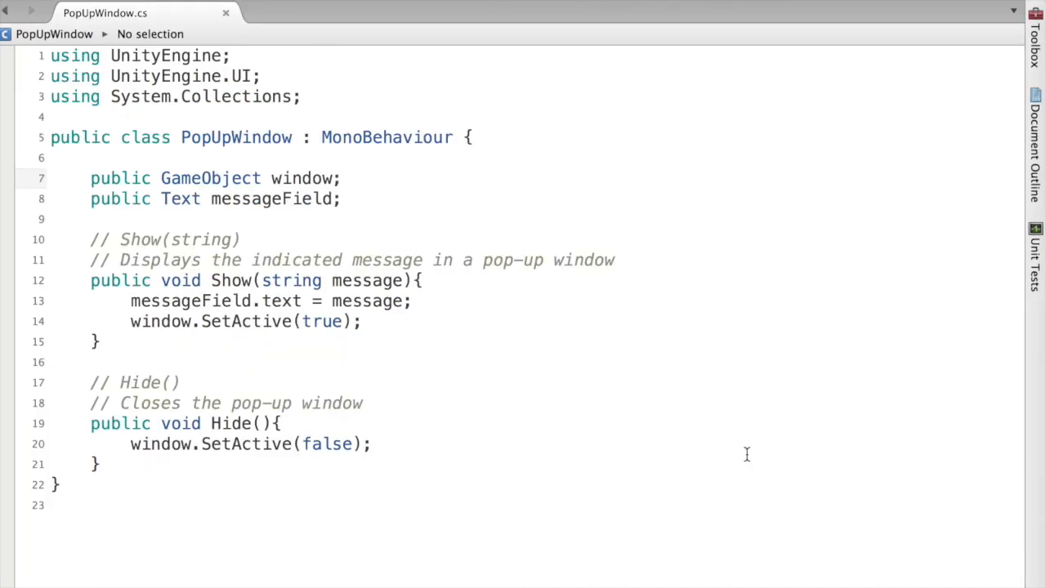
Step: Read through the Show and Hide methods of PopUpWindow.cs in MonoDevelop, then return to Unity
{"action": "left_click", "coordinate": [344, 178]}
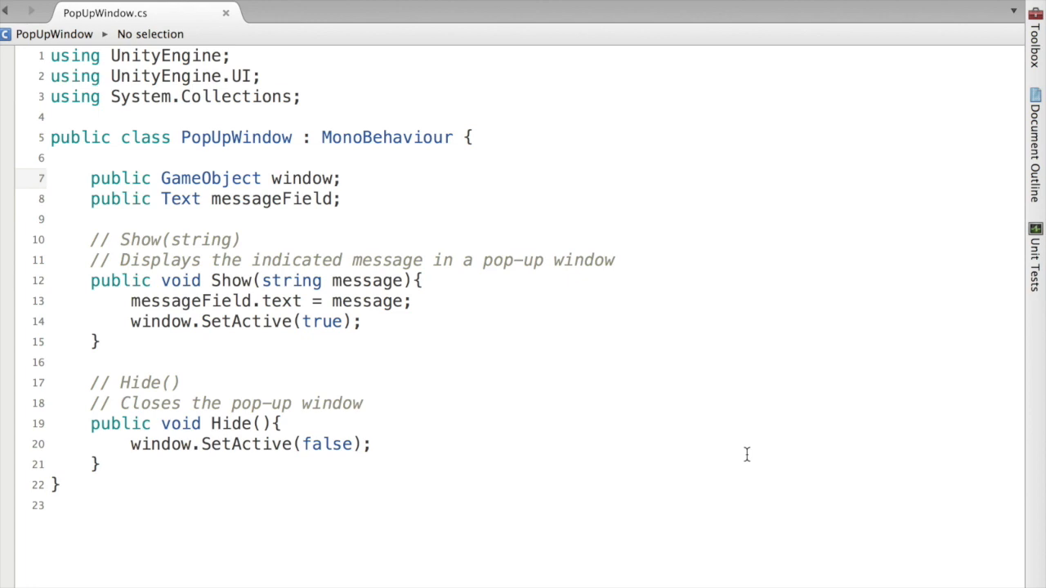
{"action": "left_click", "coordinate": [343, 178]}
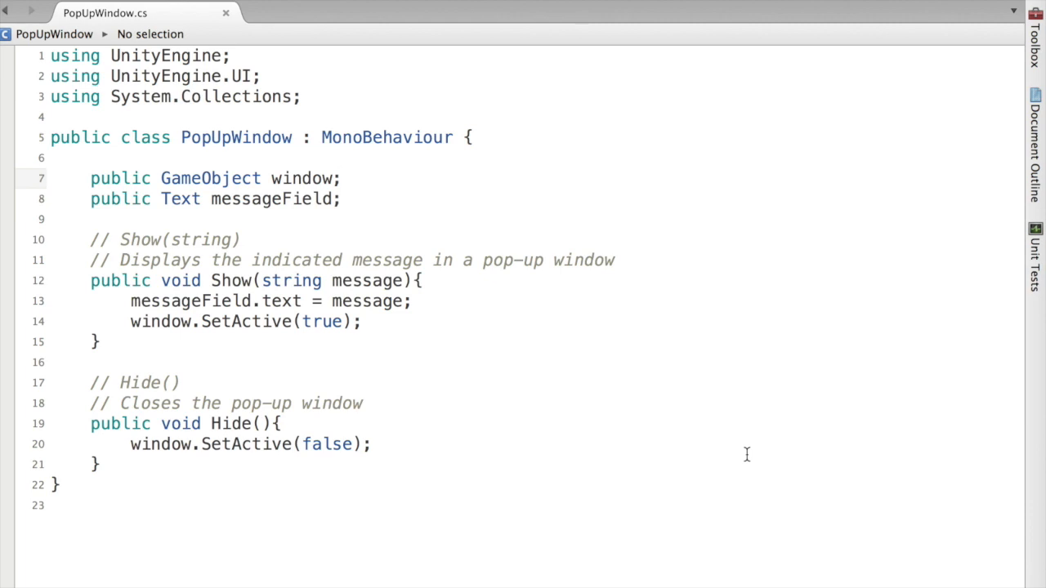
{"action": "left_click", "coordinate": [341, 178]}
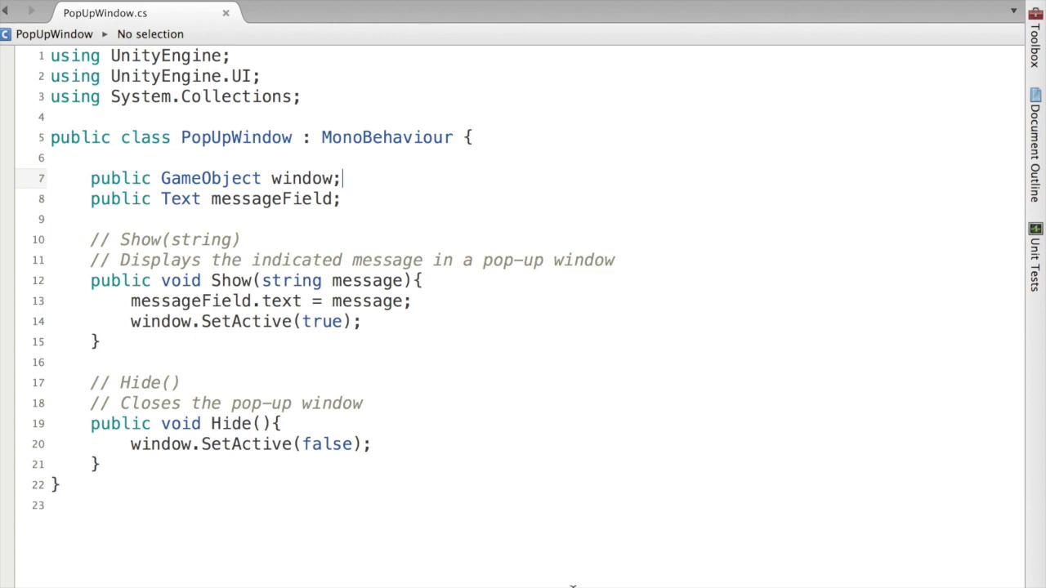
{"action": "mouse_move", "coordinate": [364, 309]}
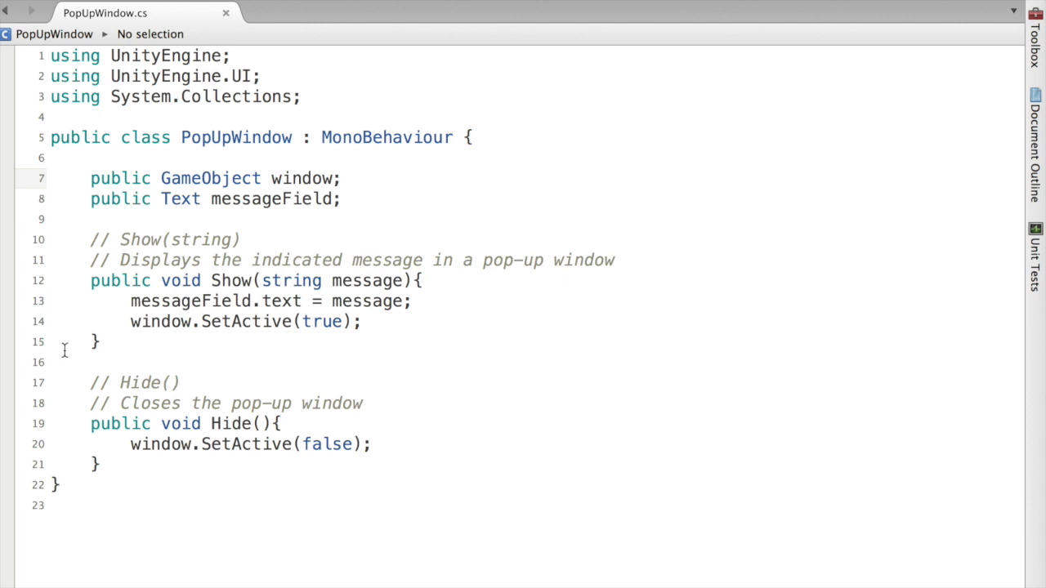
{"action": "mouse_move", "coordinate": [85, 370]}
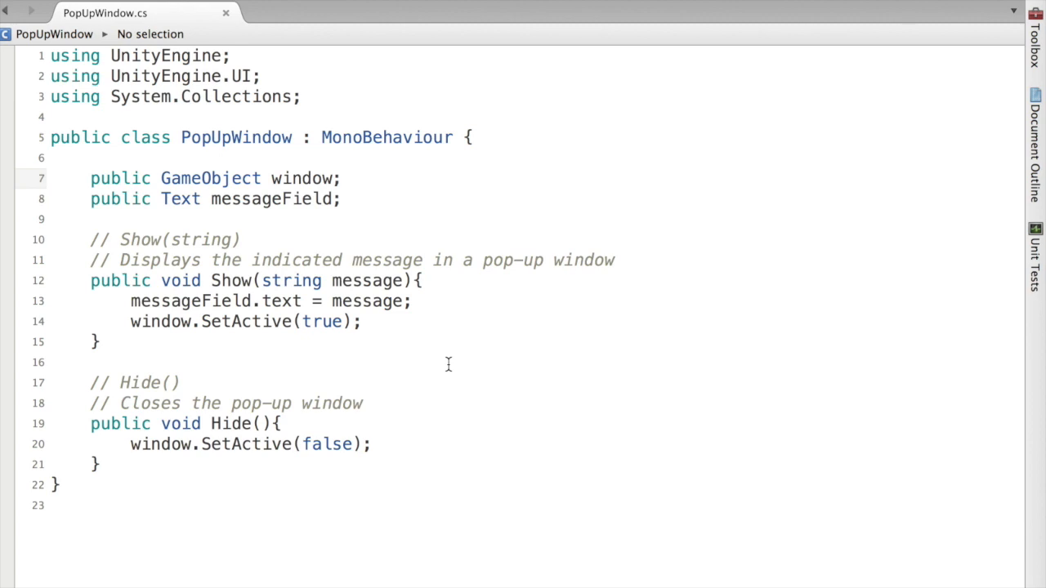
{"action": "left_click", "coordinate": [343, 178]}
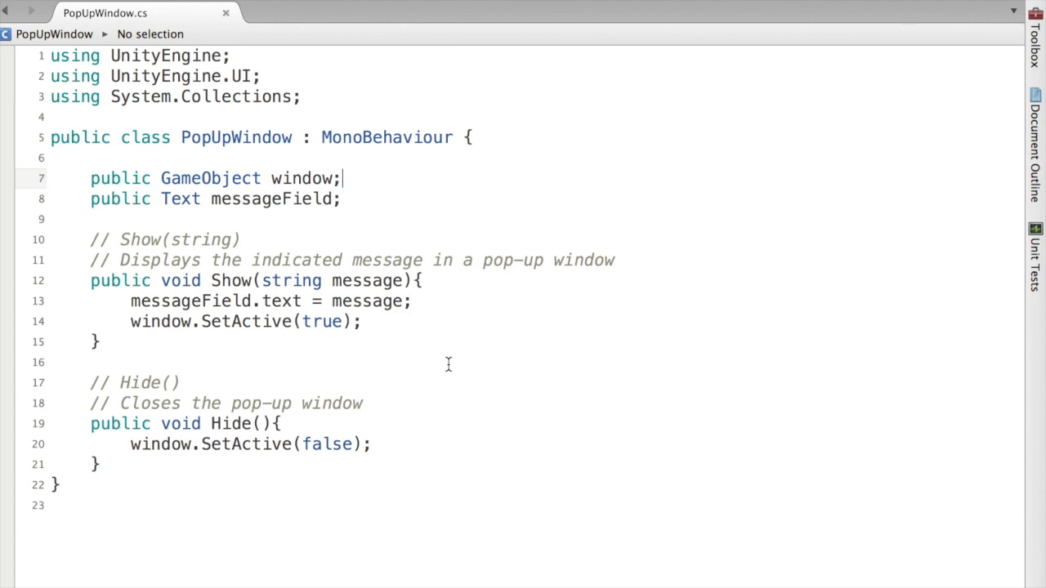
{"action": "mouse_move", "coordinate": [288, 392]}
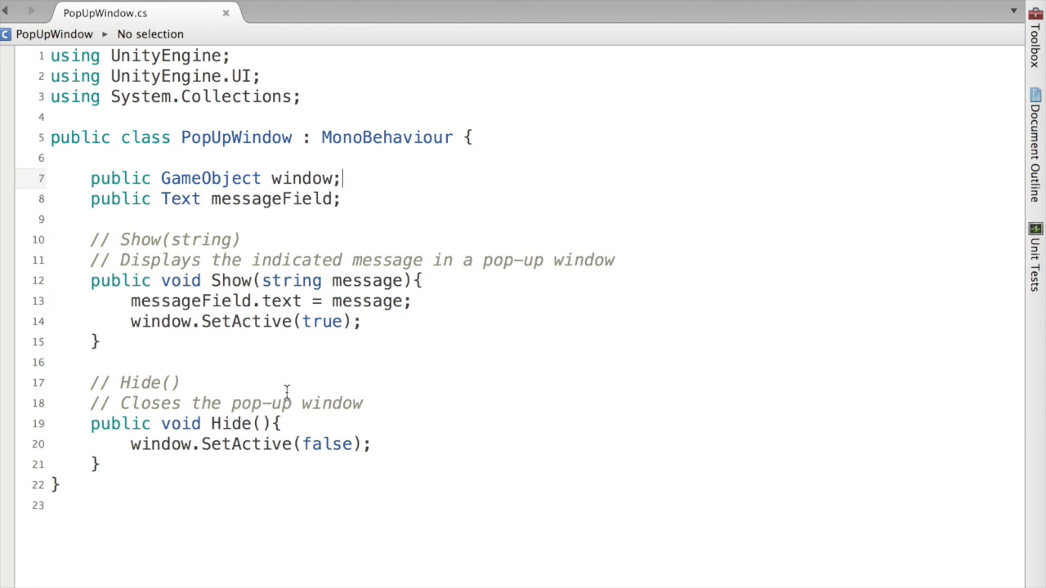
{"action": "mouse_move", "coordinate": [196, 382]}
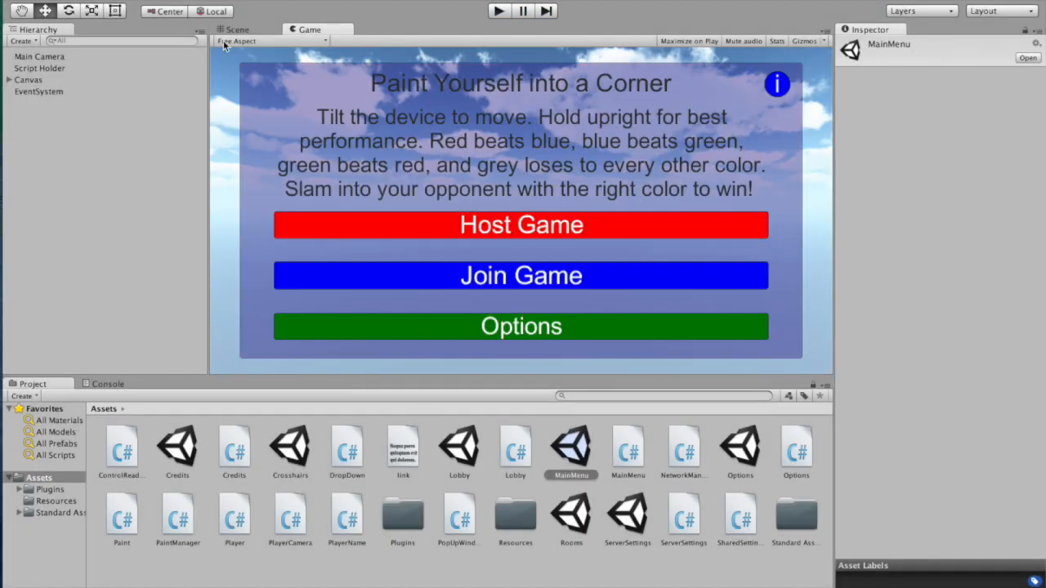
Step: Start a new empty scene and add a UI Panel to it
{"action": "left_click", "coordinate": [81, 6]}
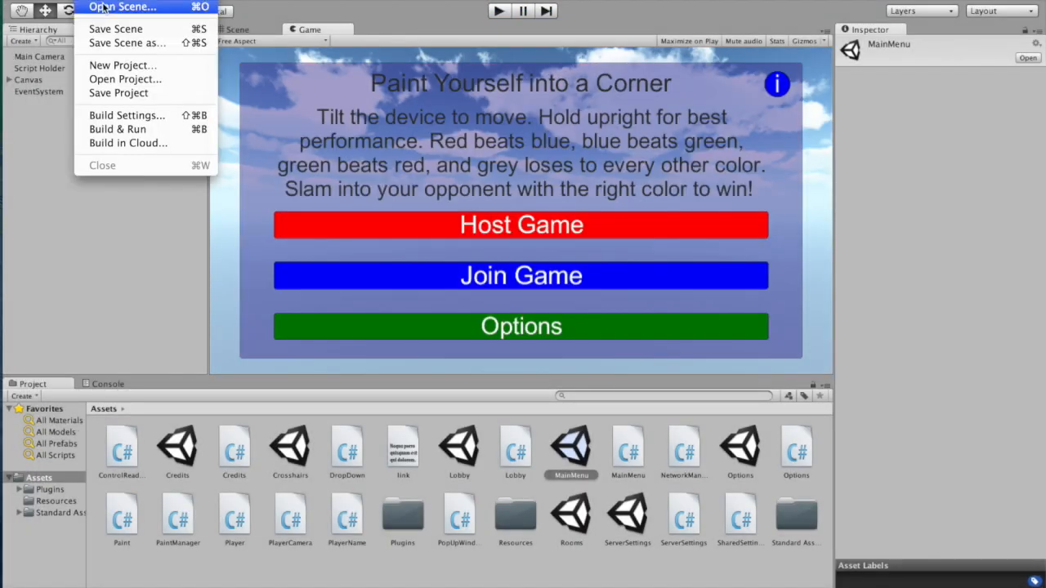
{"action": "left_click", "coordinate": [124, 6]}
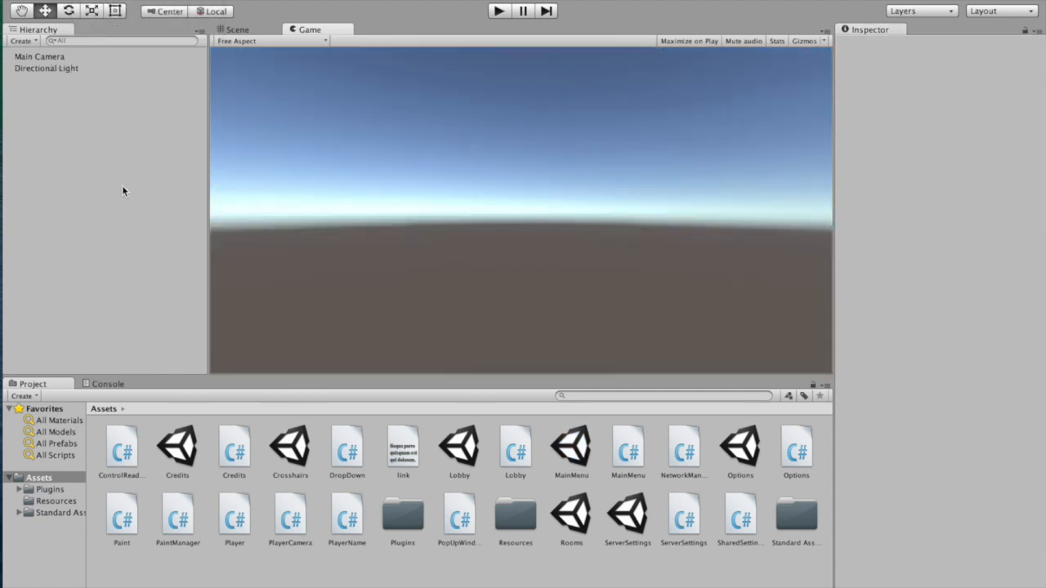
{"action": "right_click", "coordinate": [123, 191]}
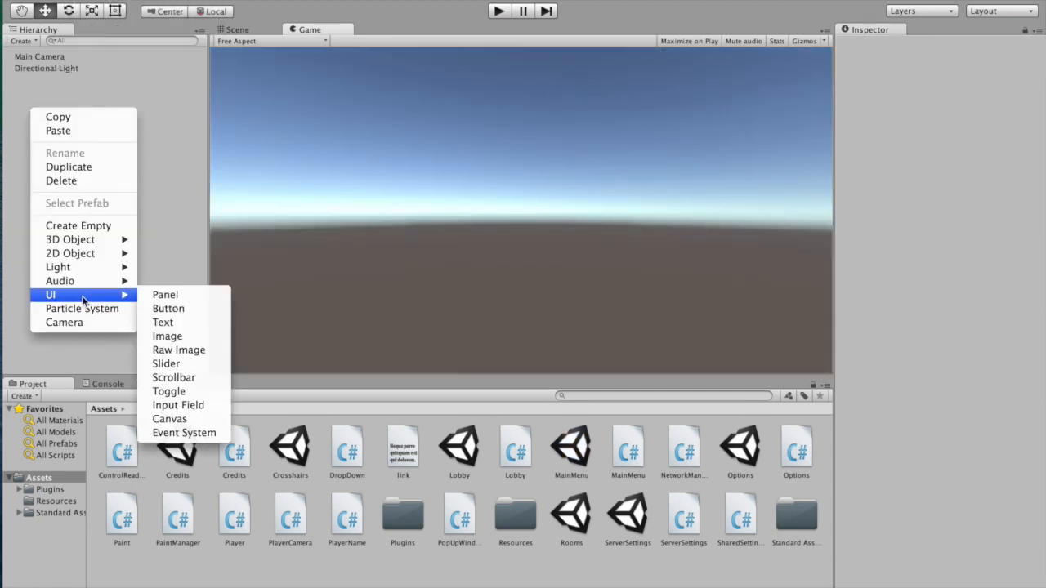
{"action": "left_click", "coordinate": [164, 294]}
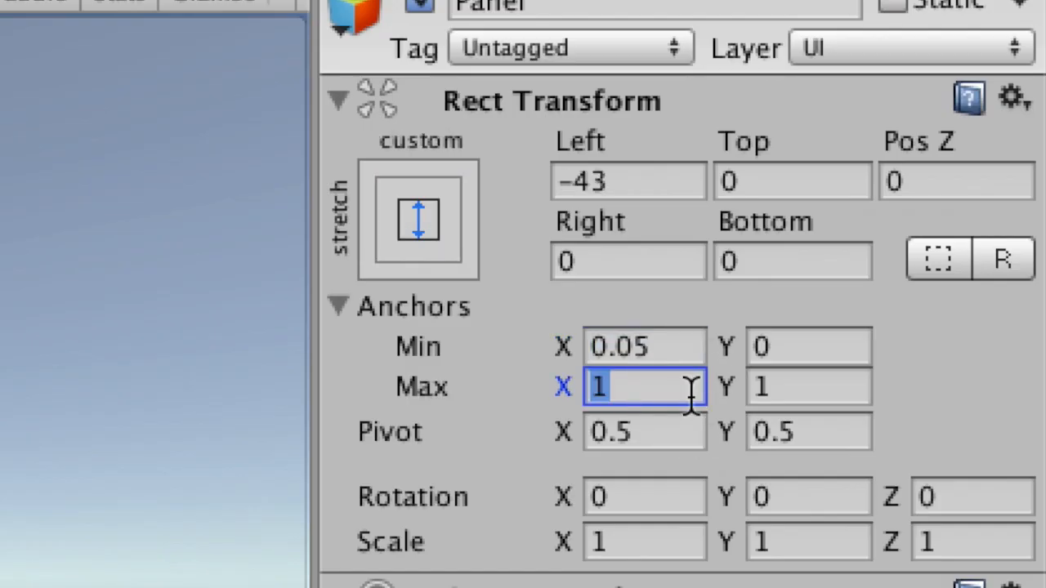
Step: Set the panel's Rect Transform anchors to Min 0.05 and Max 0.95 for a 5% margin
{"action": "type", "text": "0.95"}
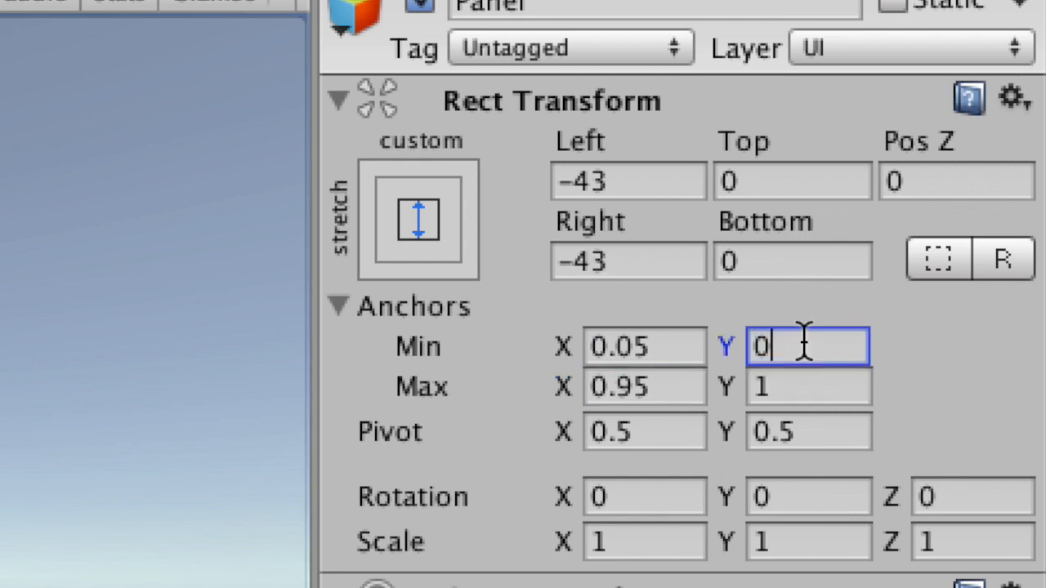
{"action": "type", "text": ".05"}
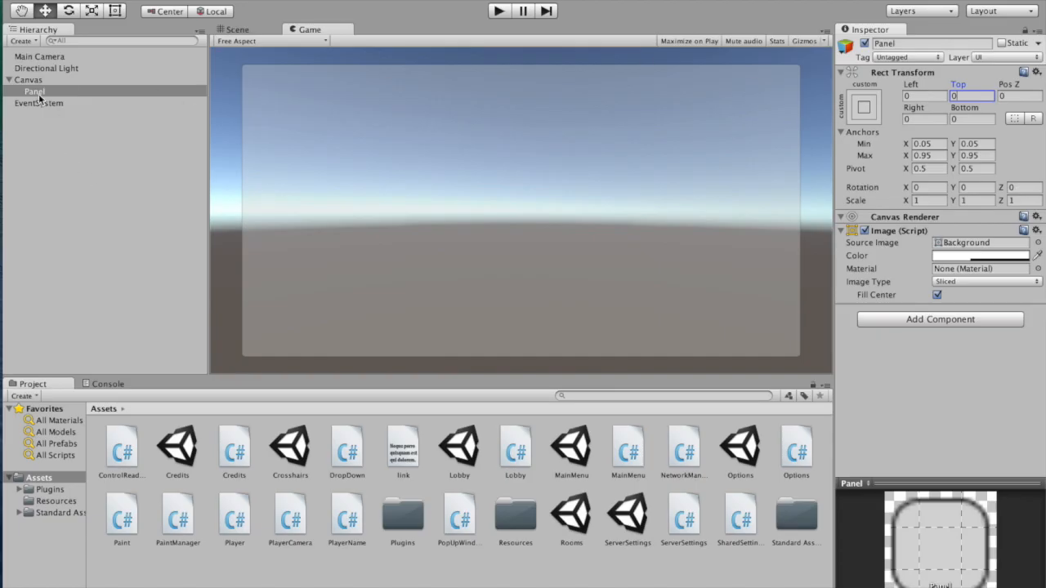
Step: Add a panel named 'Pop up window' under the Canvas with anchors Min 0.25 and Max 0.75 on both axes
{"action": "left_click", "coordinate": [30, 80]}
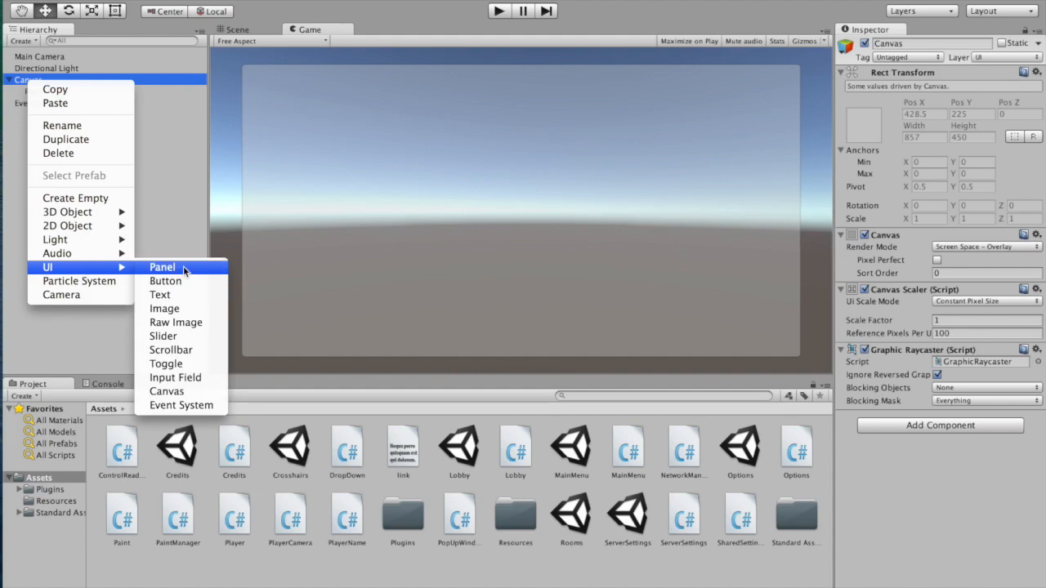
{"action": "left_click", "coordinate": [162, 268]}
{"action": "type", "text": "P"}
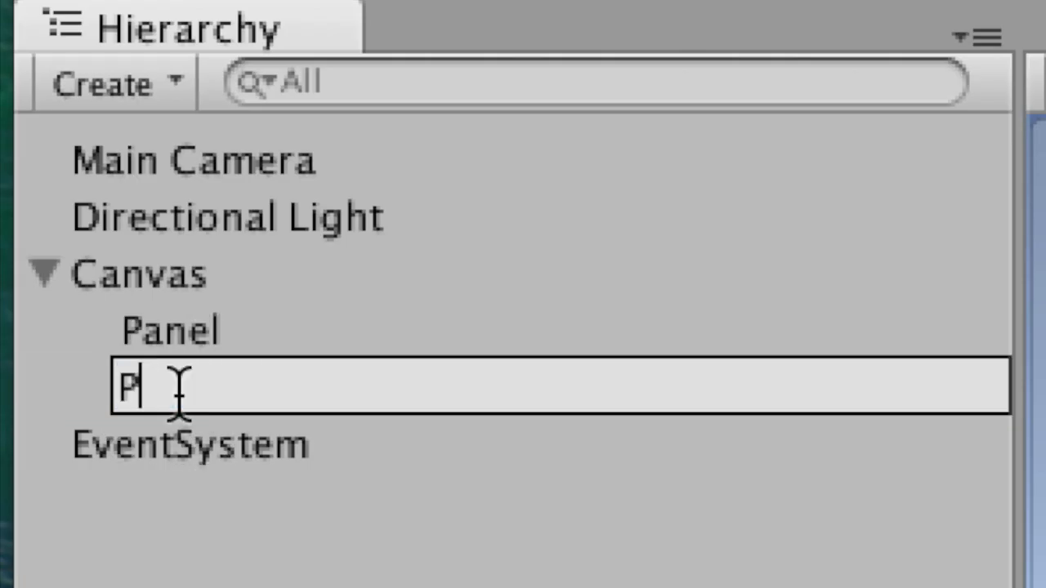
{"action": "type", "text": "op up window"}
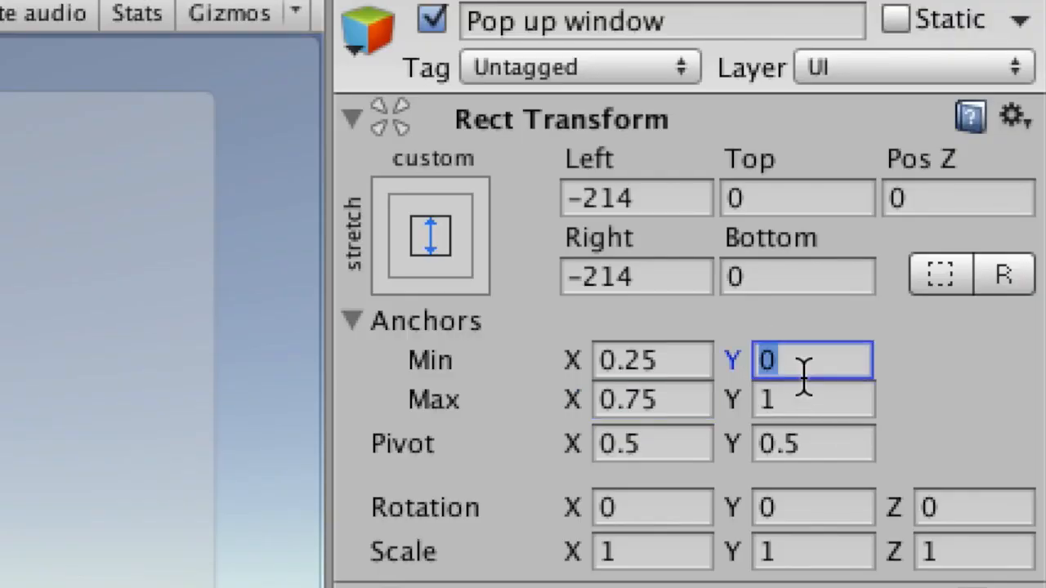
{"action": "type", "text": "0.25"}
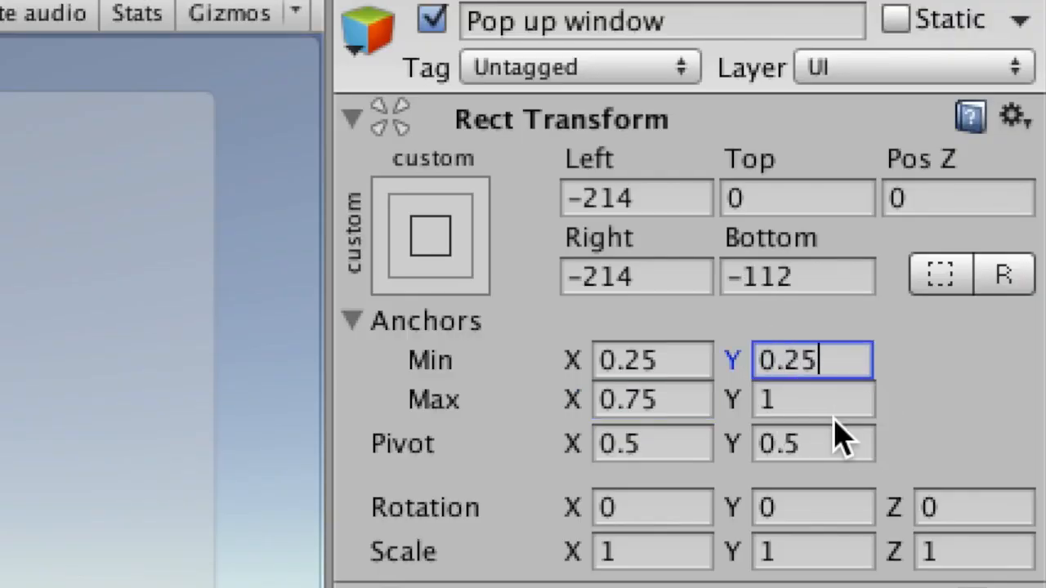
{"action": "left_click", "coordinate": [812, 398]}
{"action": "type", "text": "0.75"}
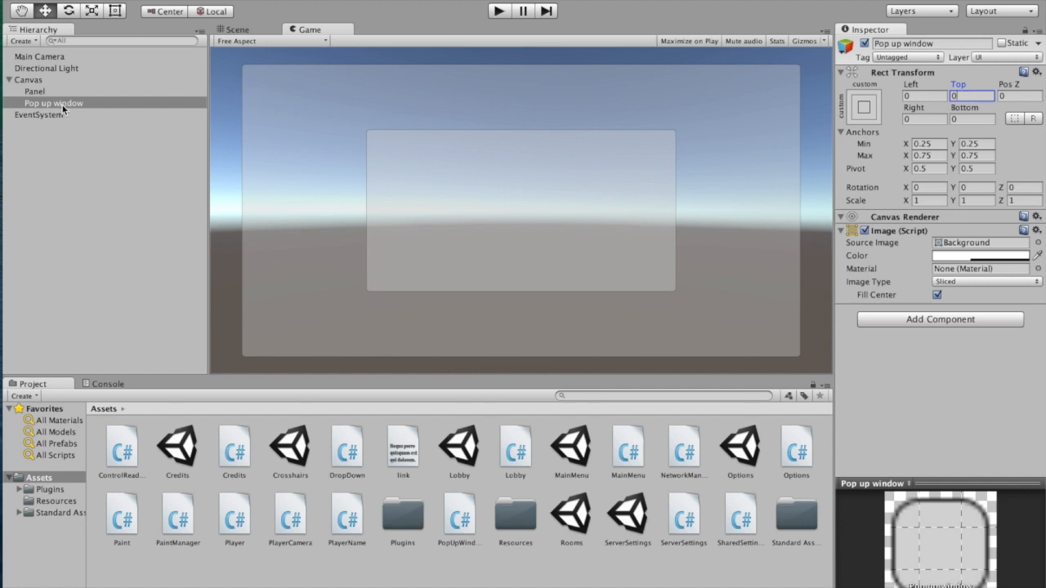
{"action": "mouse_move", "coordinate": [907, 327]}
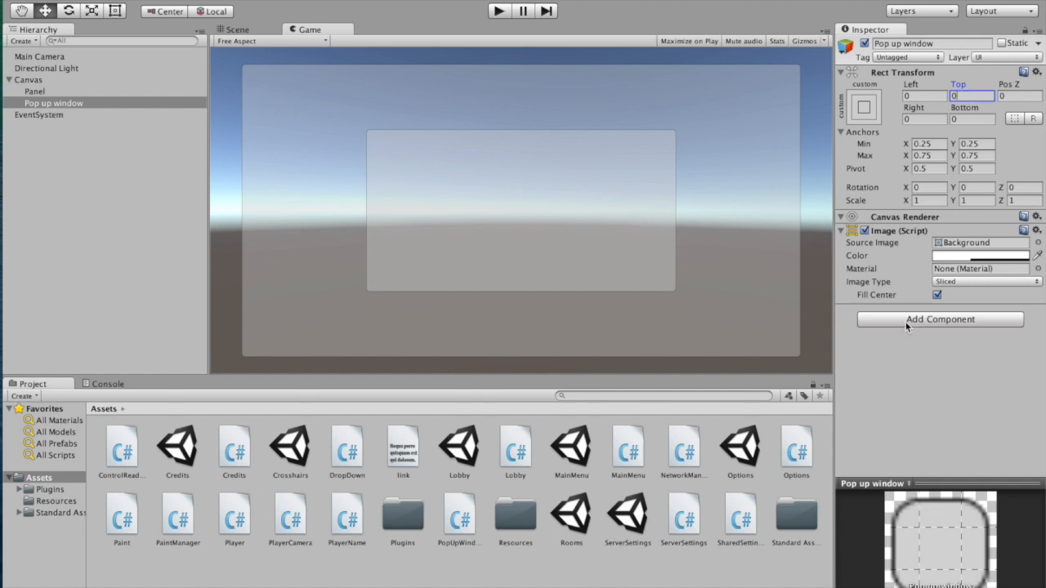
Step: Add the PopUpWindow script component to the Pop up window object
{"action": "left_click", "coordinate": [939, 319]}
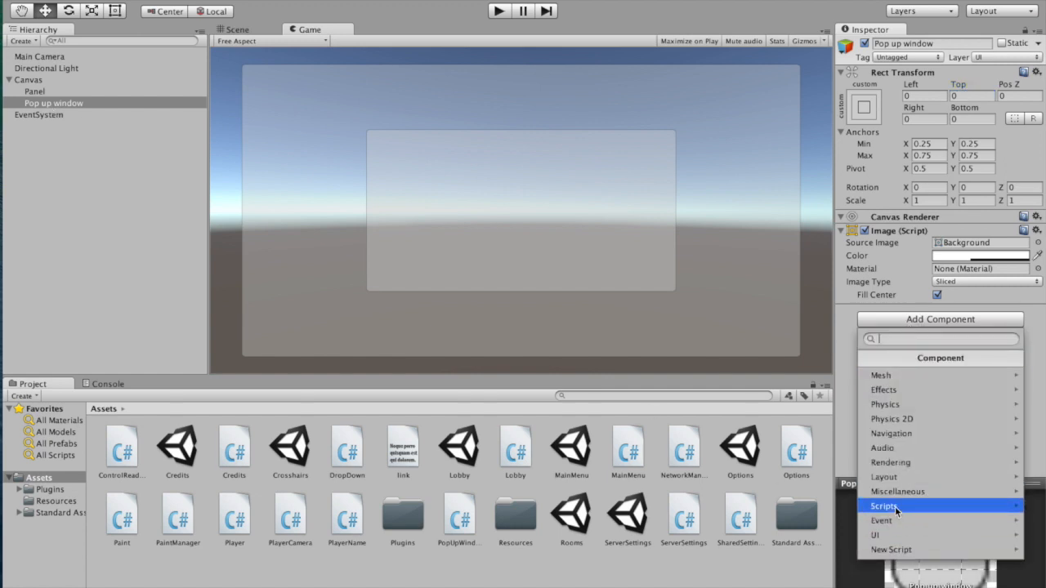
{"action": "left_click", "coordinate": [884, 506]}
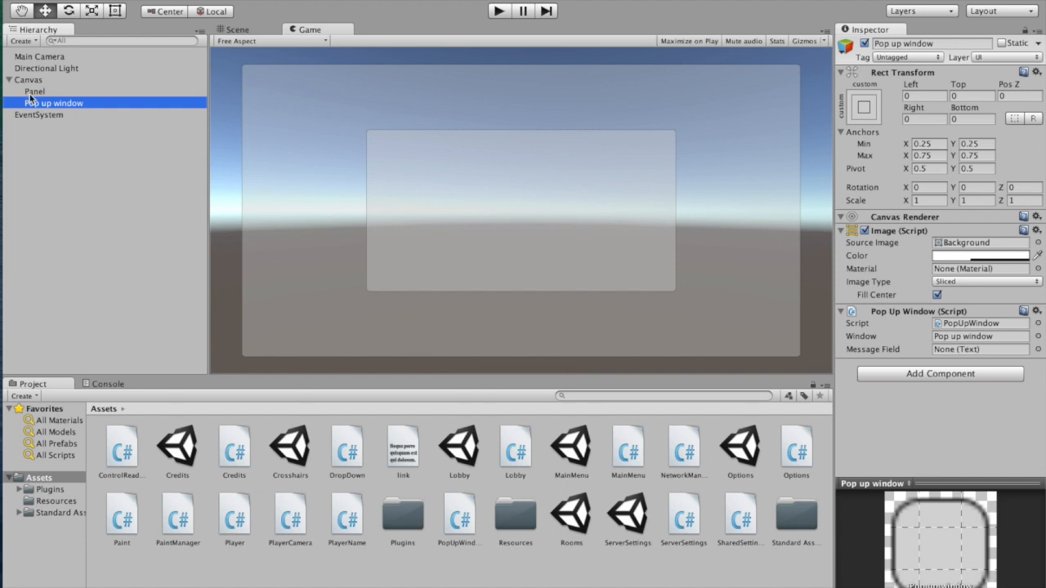
Step: Add a Text named Message inside the pop-up window, anchored Min 0.05/0.1 and Max 0.95/0.95
{"action": "right_click", "coordinate": [56, 101]}
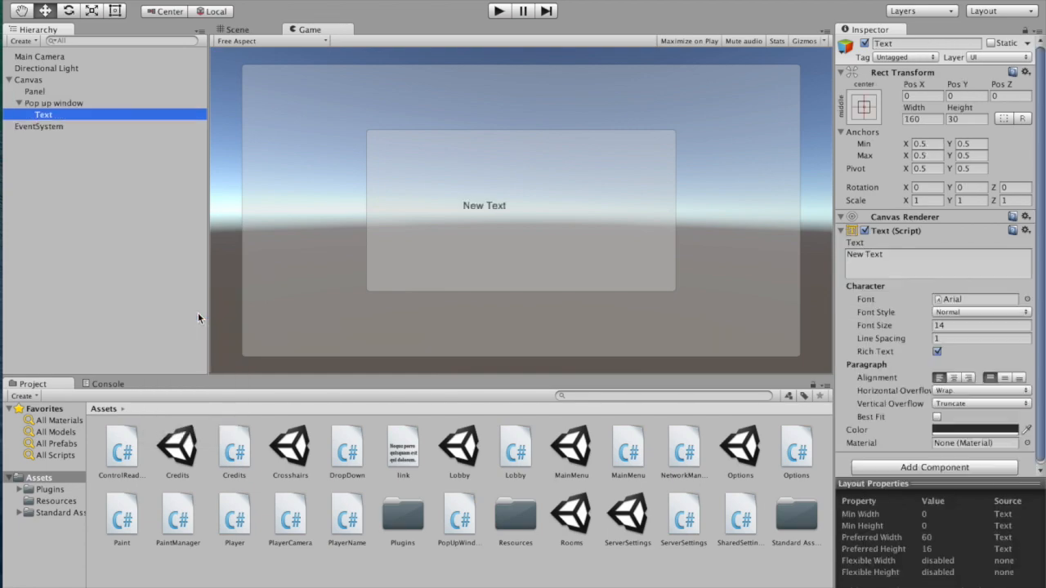
{"action": "double_click", "coordinate": [43, 115]}
{"action": "type", "text": "0.05"}
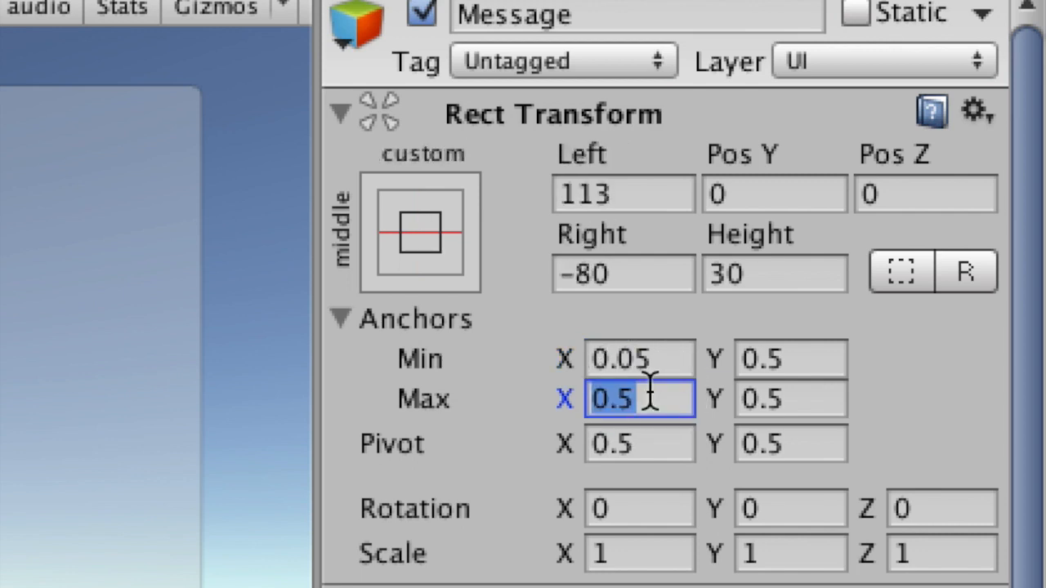
{"action": "type", "text": "0.95"}
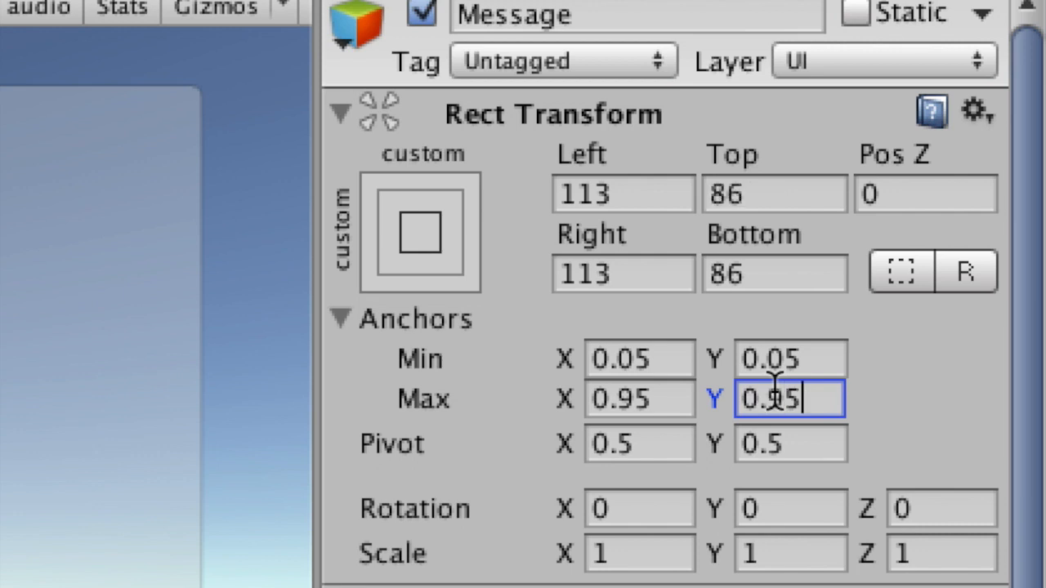
{"action": "left_click", "coordinate": [787, 358]}
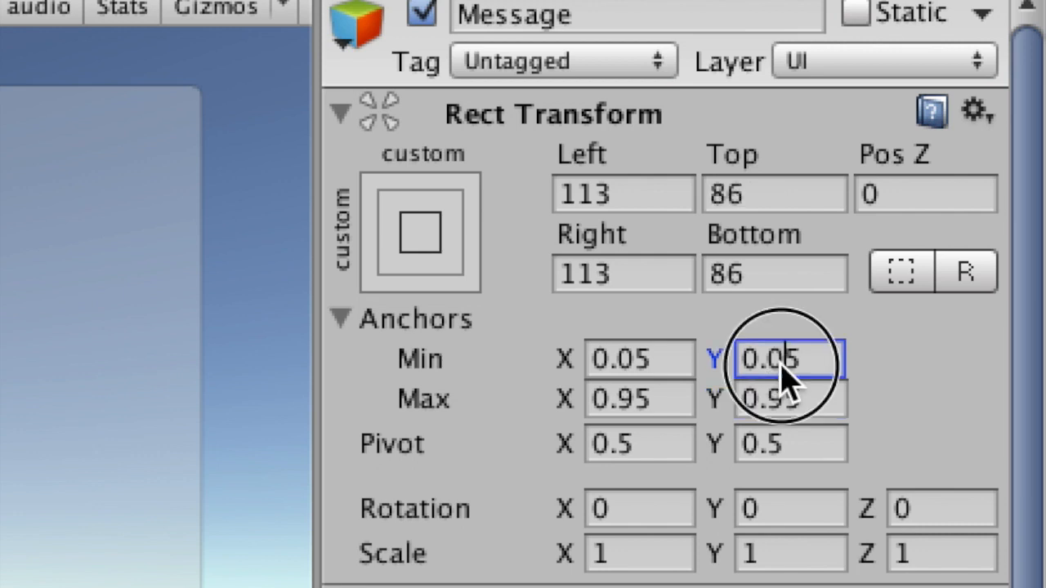
{"action": "type", "text": "0.1"}
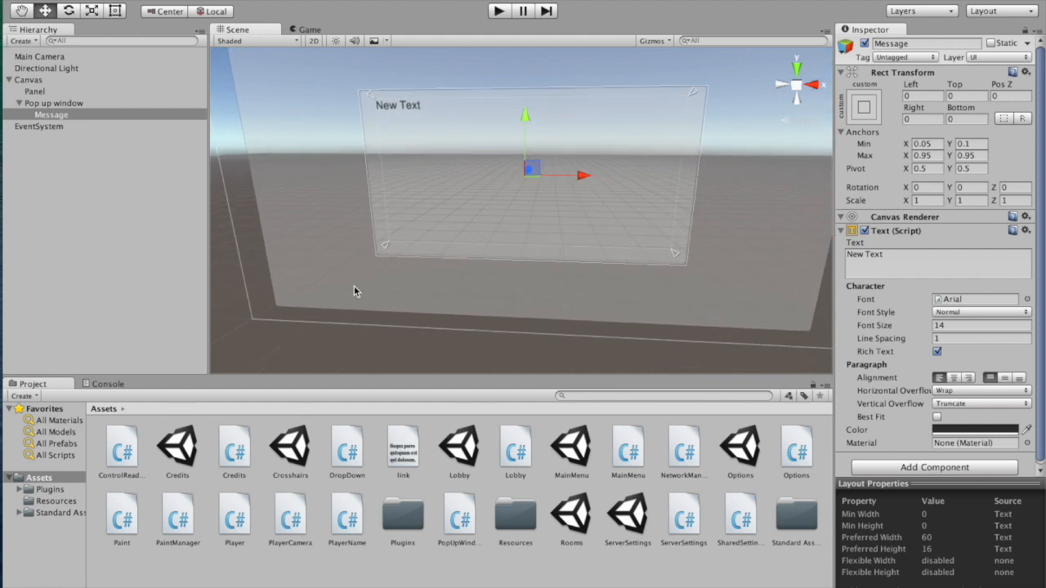
{"action": "mouse_move", "coordinate": [395, 274]}
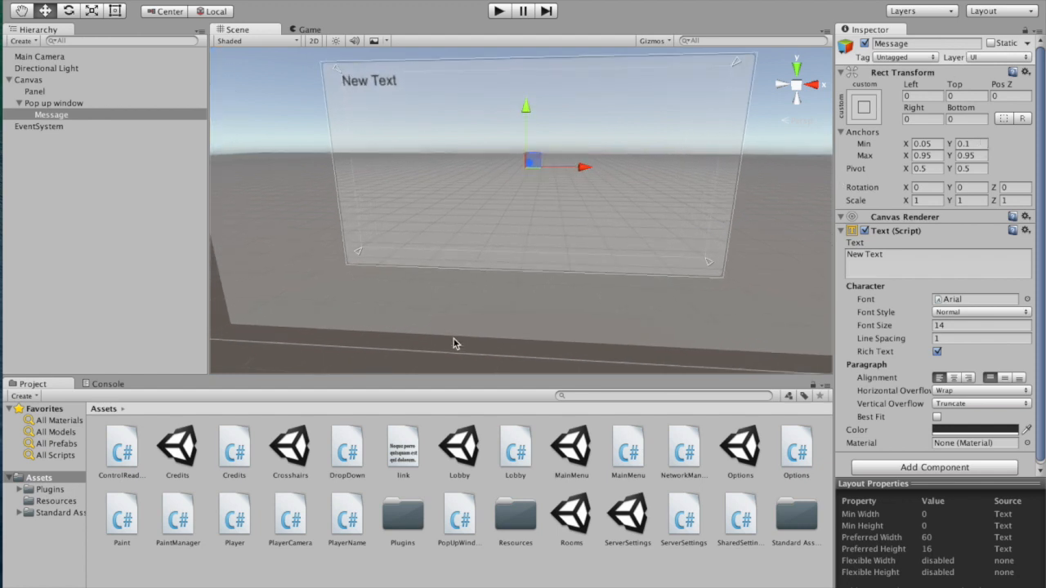
Step: Set Message anchor Min Y 0.15 with zero offsets, Best Fit up to size 80, and text 'Generic Message'
{"action": "left_click", "coordinate": [969, 144]}
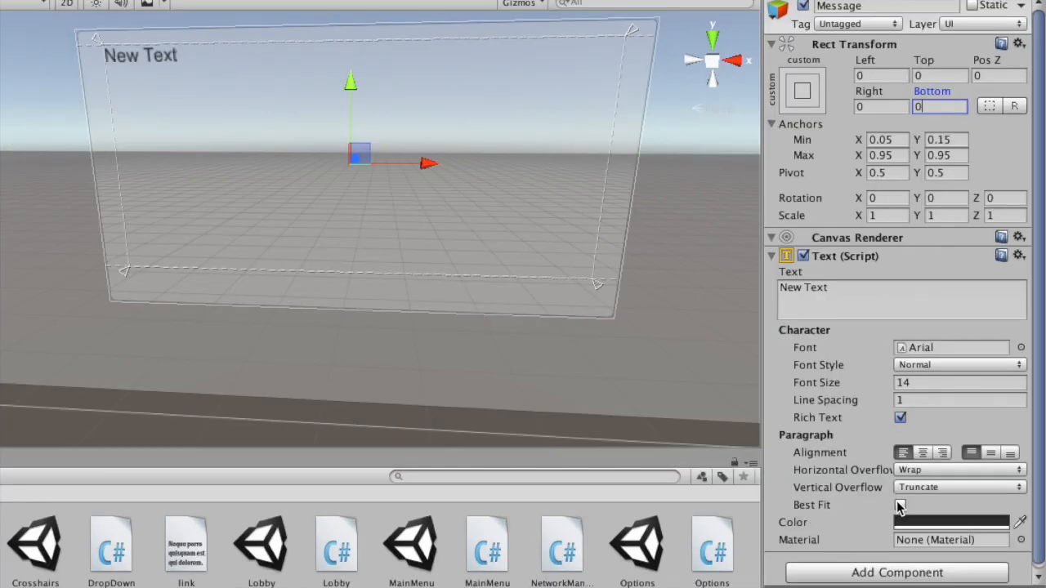
{"action": "left_click", "coordinate": [898, 505]}
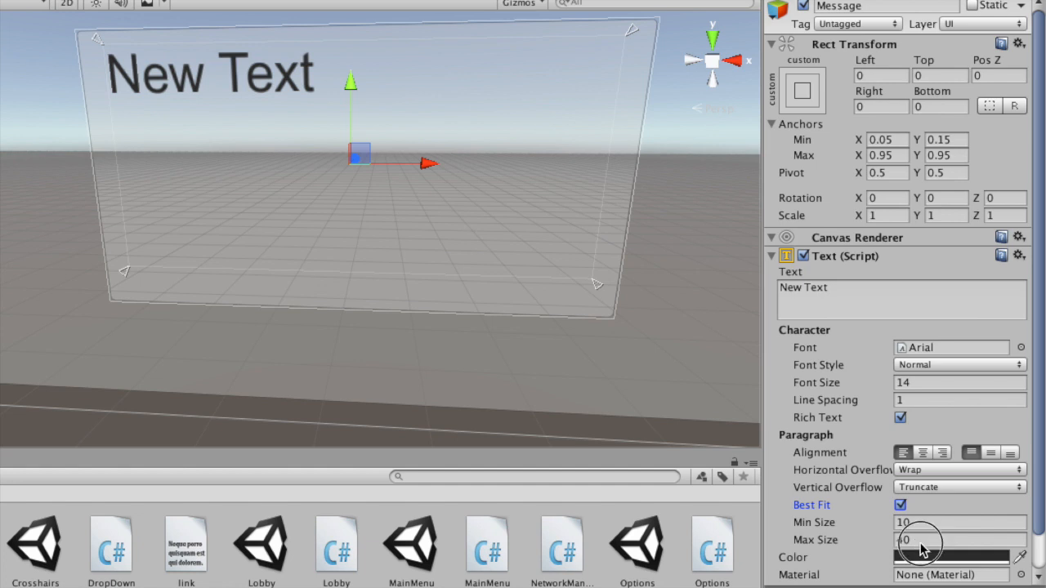
{"action": "type", "text": "80"}
{"action": "left_click", "coordinate": [902, 299]}
{"action": "type", "text": "Generic"}
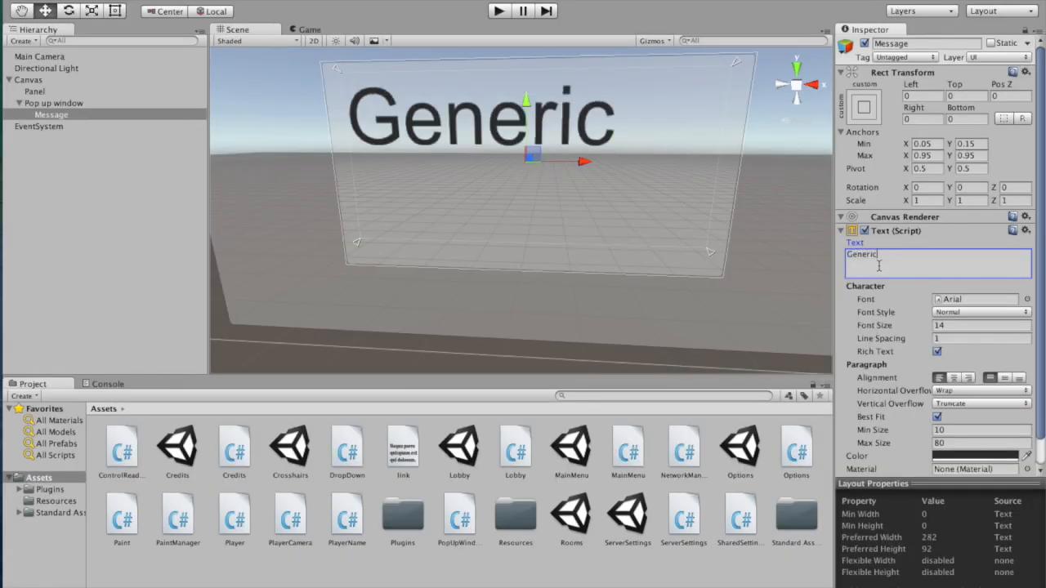
{"action": "type", "text": "Message"}
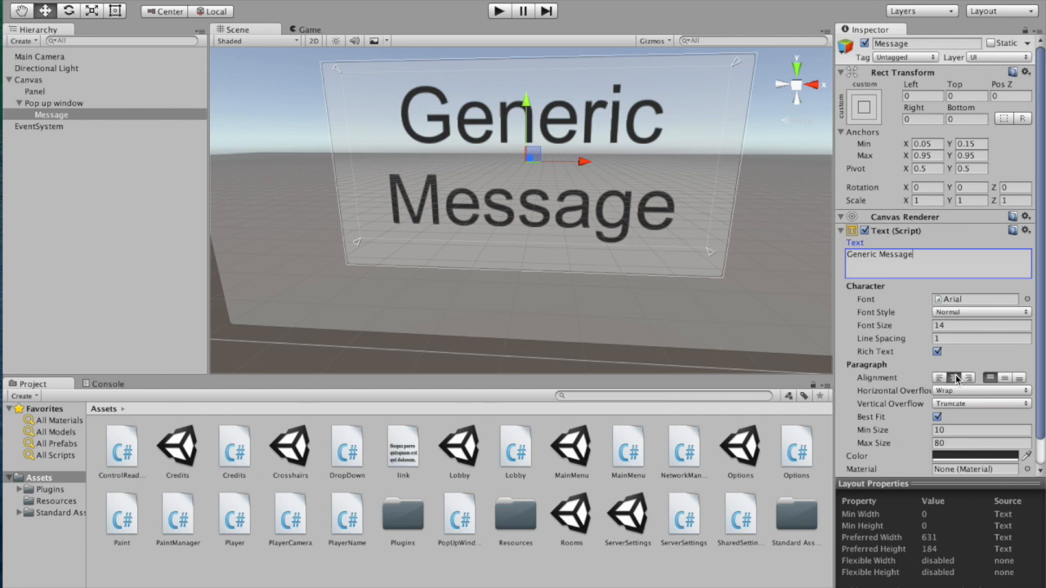
{"action": "mouse_move", "coordinate": [59, 121]}
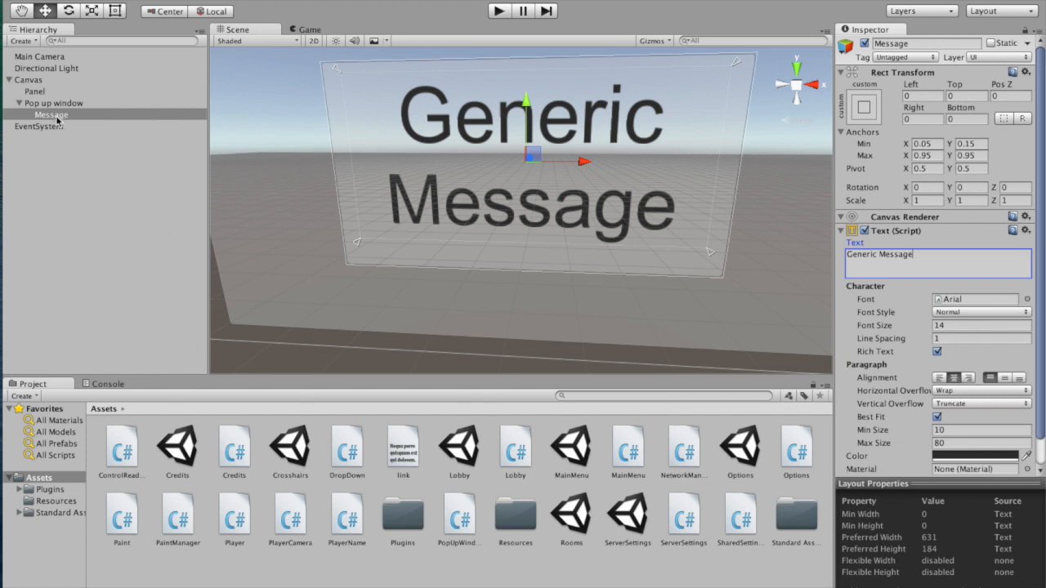
{"action": "right_click", "coordinate": [46, 103]}
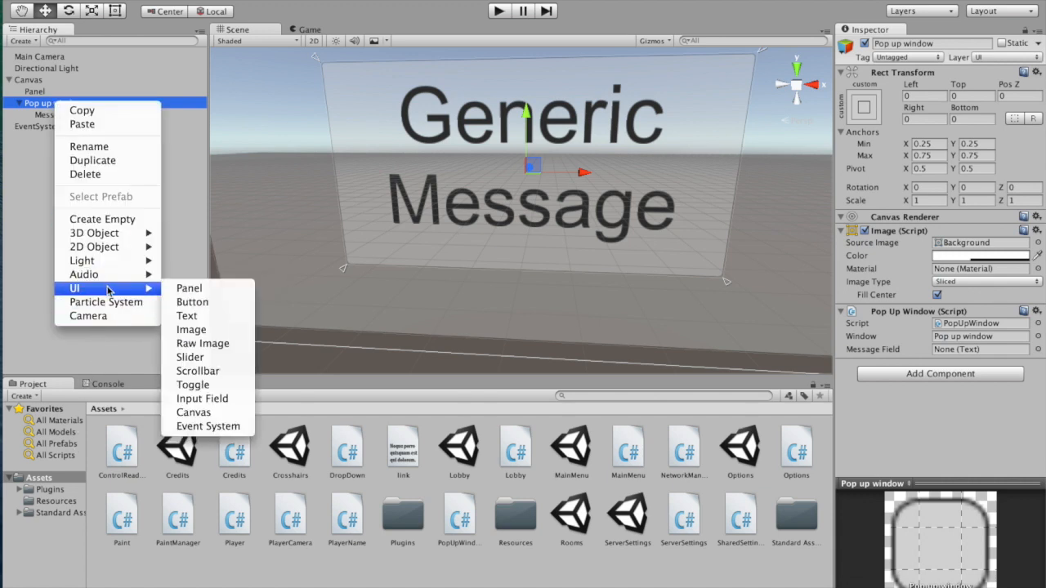
{"action": "mouse_move", "coordinate": [193, 301]}
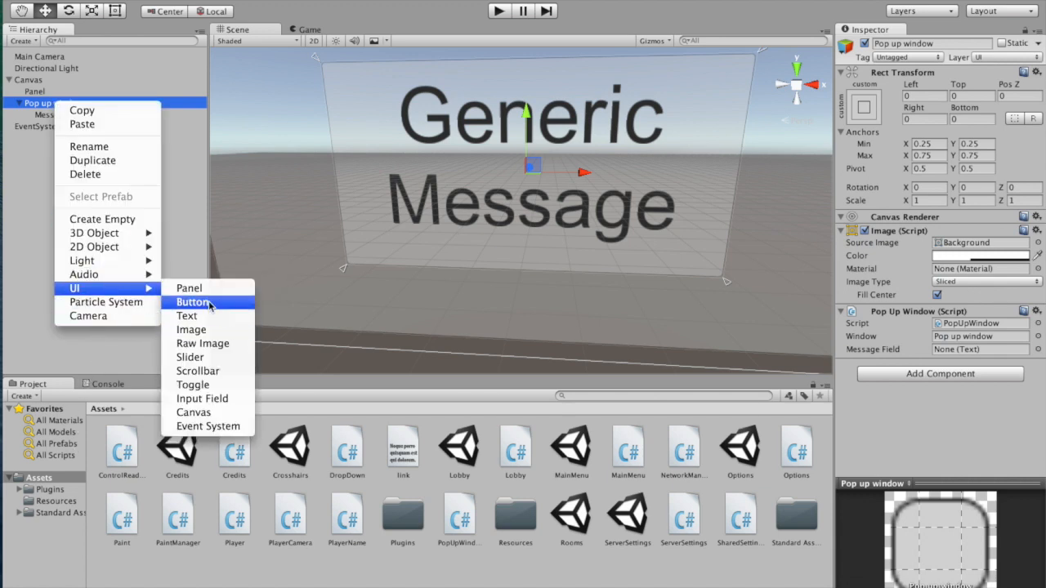
Step: Add a Button named OK inside the pop-up window with anchors Min 0.05/0.05 and Max 0.95/0.15
{"action": "left_click", "coordinate": [193, 300]}
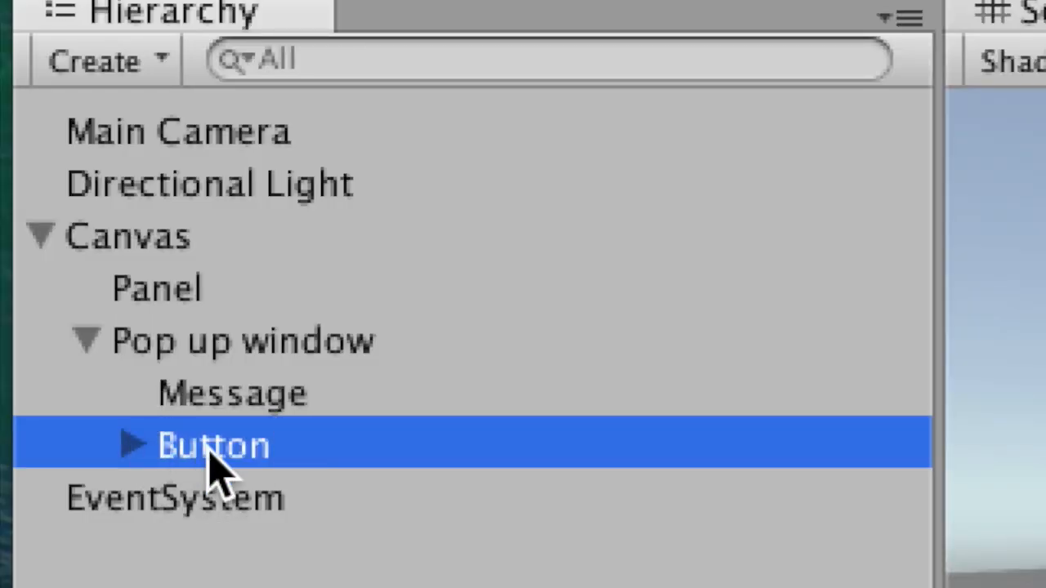
{"action": "type", "text": "OK"}
{"action": "type", "text": "0"}
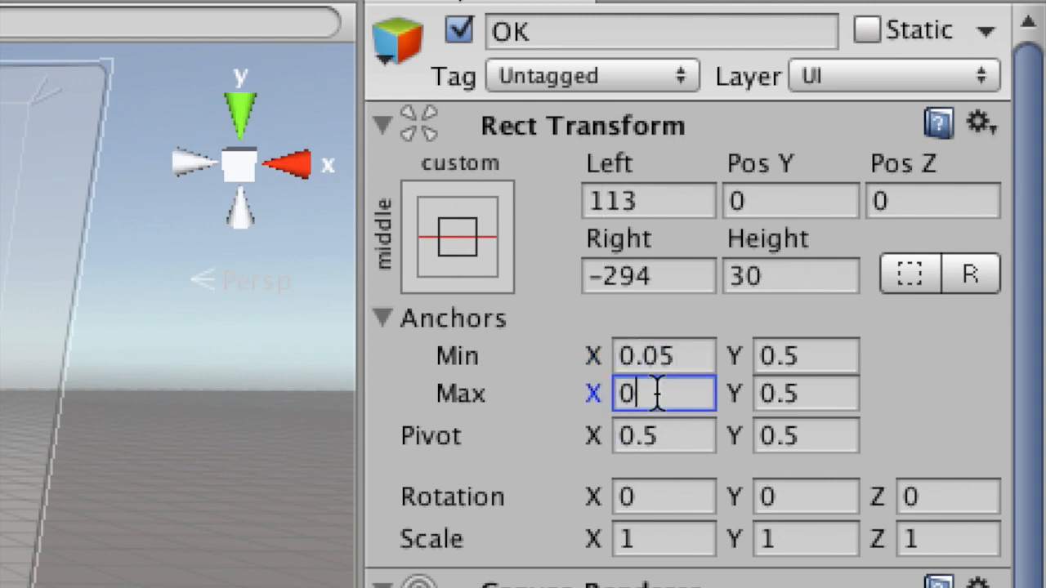
{"action": "type", "text": ".95"}
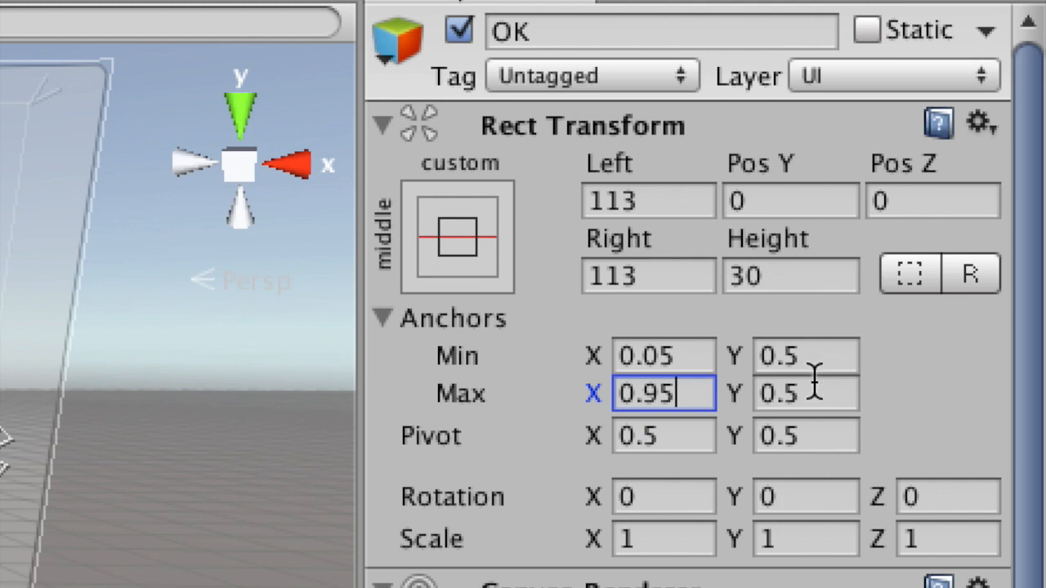
{"action": "type", "text": "0.1"}
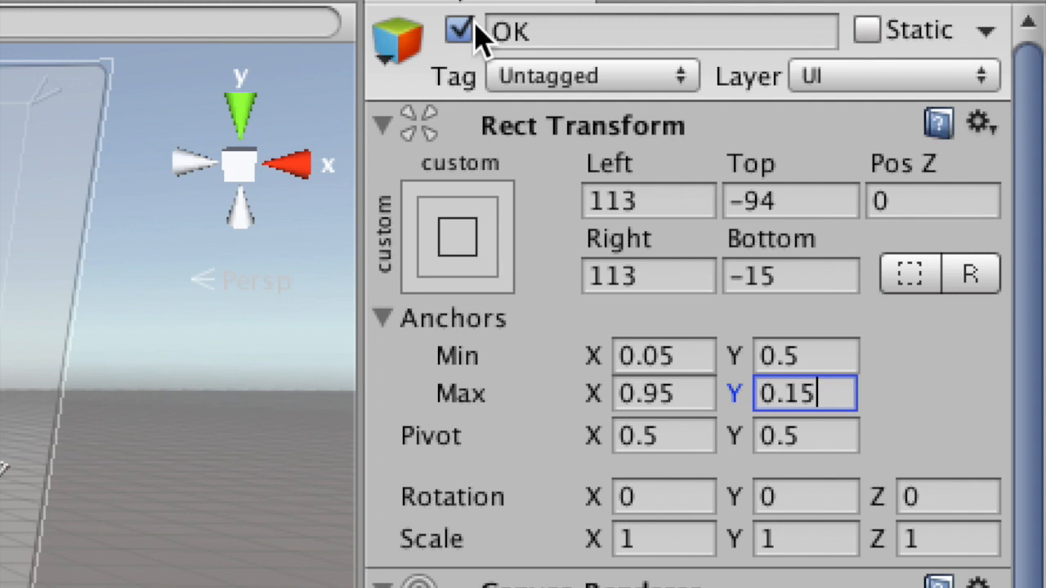
{"action": "left_click", "coordinate": [804, 356]}
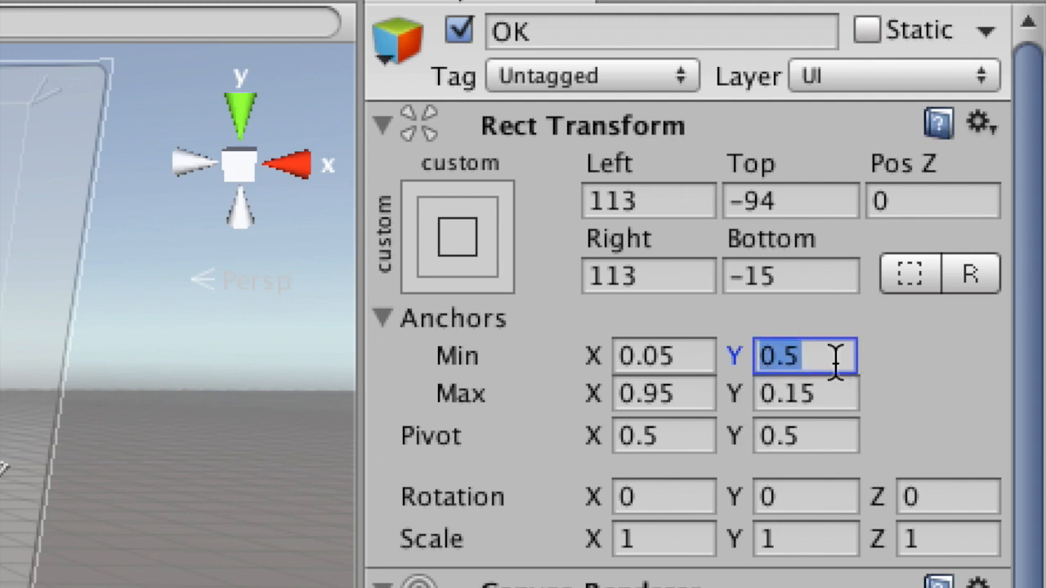
{"action": "type", "text": "0.05"}
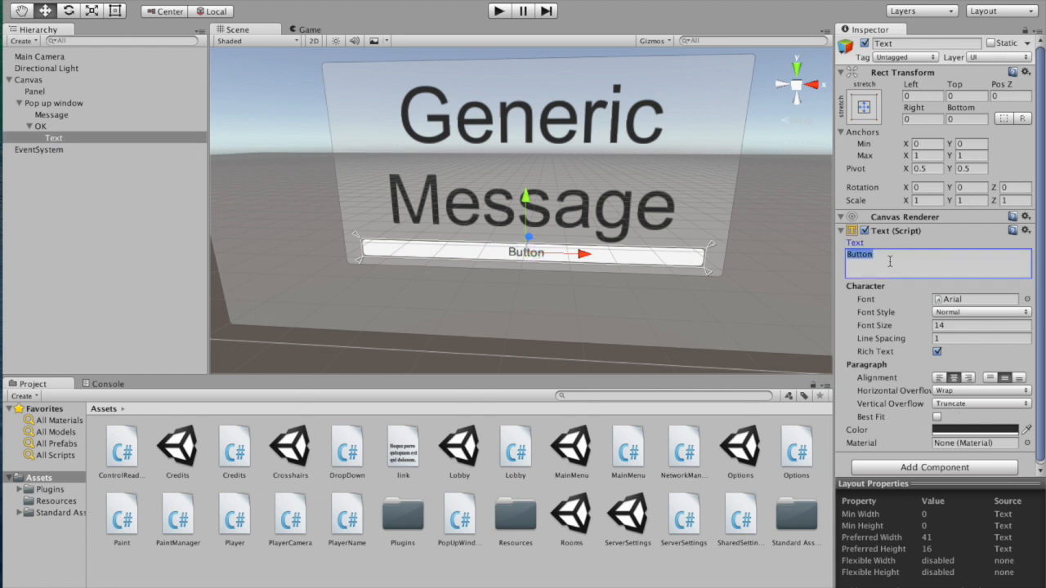
Step: Set the button's label text to 'OK' and assign the Message text to the PopUpWindow script's Message Field
{"action": "type", "text": "OK"}
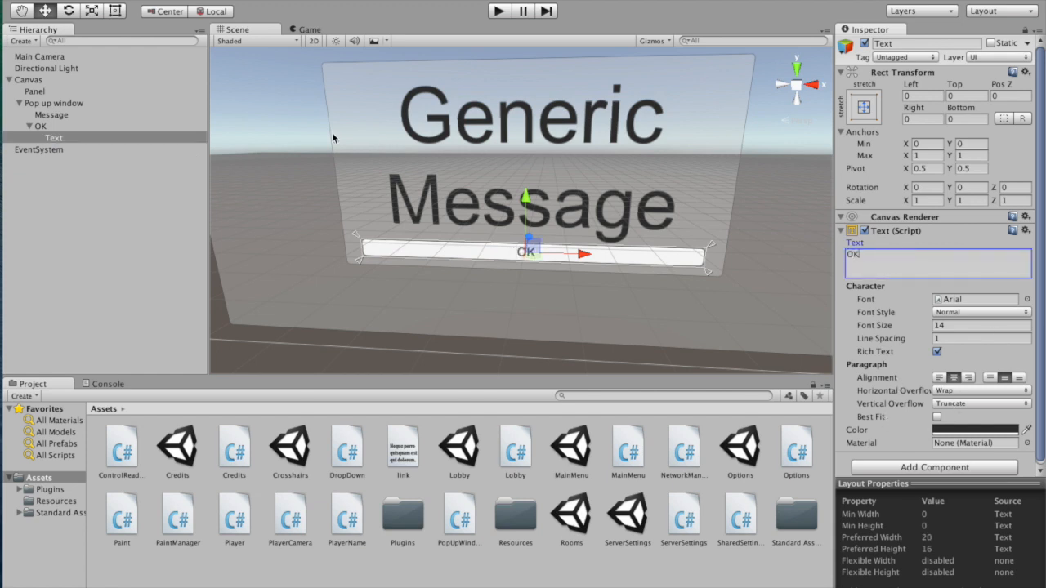
{"action": "left_click", "coordinate": [39, 126]}
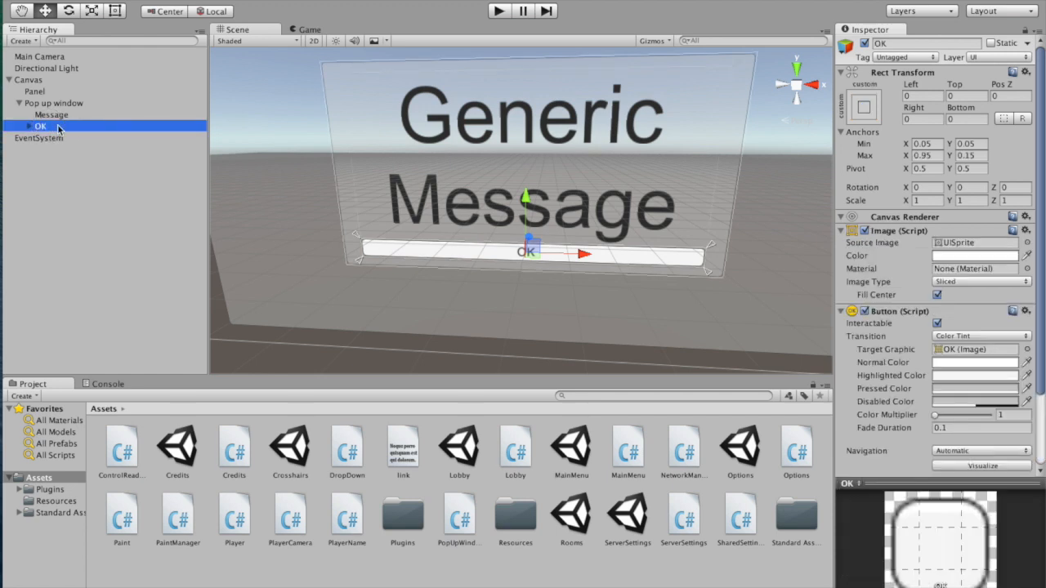
{"action": "left_click", "coordinate": [54, 103]}
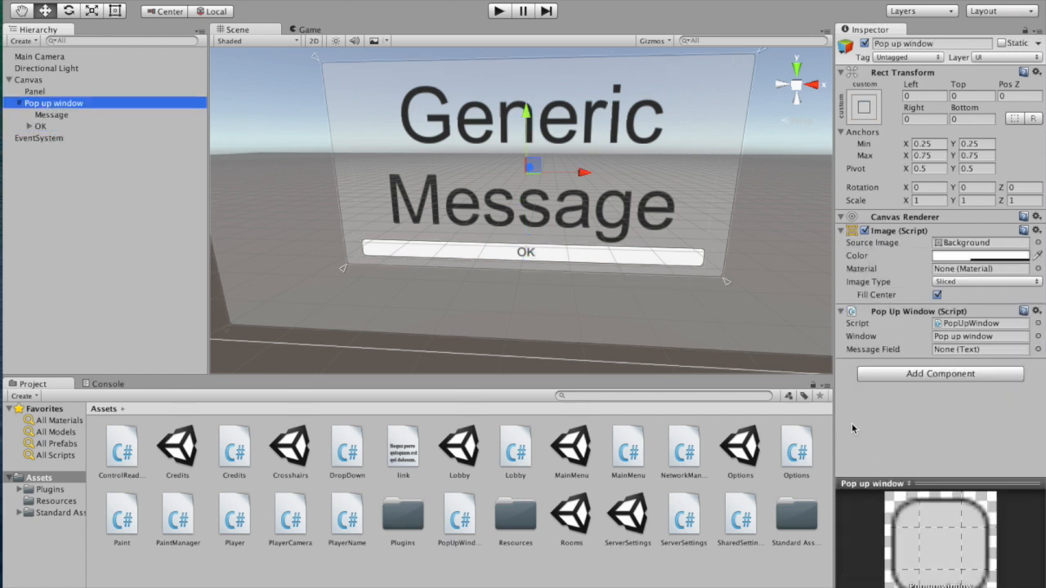
{"action": "left_click", "coordinate": [51, 114]}
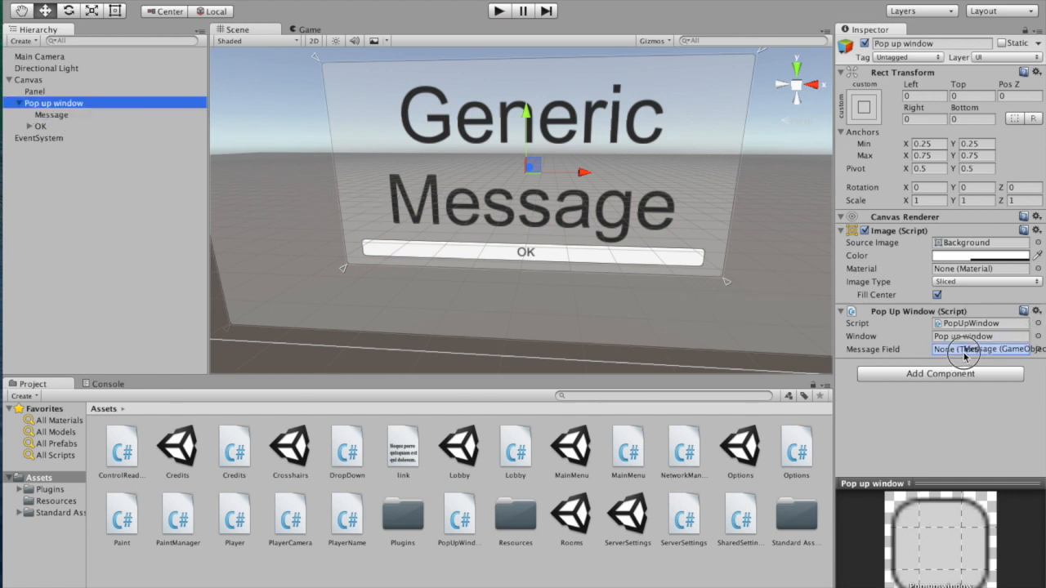
{"action": "left_click", "coordinate": [980, 349]}
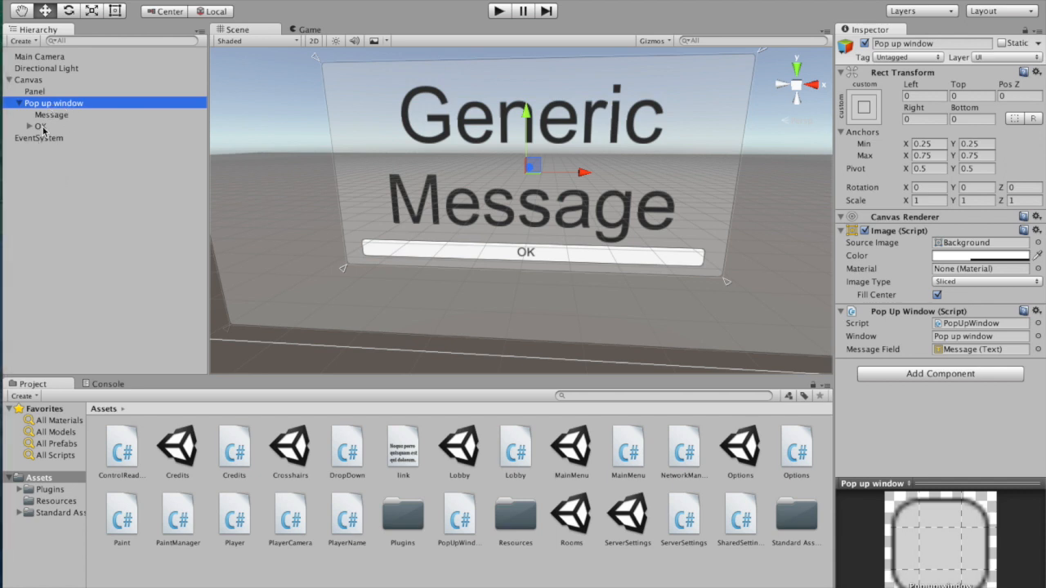
{"action": "left_click", "coordinate": [39, 126]}
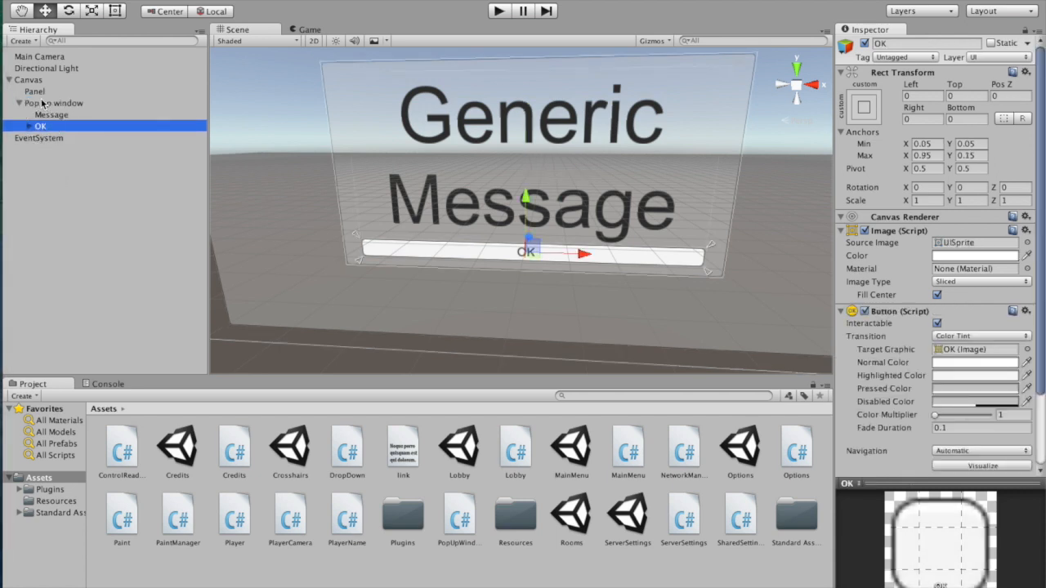
Step: Add an On Click event on the OK button targeting Pop up window and calling PopUpWindow.Hide
{"action": "scroll", "scroll_direction": "down", "scroll_amount": 3}
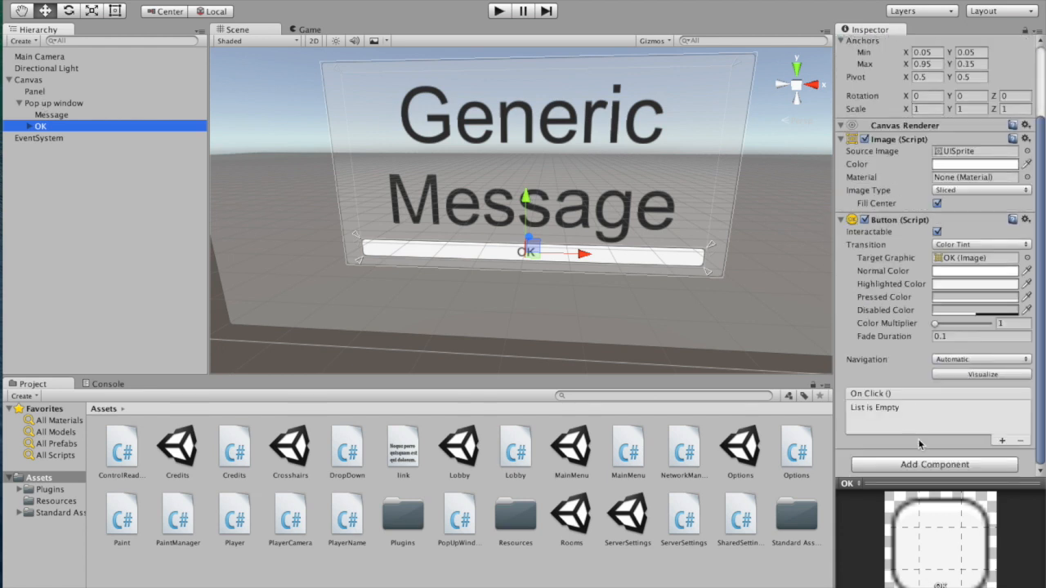
{"action": "left_click", "coordinate": [1010, 441]}
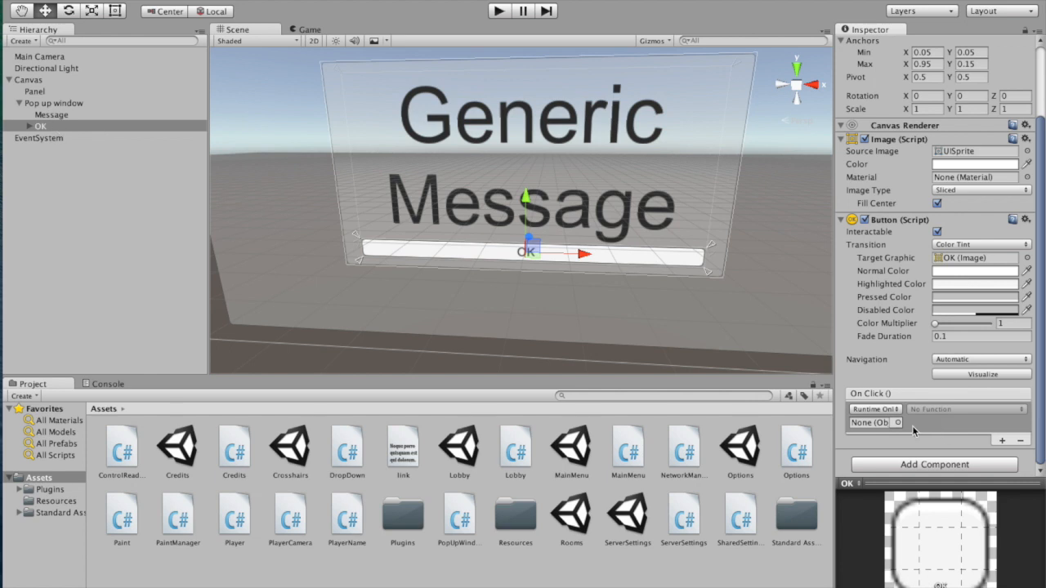
{"action": "left_click", "coordinate": [52, 103]}
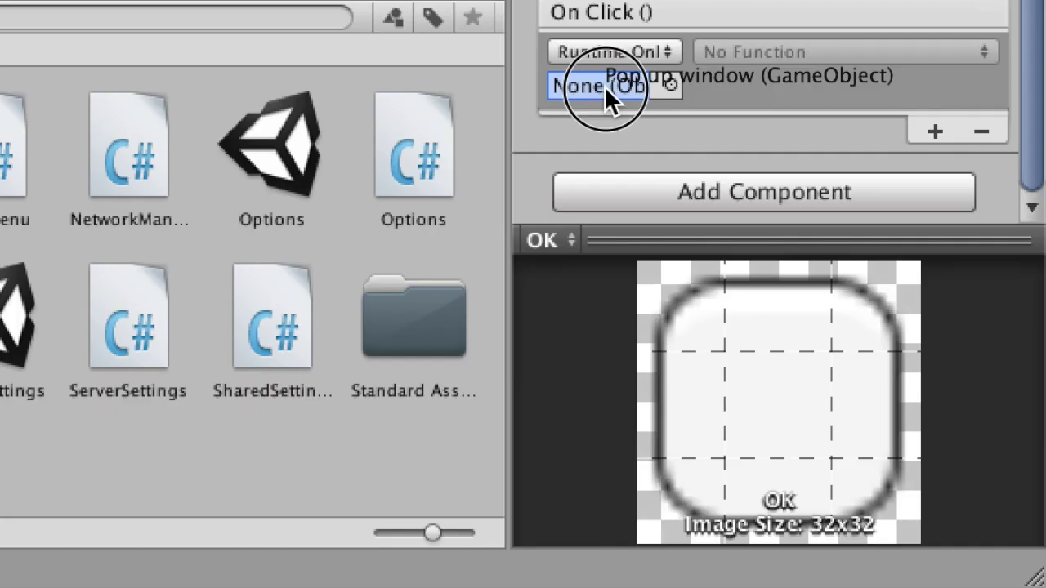
{"action": "left_click", "coordinate": [842, 51]}
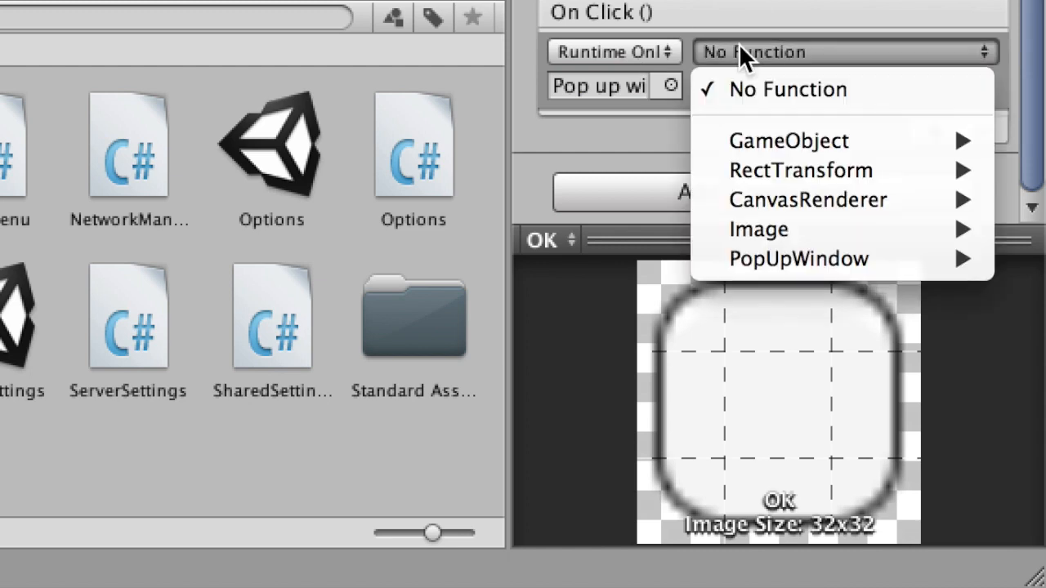
{"action": "mouse_move", "coordinate": [817, 199]}
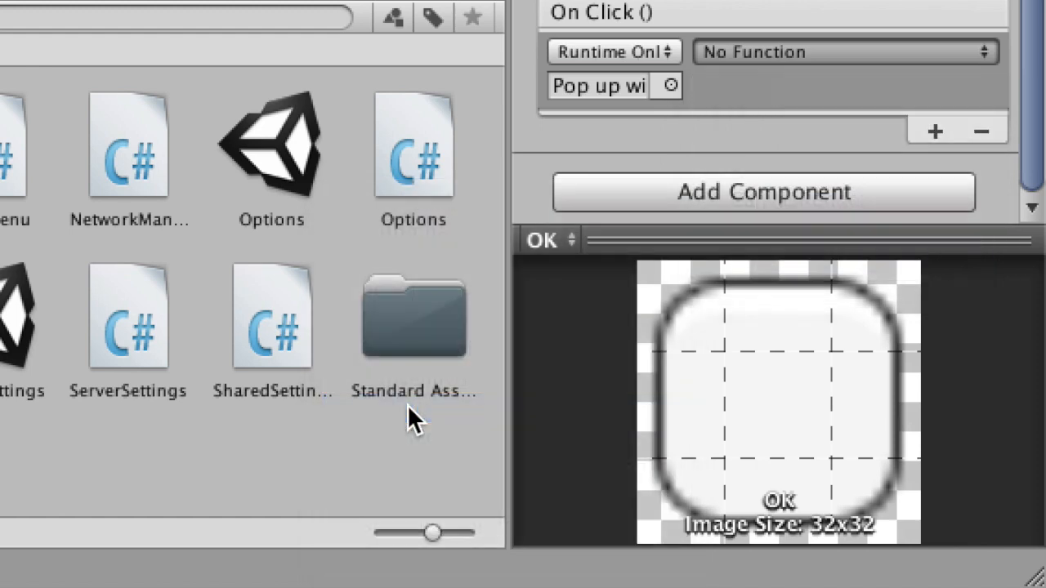
{"action": "left_click", "coordinate": [846, 50]}
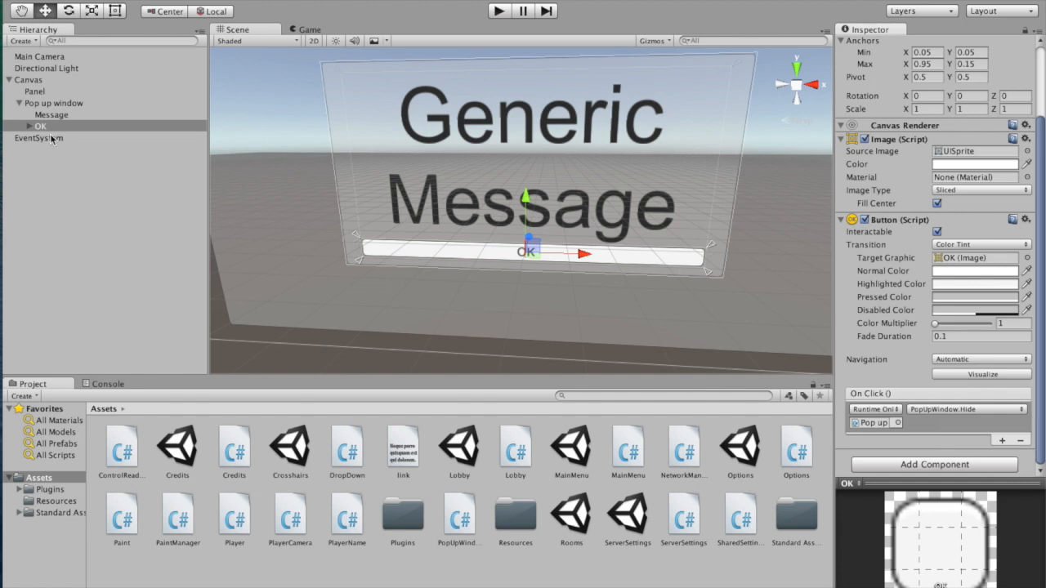
Step: Deactivate the Pop up window object so the message box is hidden in the scene
{"action": "left_click", "coordinate": [57, 101]}
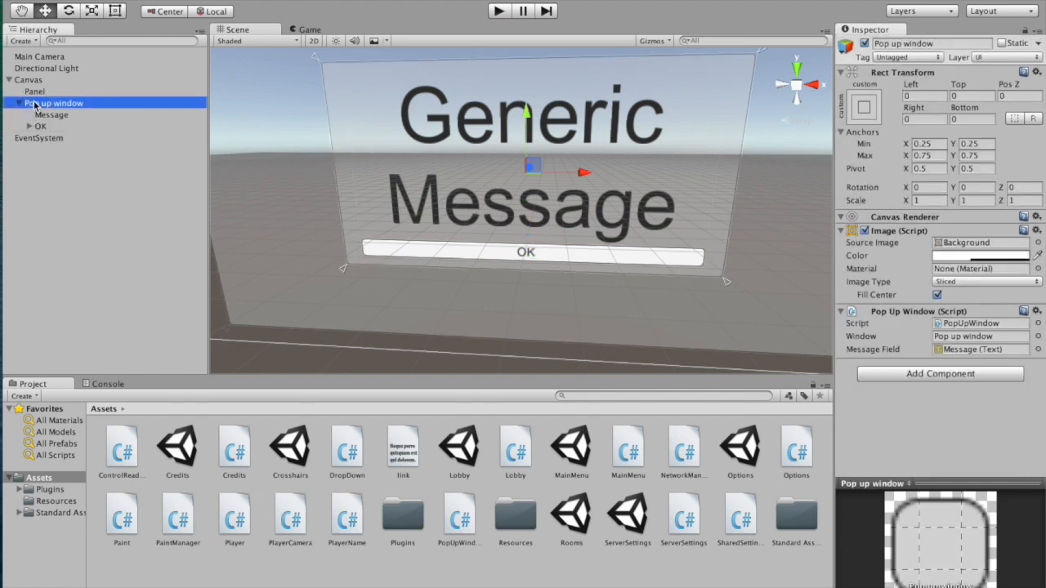
{"action": "left_click", "coordinate": [10, 103]}
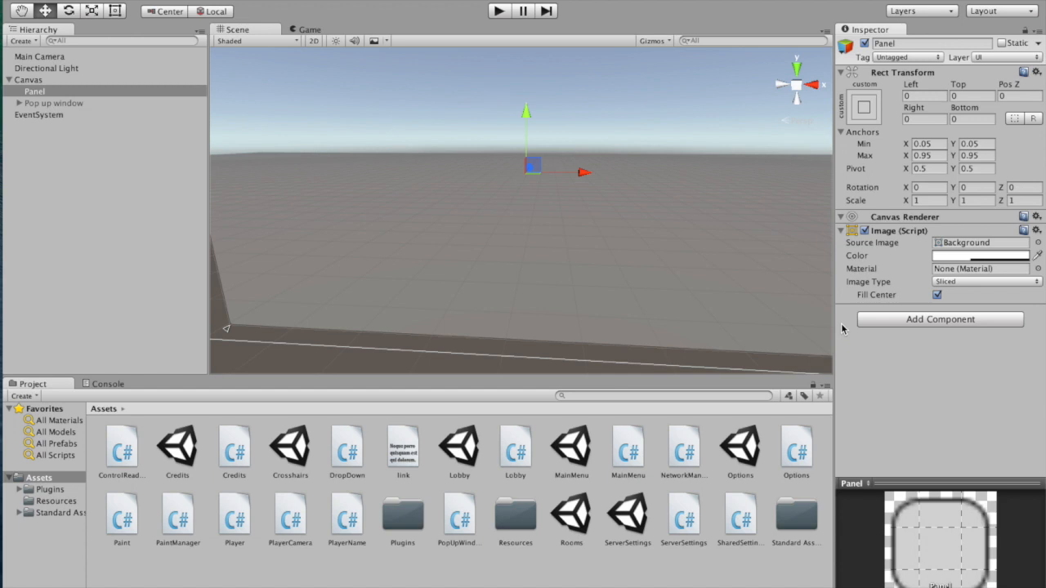
{"action": "mouse_move", "coordinate": [783, 320]}
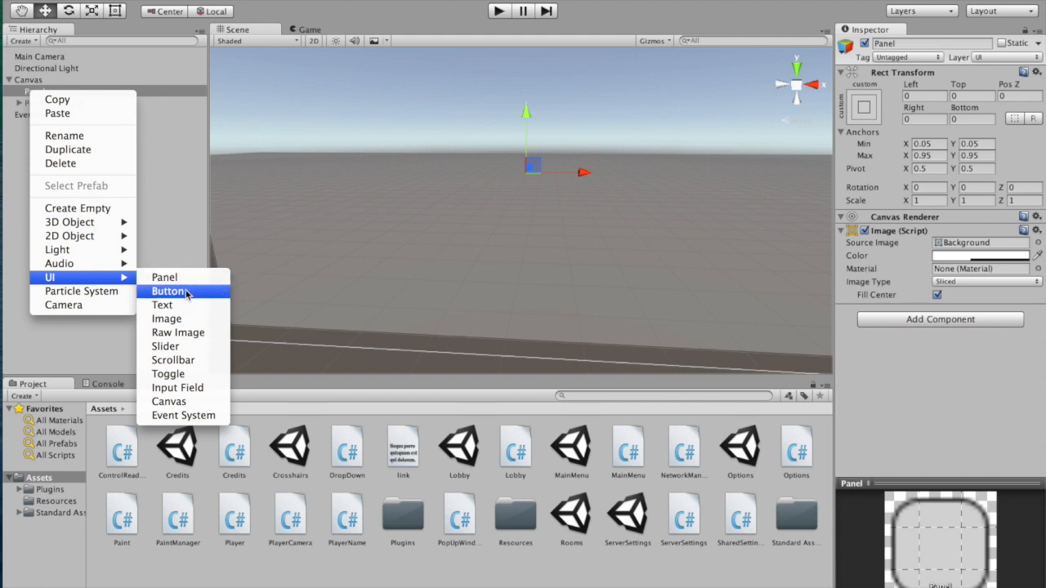
Step: Add a button under Panel whose On Click calls PopUpWindow.Show with 'This is a sample message.'
{"action": "left_click", "coordinate": [170, 290]}
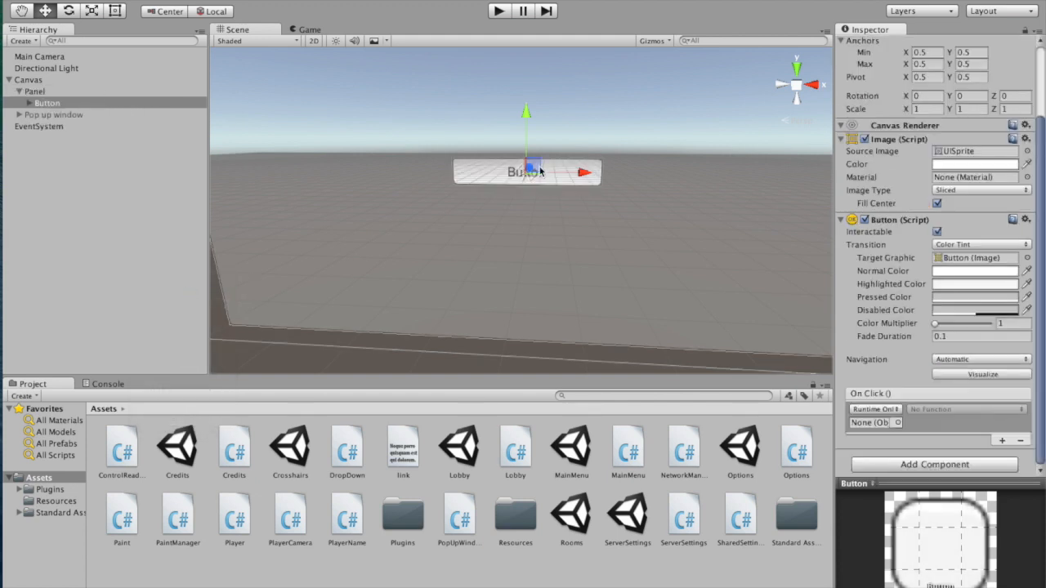
{"action": "mouse_move", "coordinate": [264, 165]}
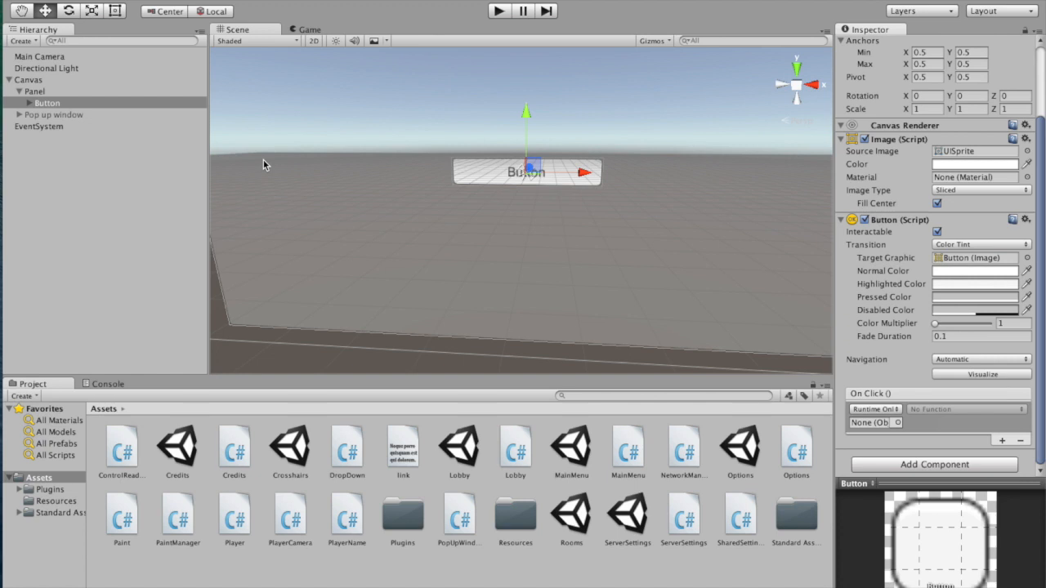
{"action": "left_click", "coordinate": [63, 114]}
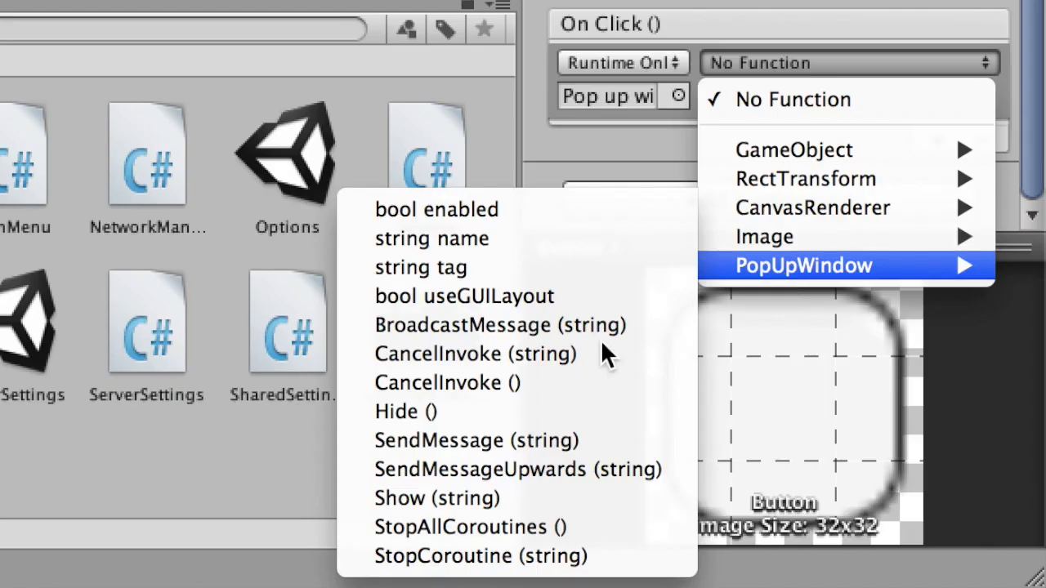
{"action": "left_click", "coordinate": [437, 496]}
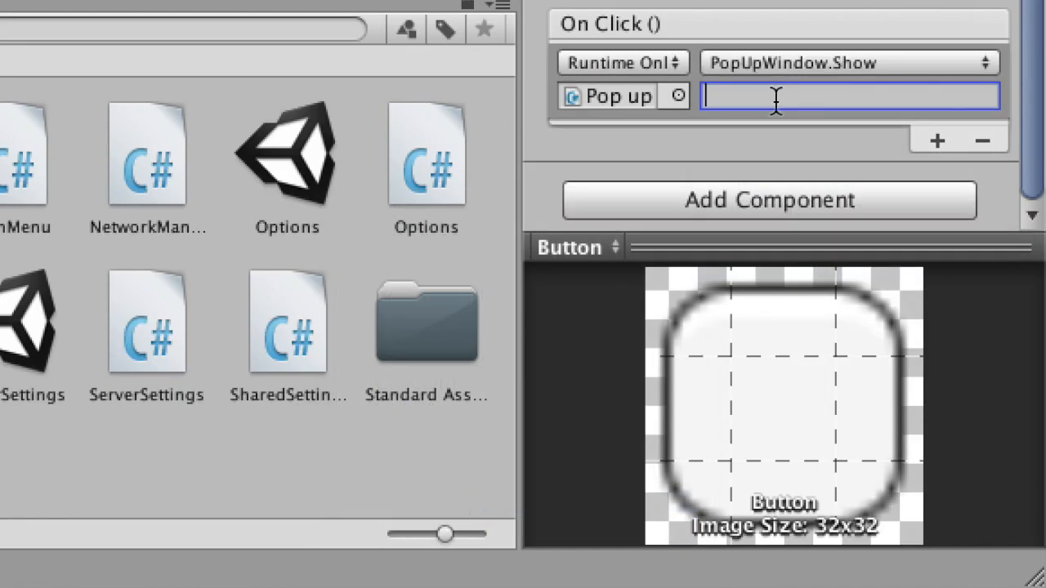
{"action": "type", "text": "This is a sample m"}
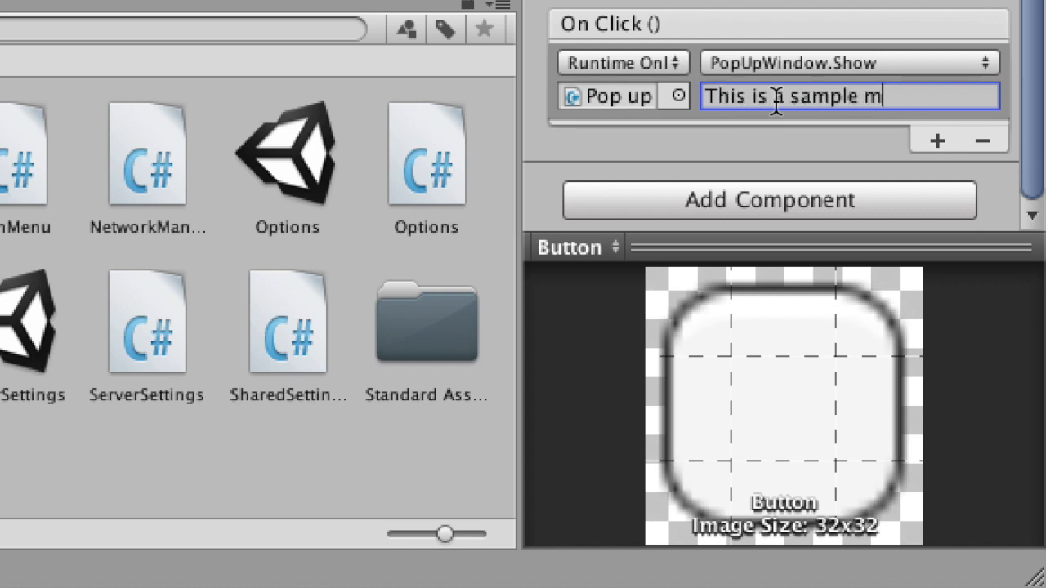
{"action": "type", "text": "essage."}
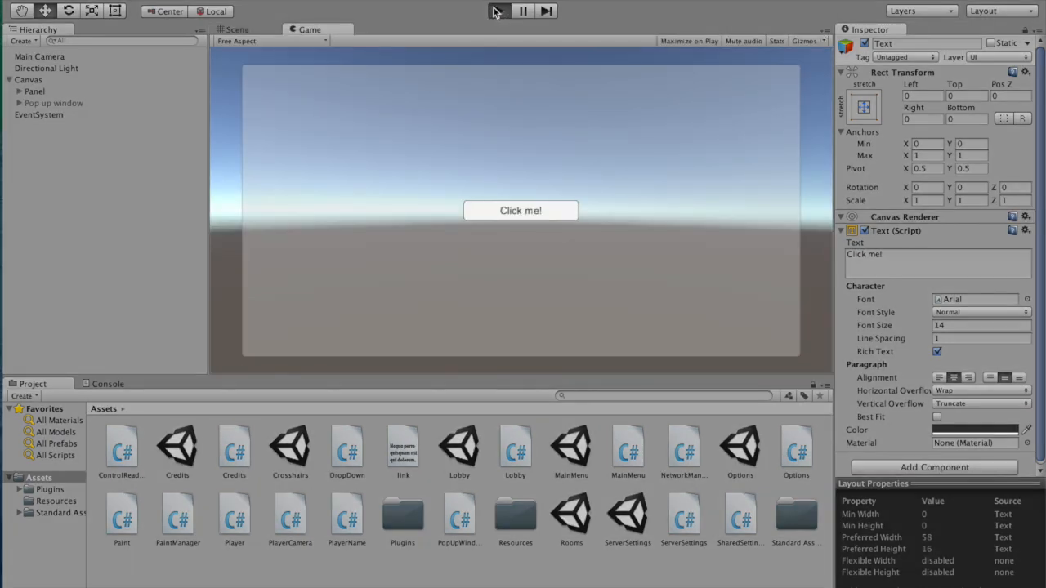
Step: Run the game, press Click me! to show the sample message pop-up, and dismiss it with OK
{"action": "left_click", "coordinate": [498, 10]}
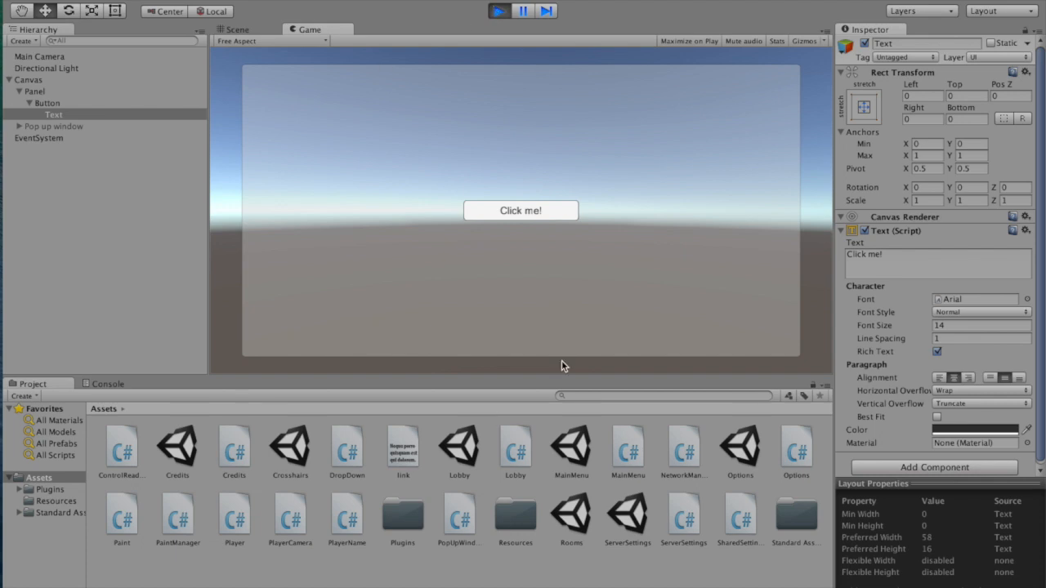
{"action": "left_click", "coordinate": [520, 209]}
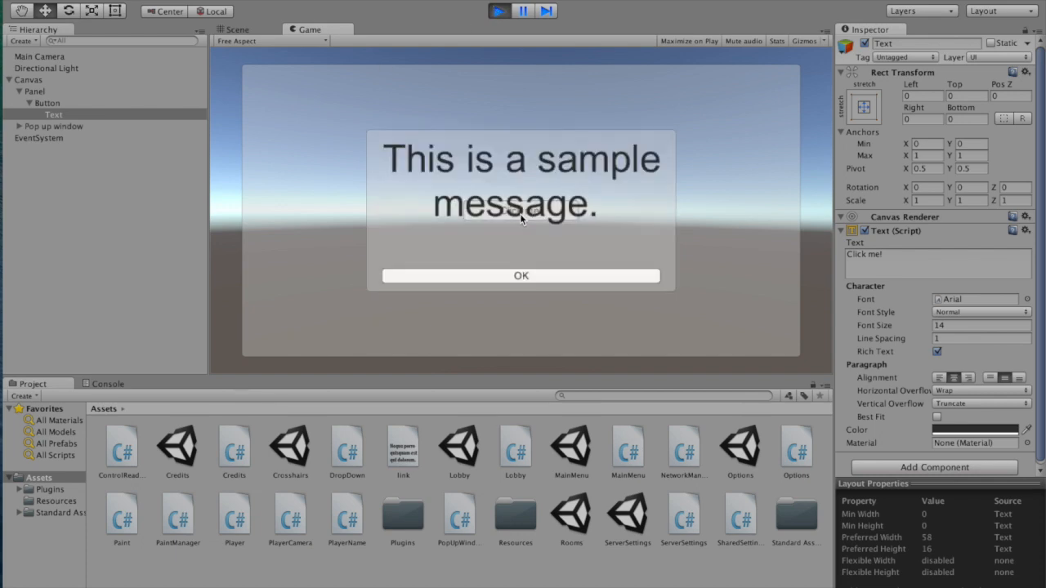
{"action": "mouse_move", "coordinate": [487, 323]}
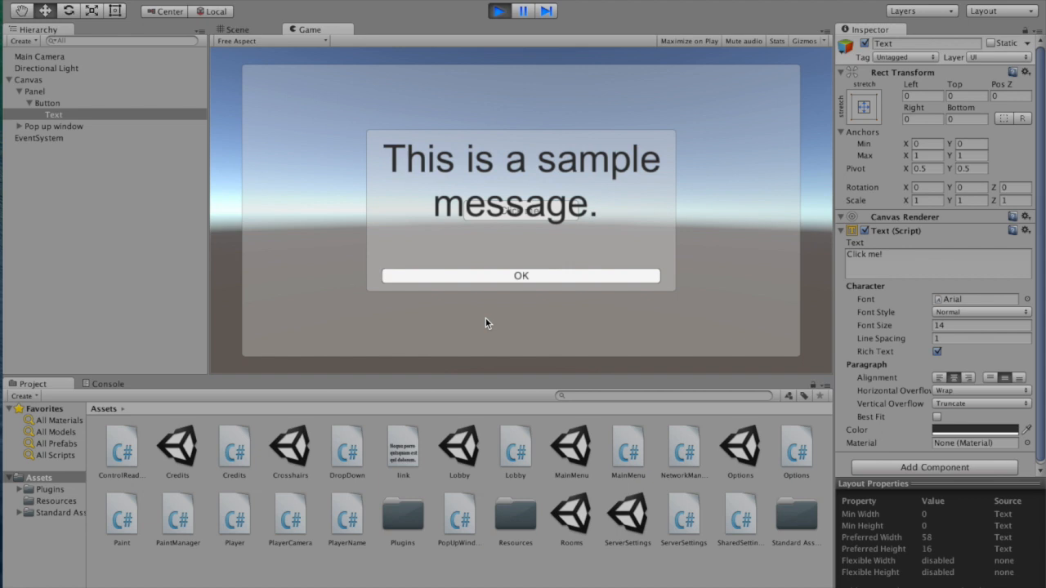
{"action": "left_click", "coordinate": [519, 275]}
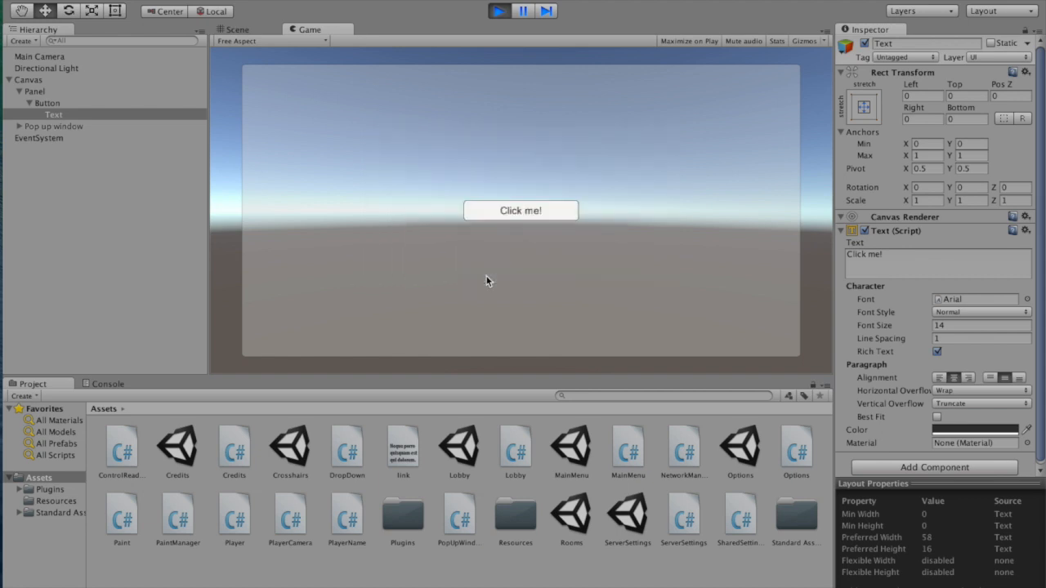
{"action": "mouse_move", "coordinate": [477, 10]}
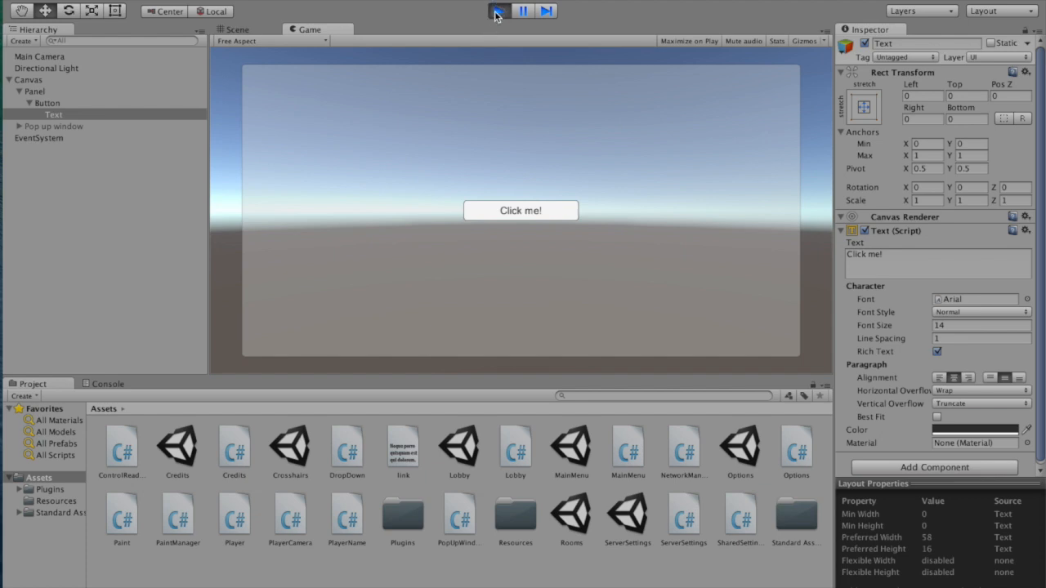
Step: Stop Play mode, raise the pop-up background colour's alpha, then start opening the MainMenu scene
{"action": "left_click", "coordinate": [54, 126]}
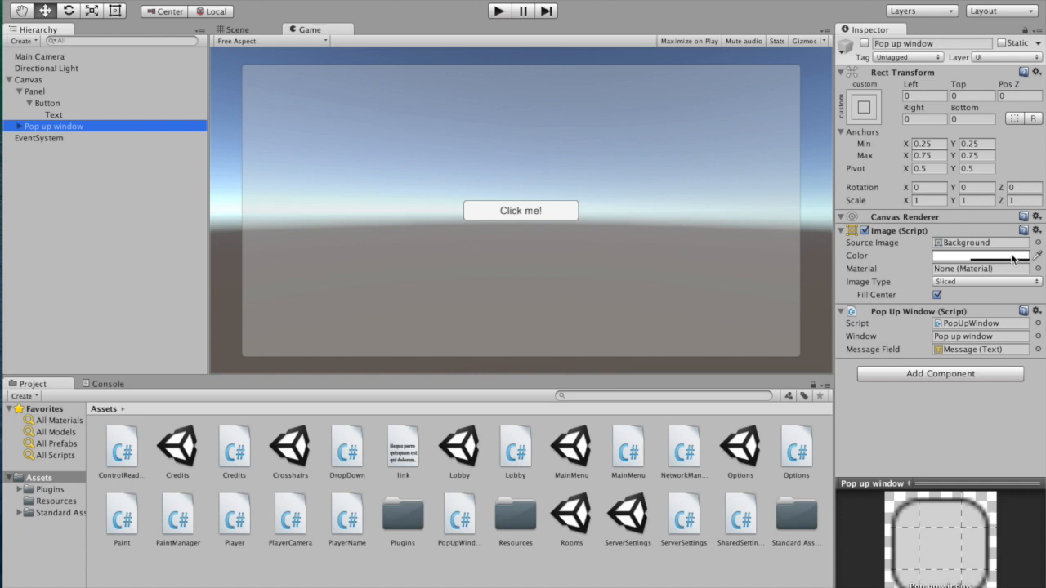
{"action": "left_click", "coordinate": [980, 255]}
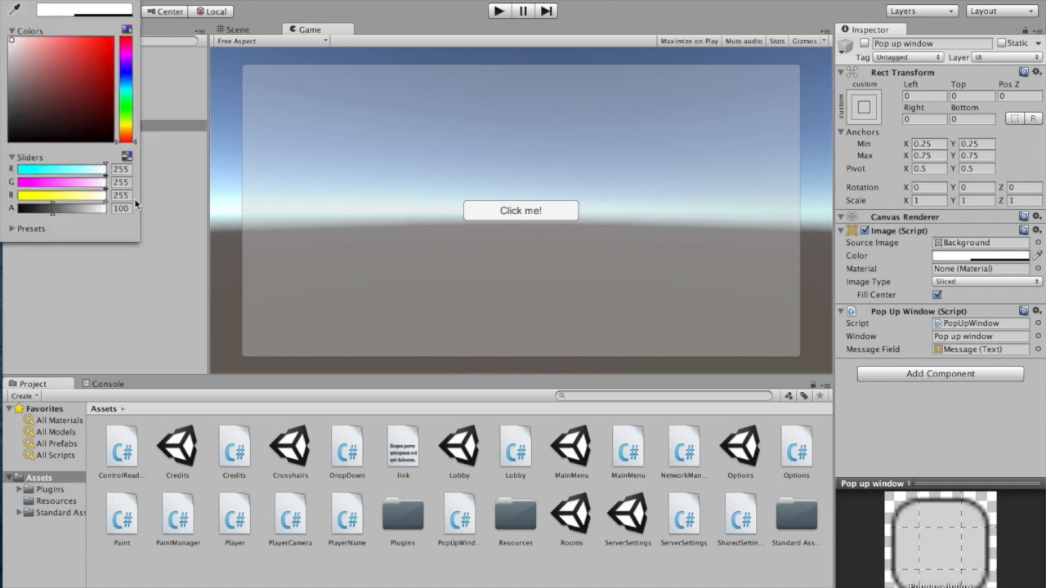
{"action": "left_click_drag", "start_coordinate": [65, 208], "coordinate": [89, 207]}
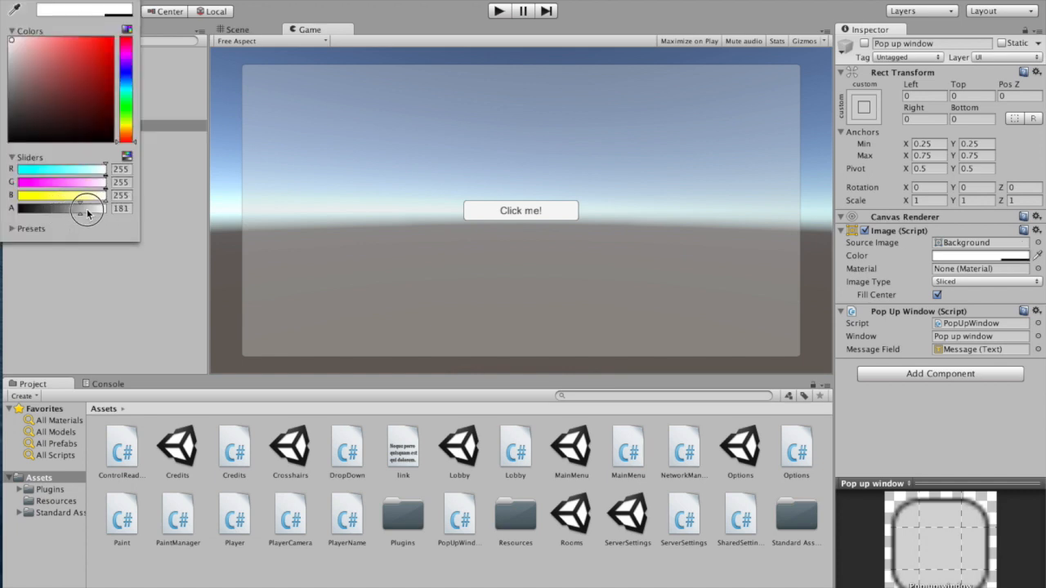
{"action": "left_click_drag", "start_coordinate": [85, 207], "coordinate": [137, 207]}
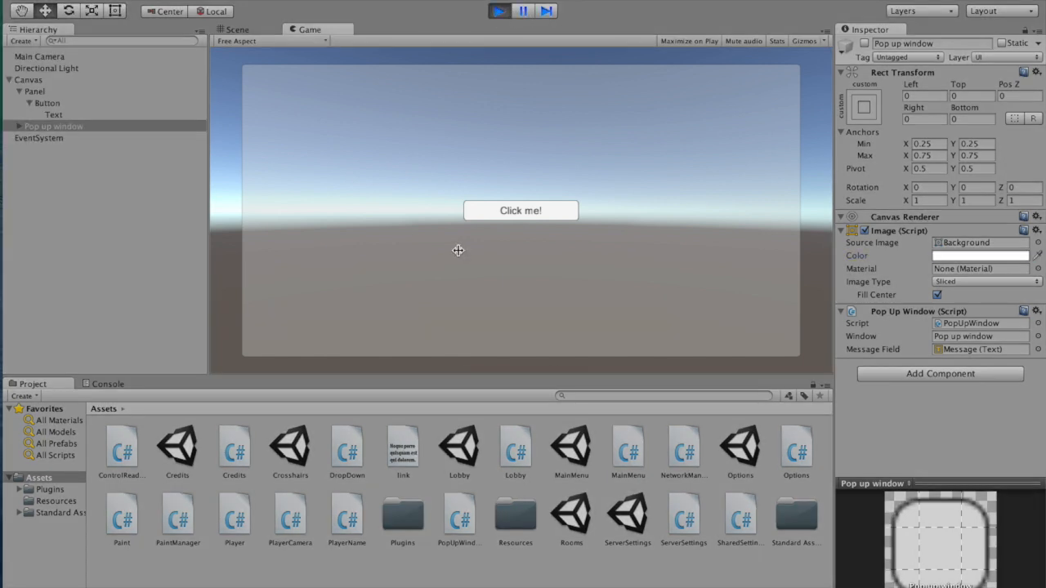
{"action": "left_click", "coordinate": [519, 209]}
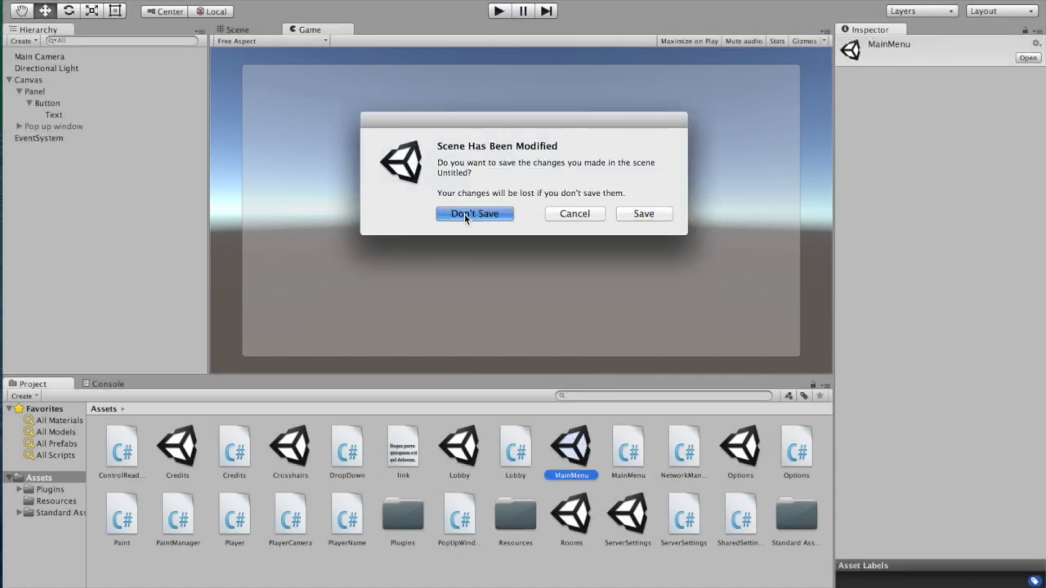
Step: Discard the test scene's changes, expand the MainMenu Canvas and inspect its Description and Panel
{"action": "left_click", "coordinate": [474, 212]}
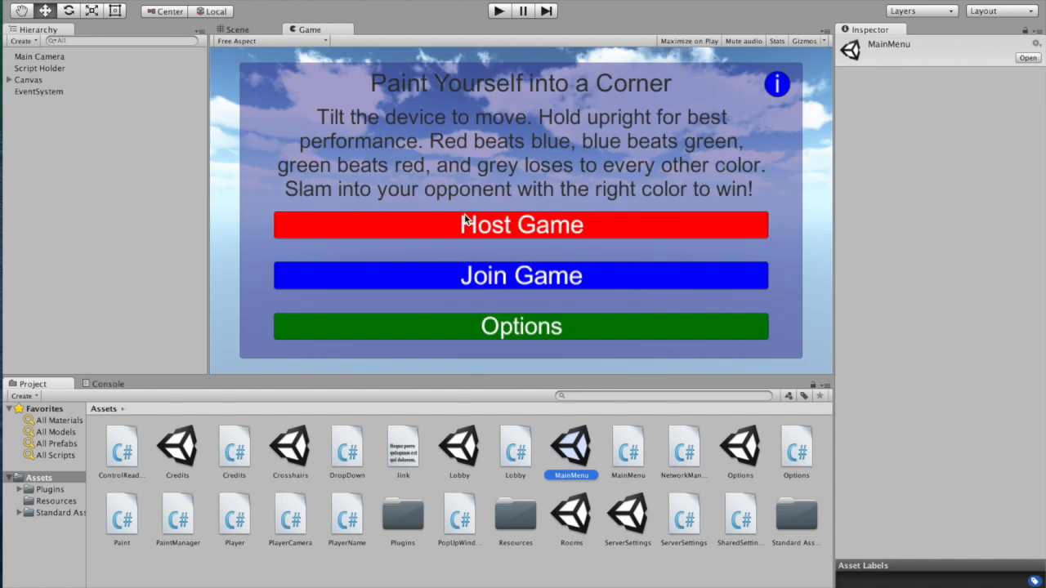
{"action": "mouse_move", "coordinate": [271, 150]}
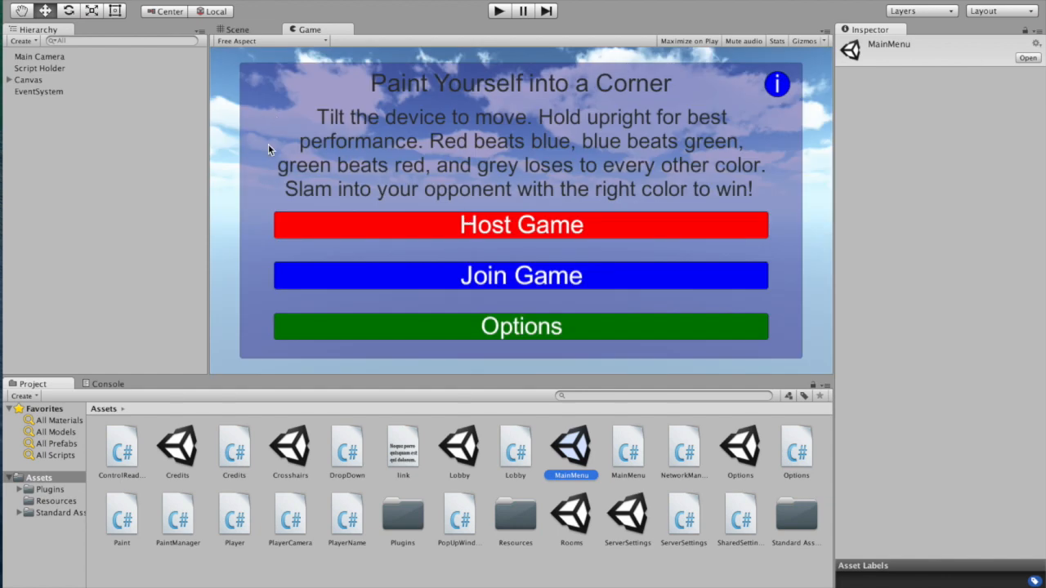
{"action": "mouse_move", "coordinate": [484, 172]}
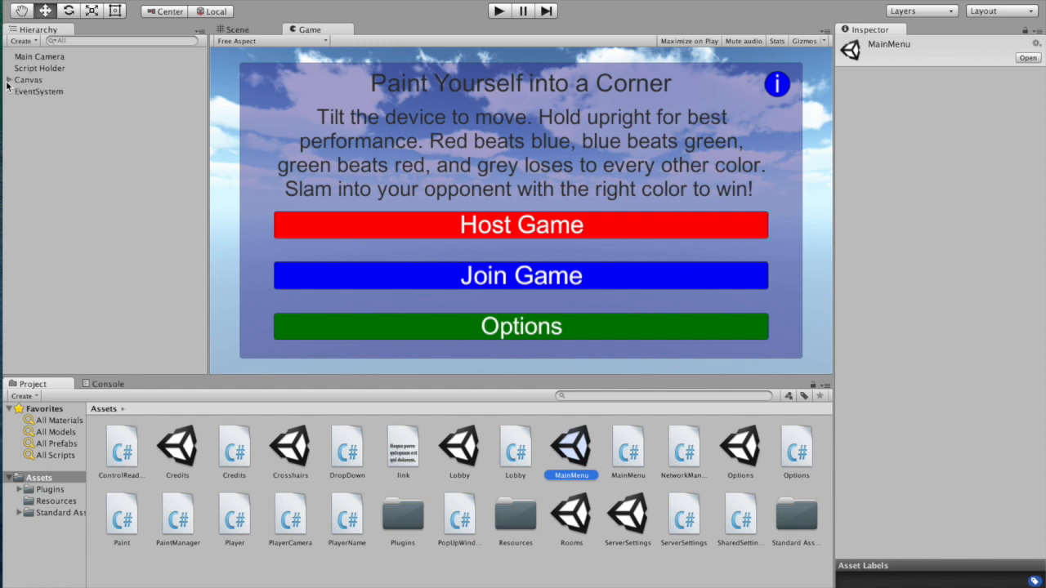
{"action": "left_click", "coordinate": [9, 80]}
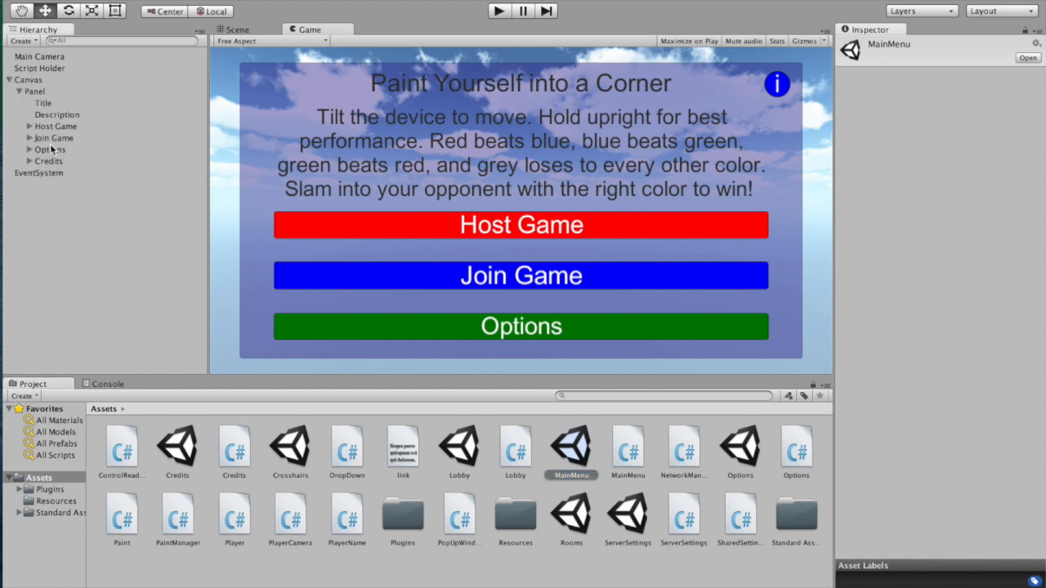
{"action": "left_click", "coordinate": [55, 114]}
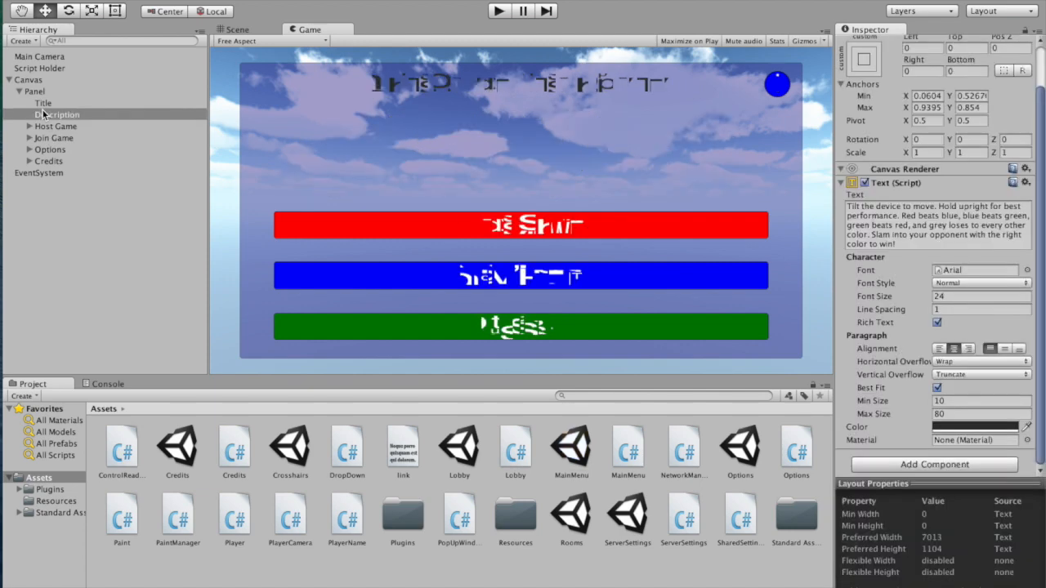
{"action": "left_click", "coordinate": [34, 91]}
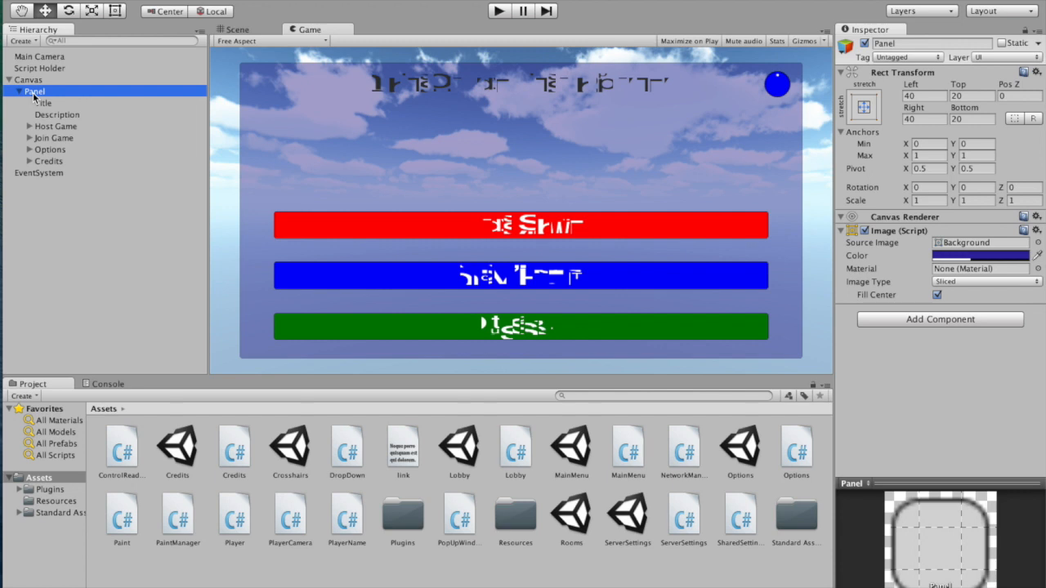
Step: Create a UI Image under Panel and order it to draw behind the Description text
{"action": "right_click", "coordinate": [34, 92]}
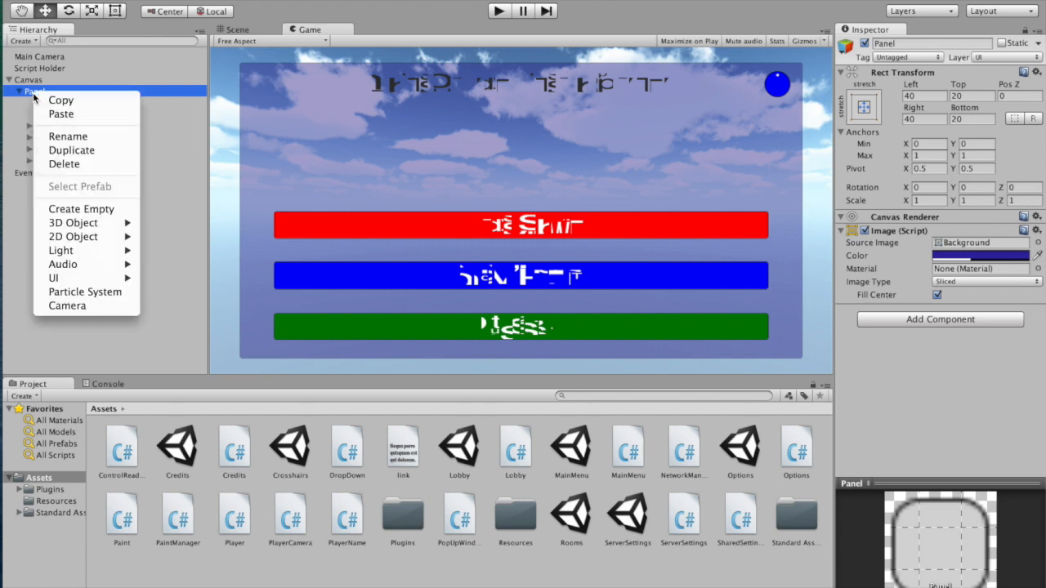
{"action": "mouse_move", "coordinate": [53, 278]}
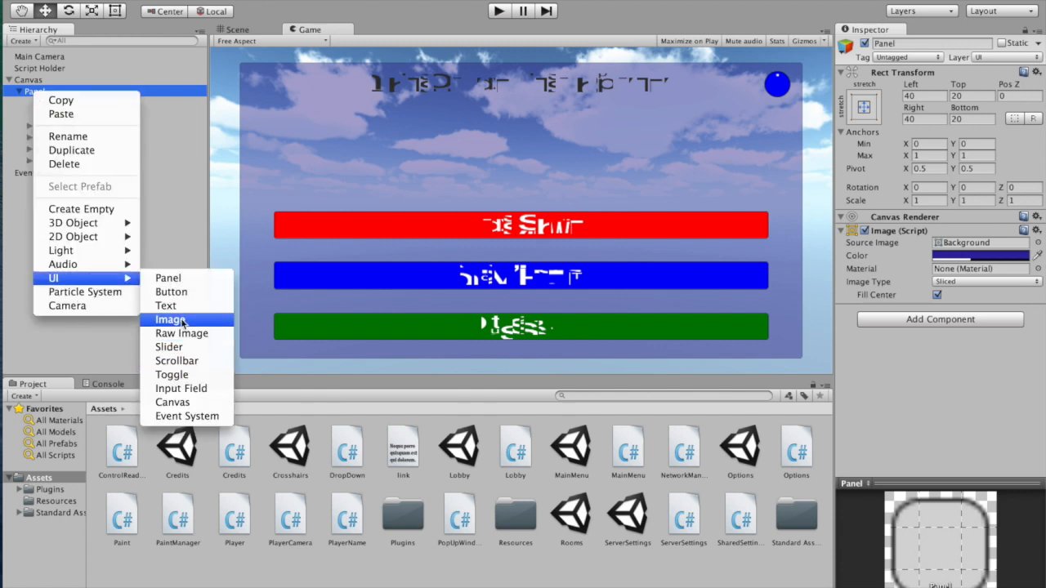
{"action": "left_click", "coordinate": [170, 319]}
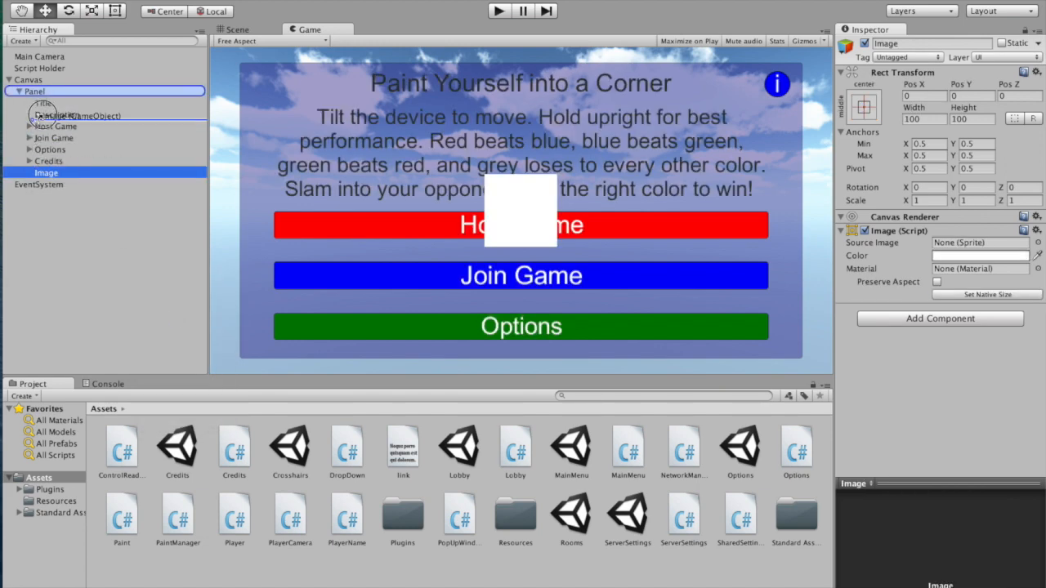
{"action": "left_click", "coordinate": [57, 126]}
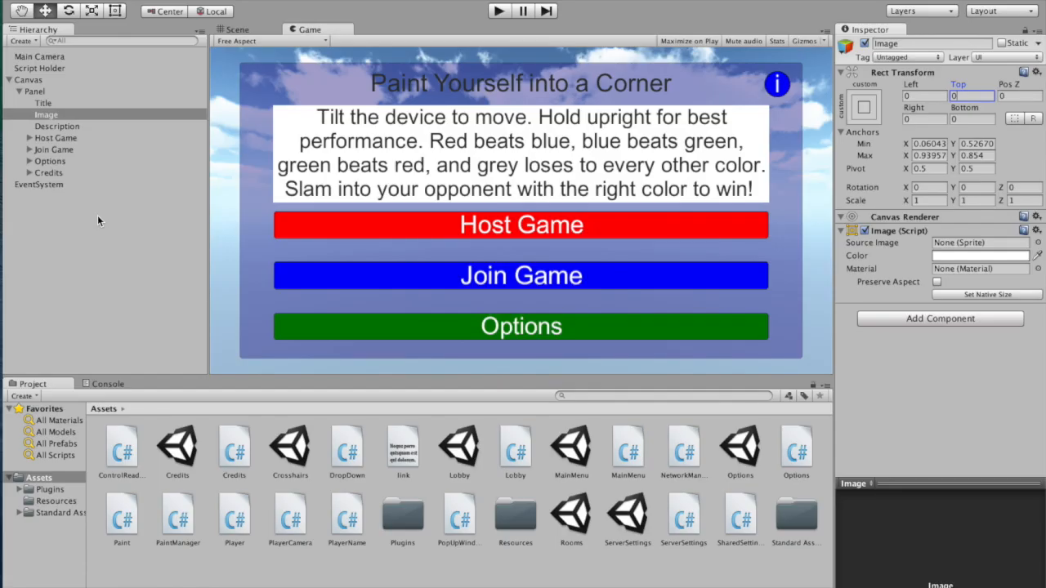
{"action": "mouse_move", "coordinate": [72, 231]}
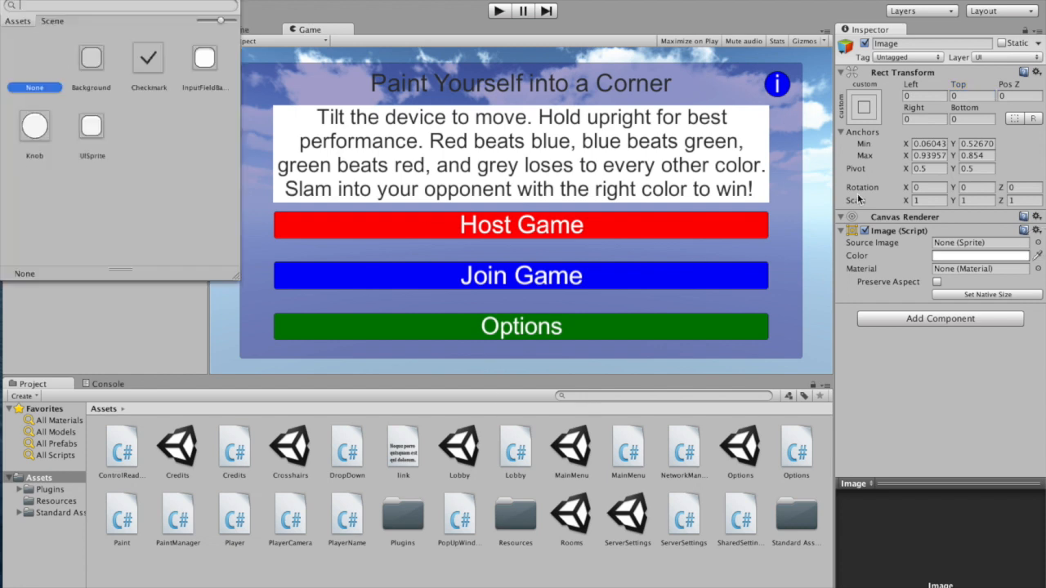
Step: Assign the rounded Background sprite as the image's source, shown as a sliced border box
{"action": "left_click", "coordinate": [91, 57]}
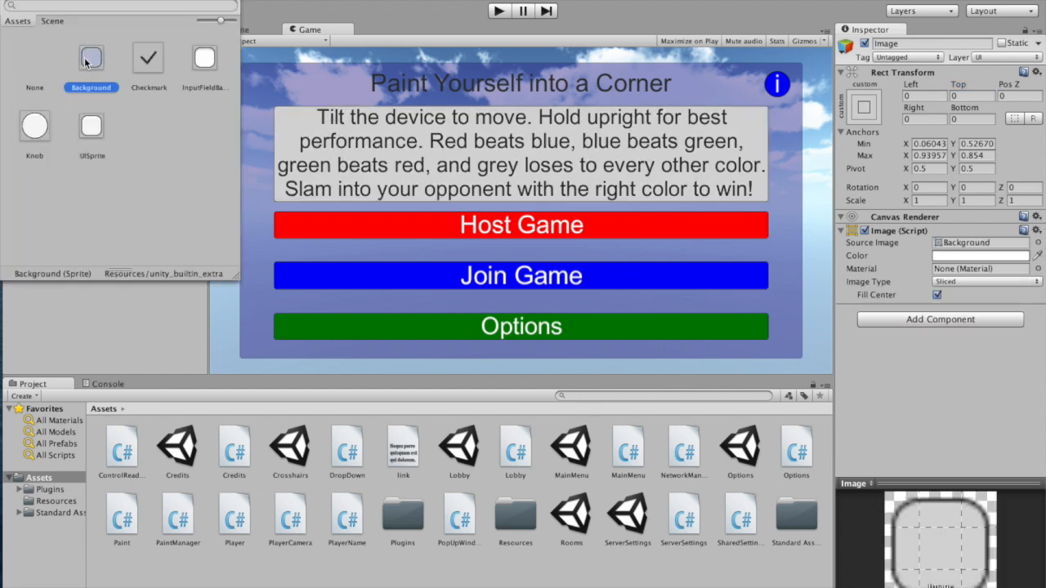
{"action": "left_click", "coordinate": [91, 58]}
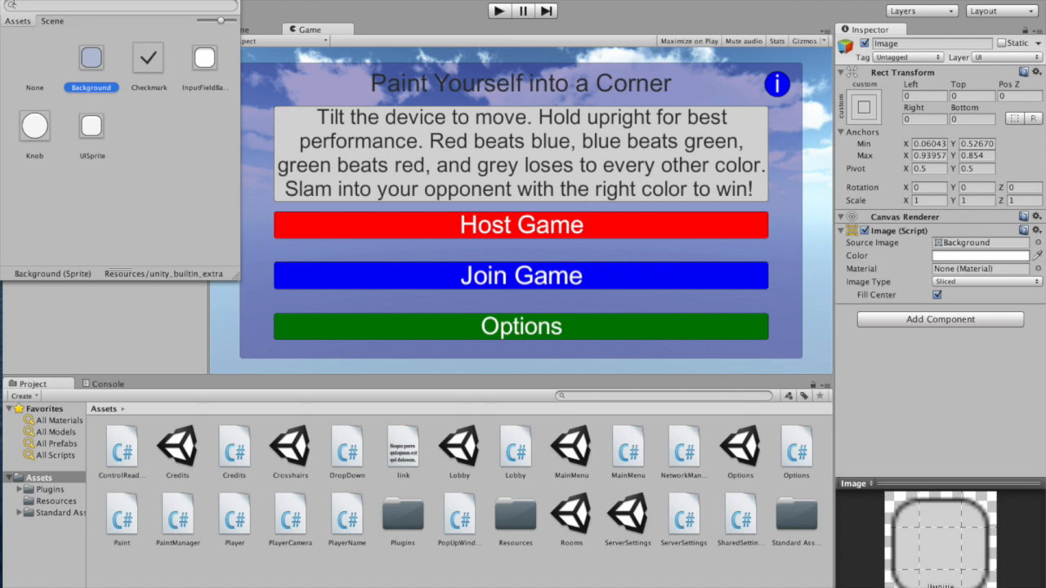
{"action": "left_click", "coordinate": [36, 29]}
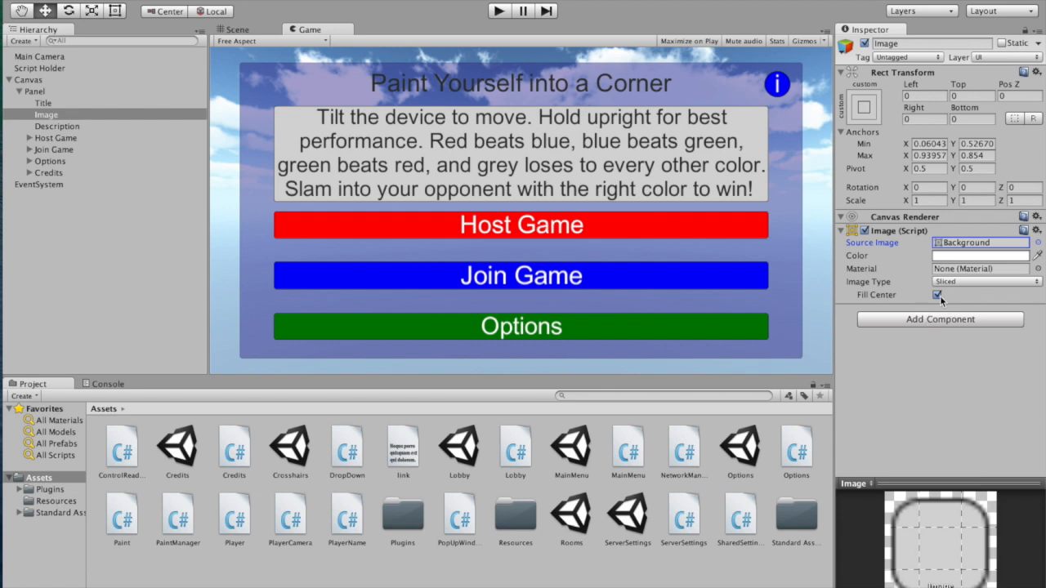
Step: Switch to the platformer project's StoryLevel scene showing the unknown-error pop-up
{"action": "left_click", "coordinate": [936, 294]}
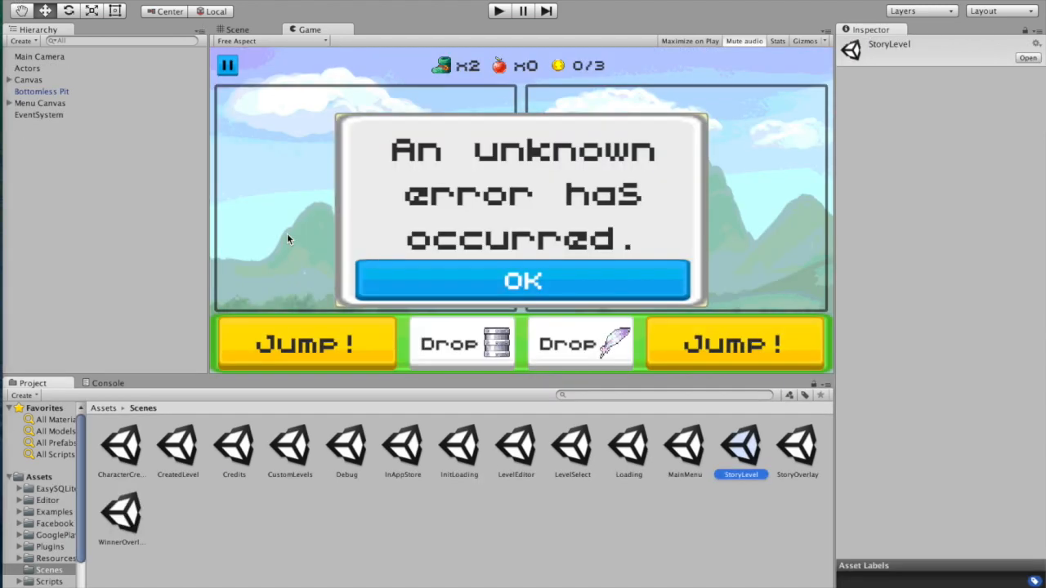
{"action": "mouse_move", "coordinate": [209, 99]}
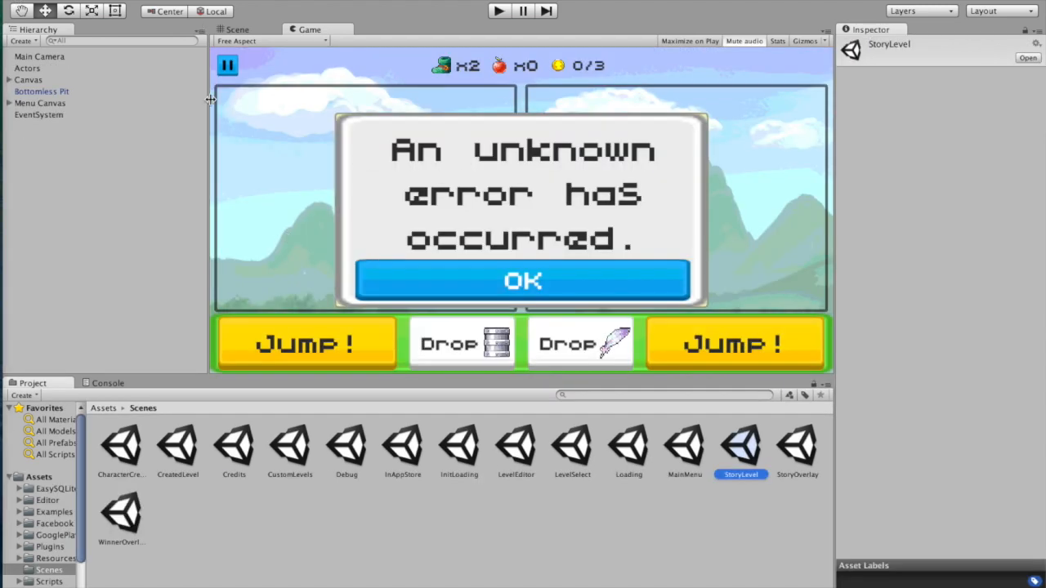
Step: Select Game Window under Menu Canvas and ping its source sprite in the UserInterface assets
{"action": "left_click", "coordinate": [39, 103]}
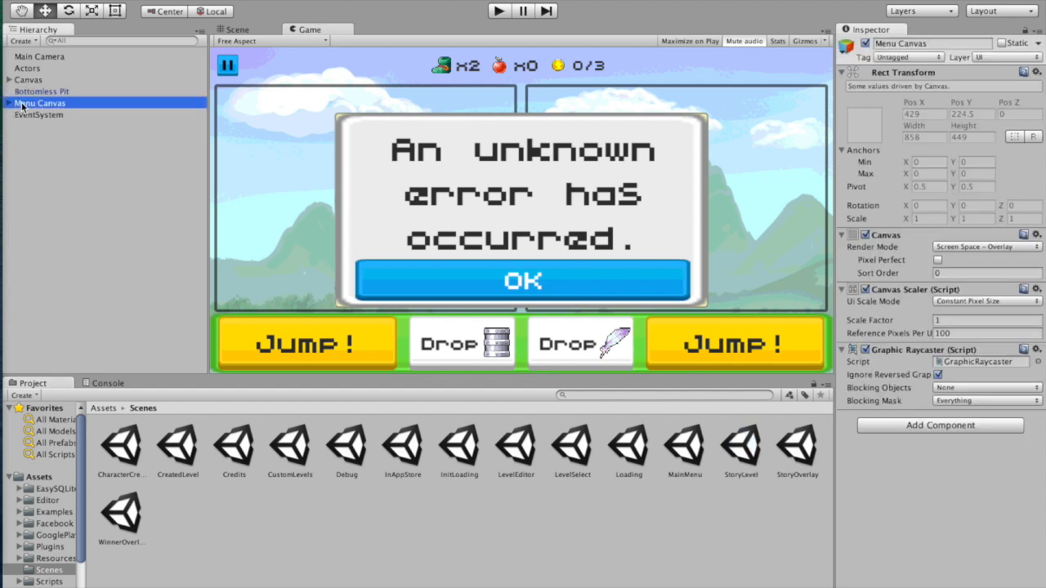
{"action": "left_click", "coordinate": [10, 103]}
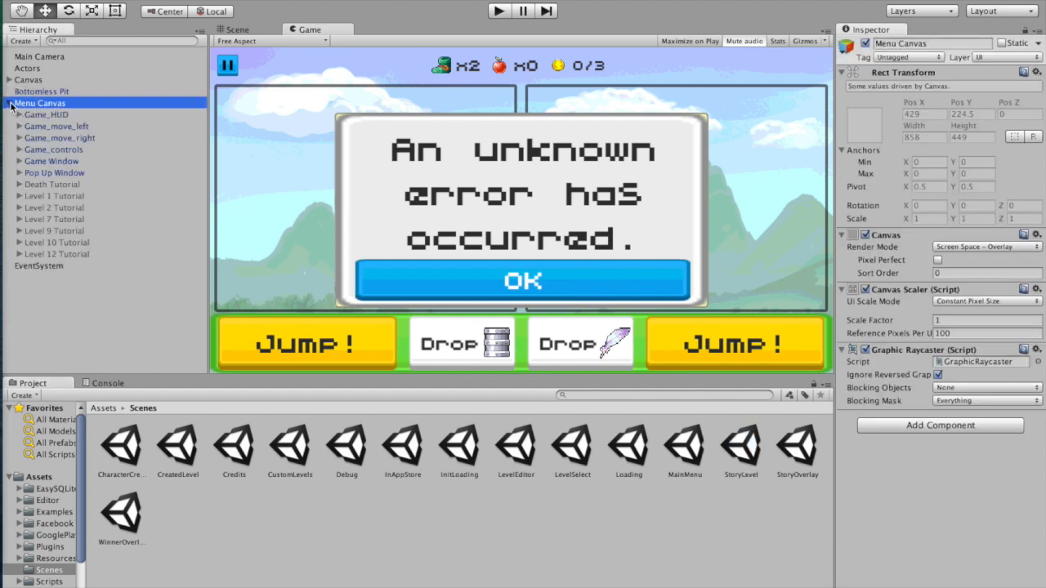
{"action": "left_click", "coordinate": [55, 173]}
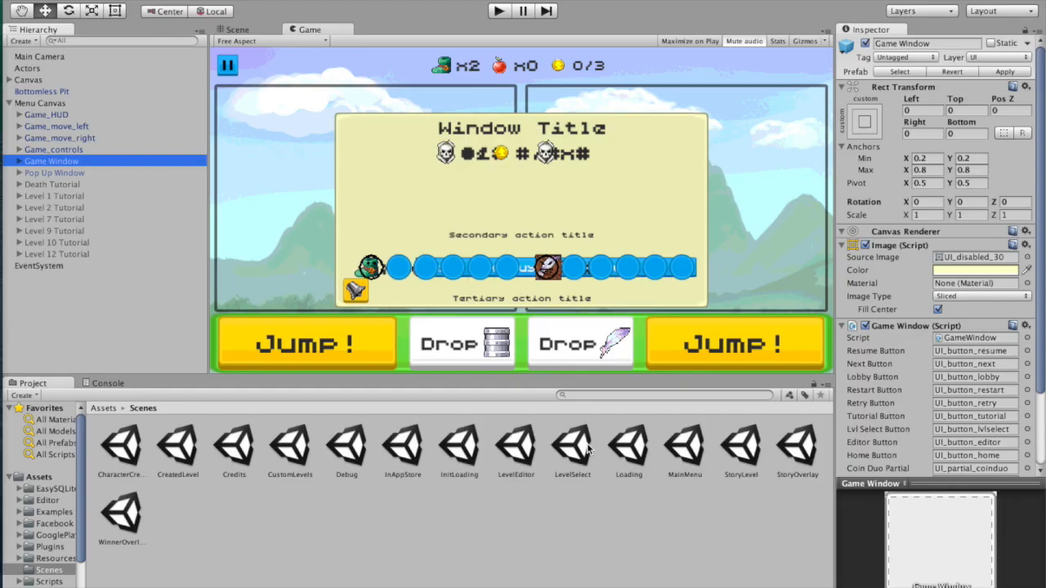
{"action": "left_click", "coordinate": [21, 559]}
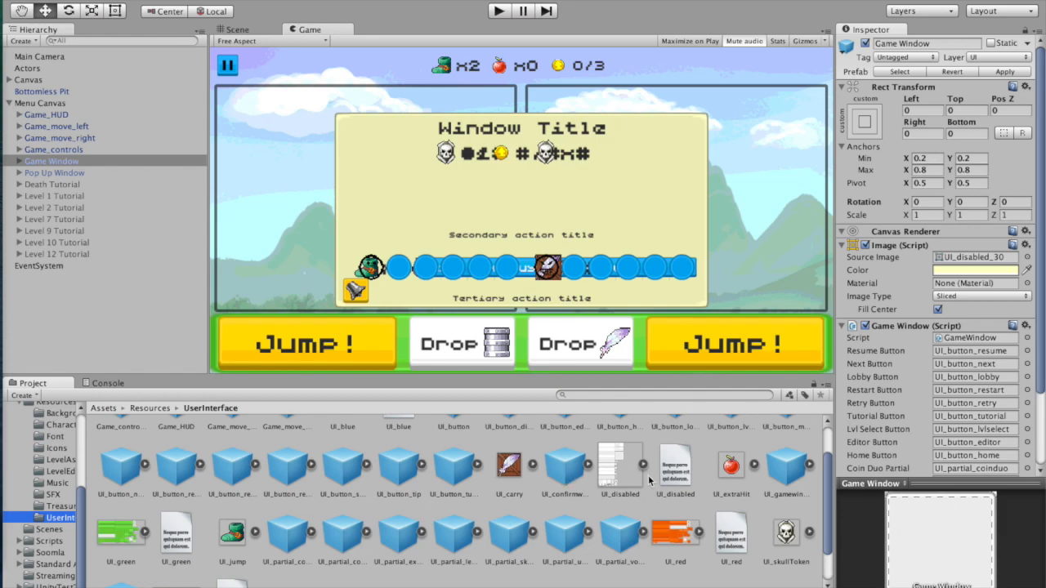
Step: Open the UI_disabled sprite sheet in the Sprite Editor to examine the window tile's border lines
{"action": "left_click", "coordinate": [619, 464]}
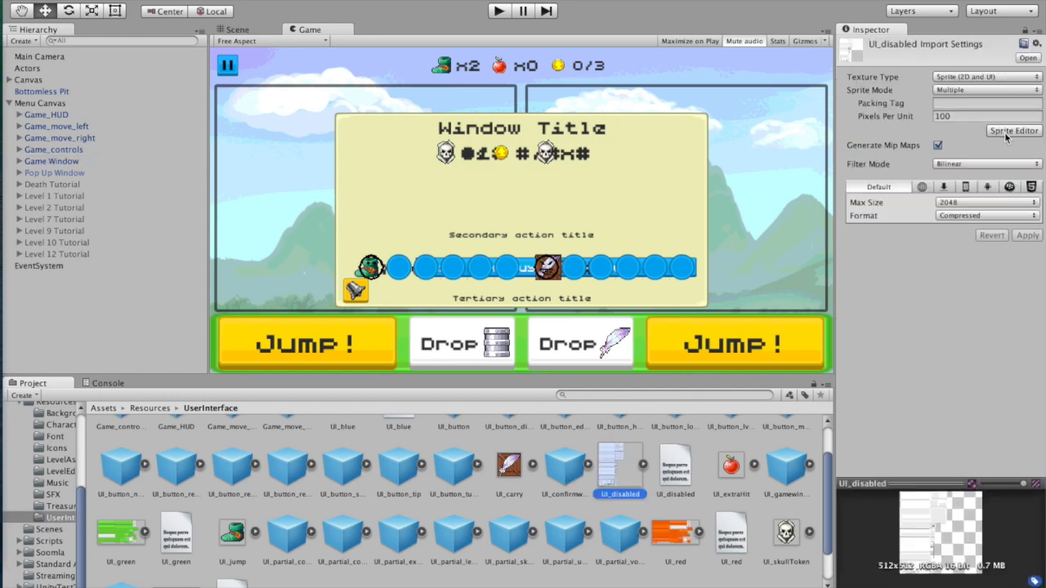
{"action": "left_click", "coordinate": [1013, 131]}
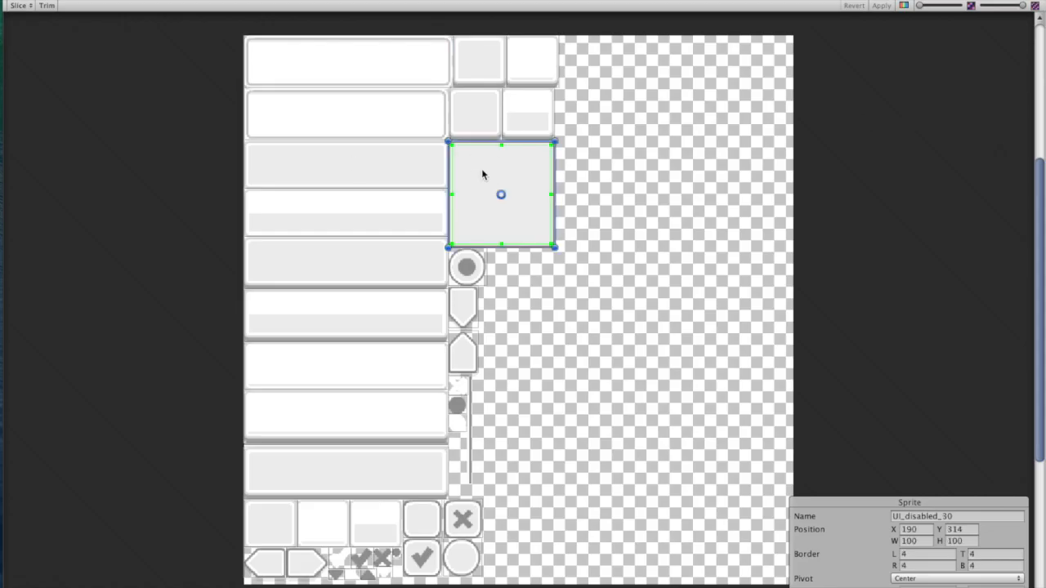
{"action": "mouse_move", "coordinate": [863, 202]}
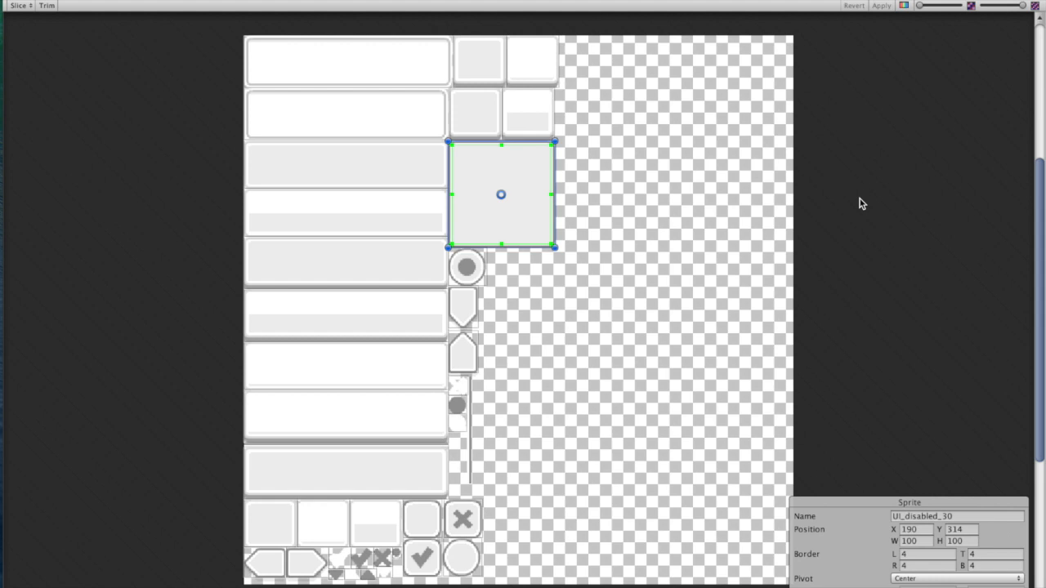
{"action": "mouse_move", "coordinate": [961, 578]}
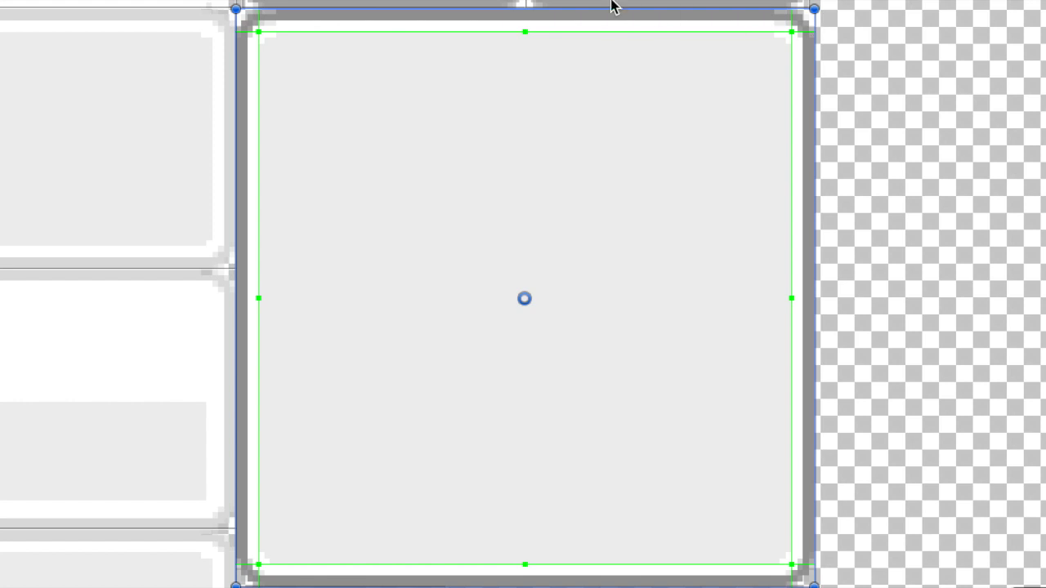
{"action": "mouse_move", "coordinate": [811, 46]}
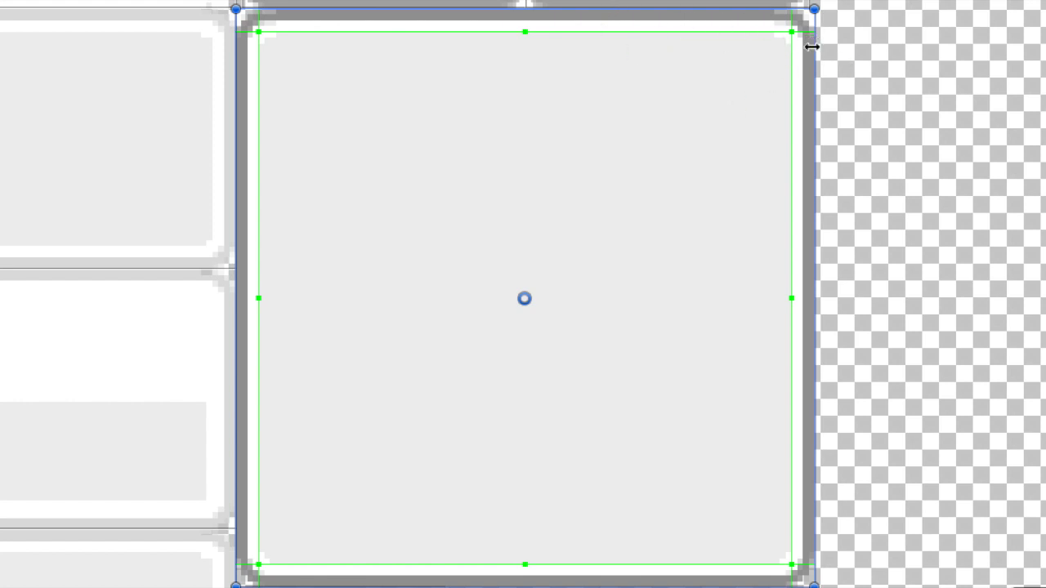
{"action": "mouse_move", "coordinate": [935, 172]}
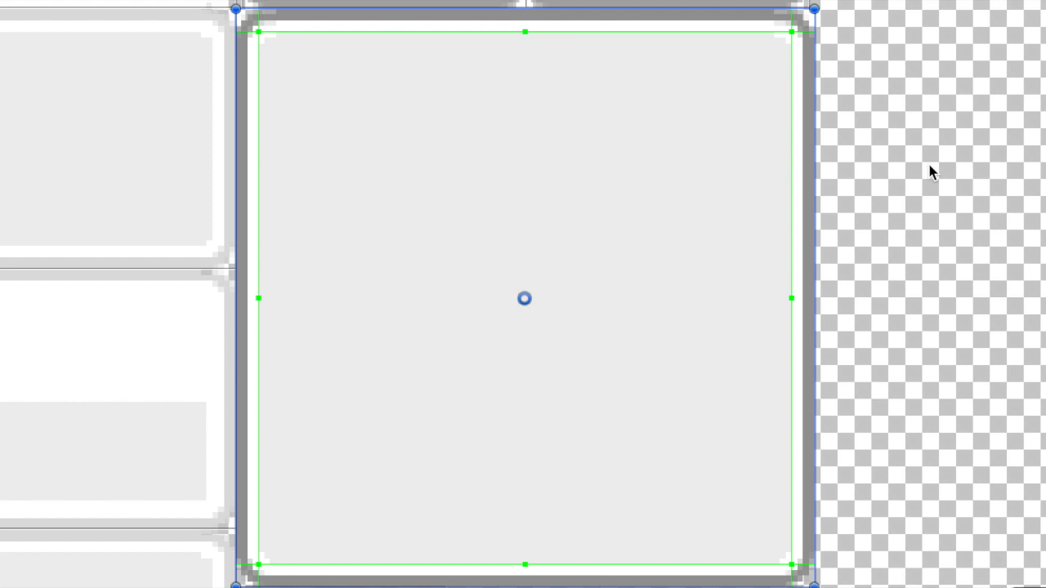
{"action": "mouse_move", "coordinate": [764, 10]}
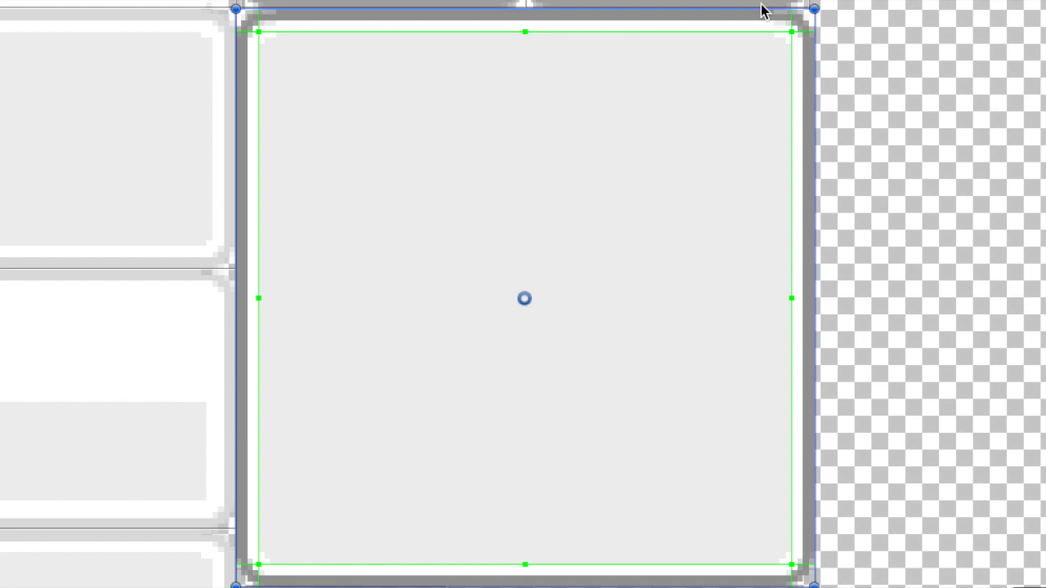
{"action": "mouse_move", "coordinate": [1007, 540]}
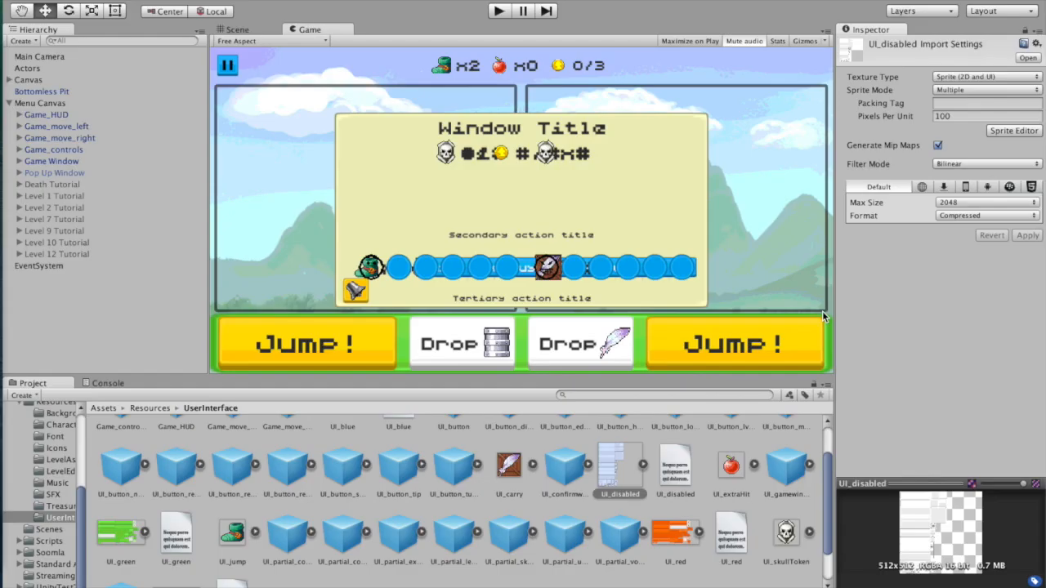
Step: Expand the Level 3 tutorial and view the Coins Give Money arrow sprite's borders
{"action": "left_click", "coordinate": [54, 196]}
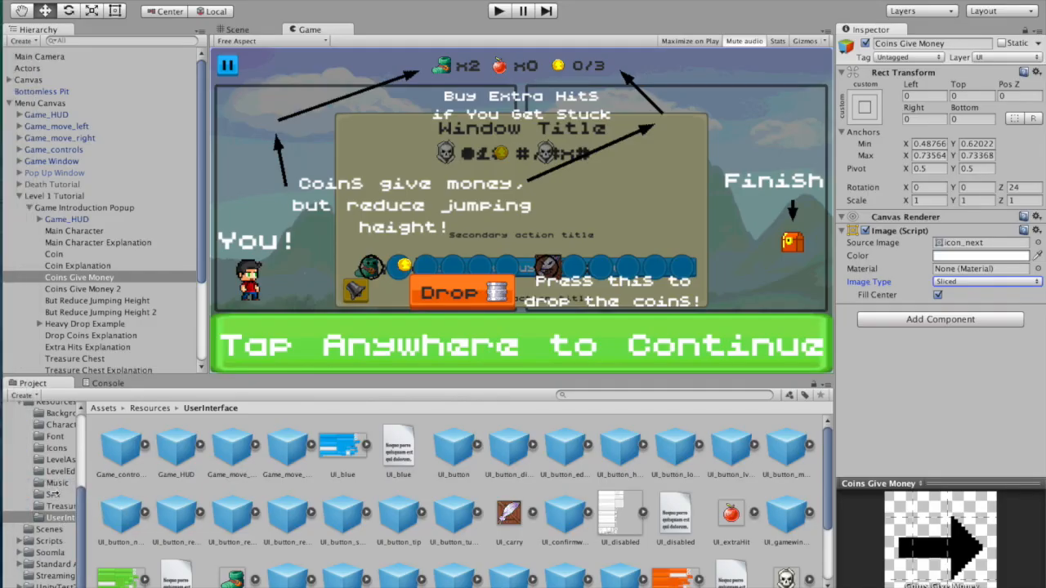
{"action": "left_click", "coordinate": [56, 448]}
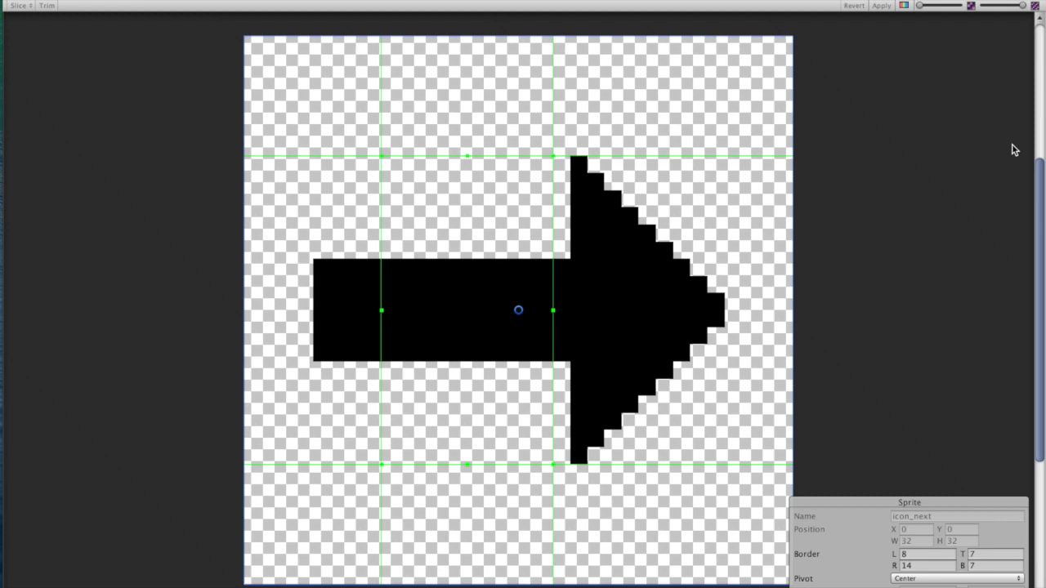
{"action": "mouse_move", "coordinate": [549, 139]}
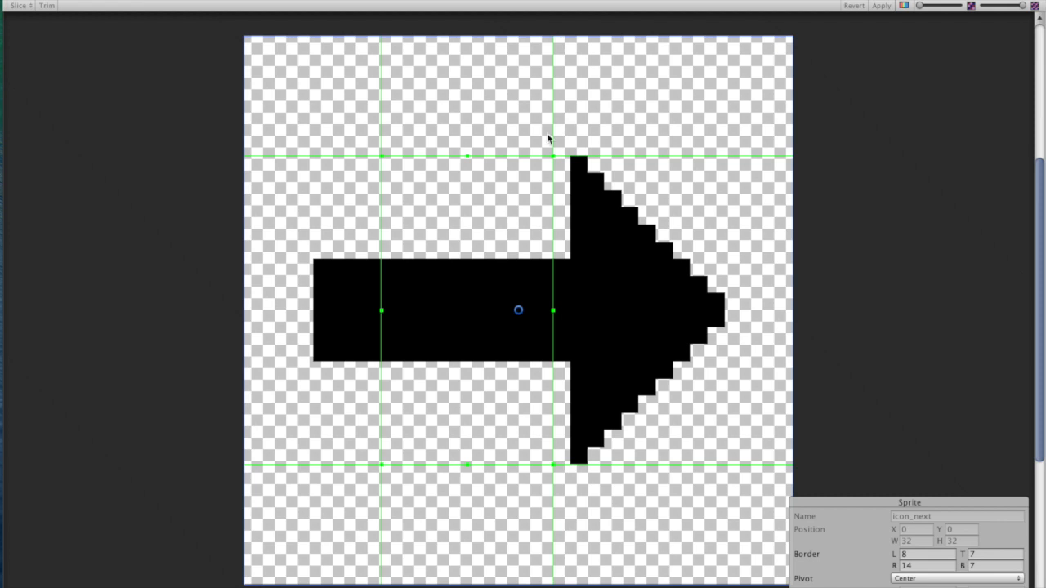
{"action": "mouse_move", "coordinate": [652, 248]}
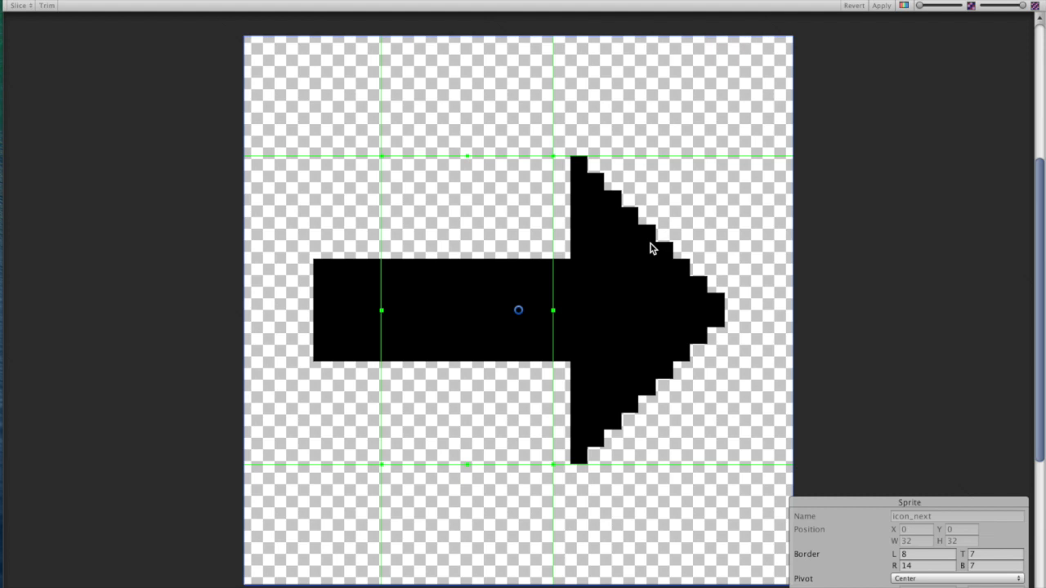
{"action": "mouse_move", "coordinate": [580, 266]}
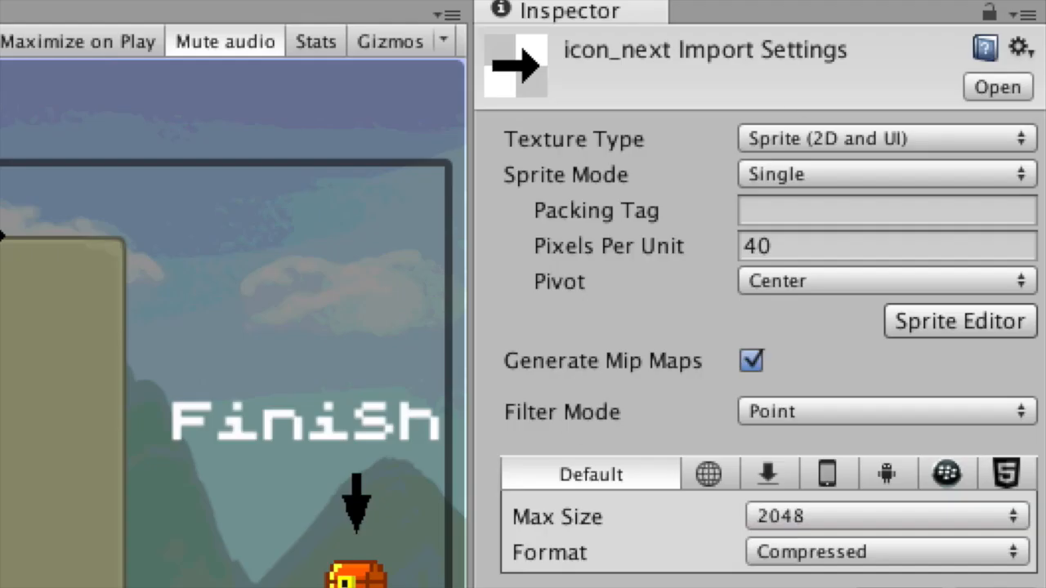
{"action": "mouse_move", "coordinate": [617, 262]}
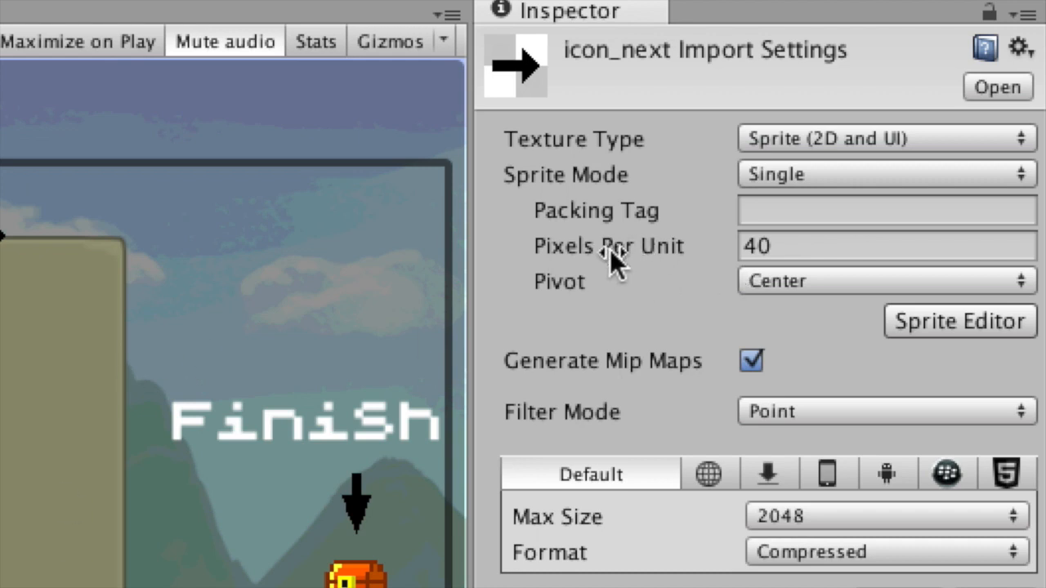